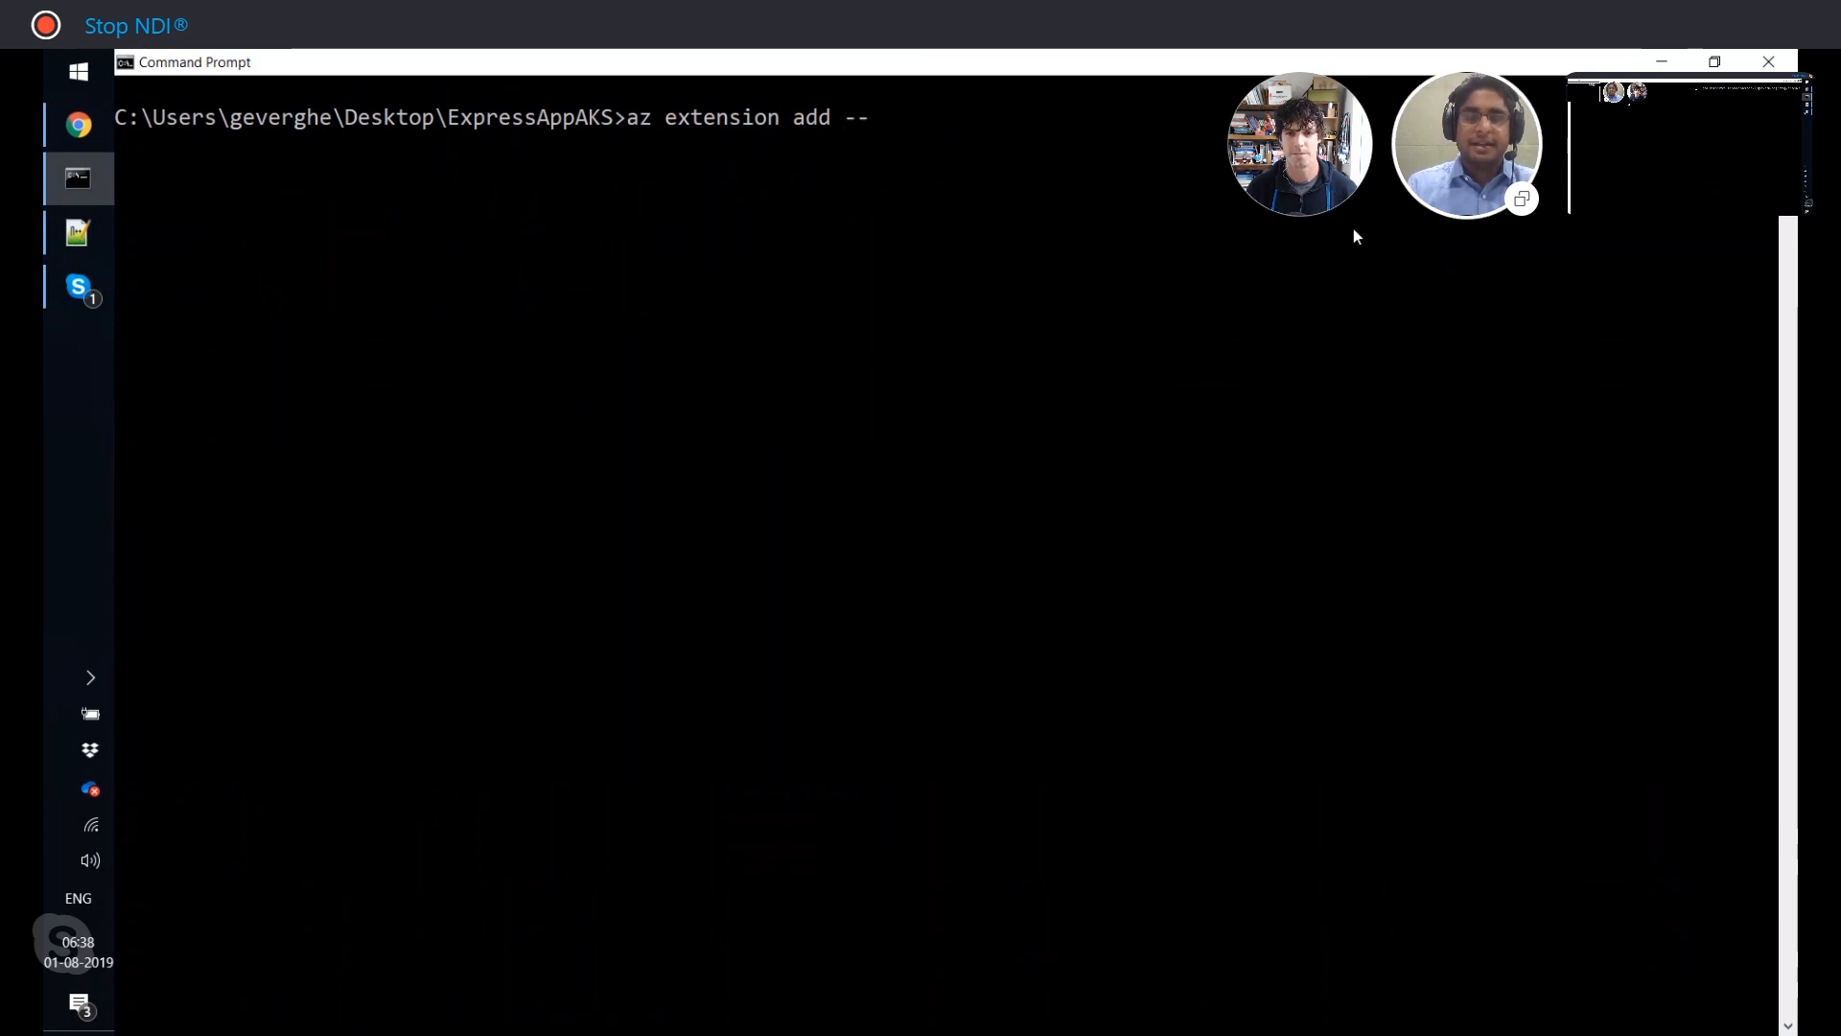
# Run 'az extension add --name azure-devops' to install the DevOps extension.
pyautogui.write('name azure-devops')
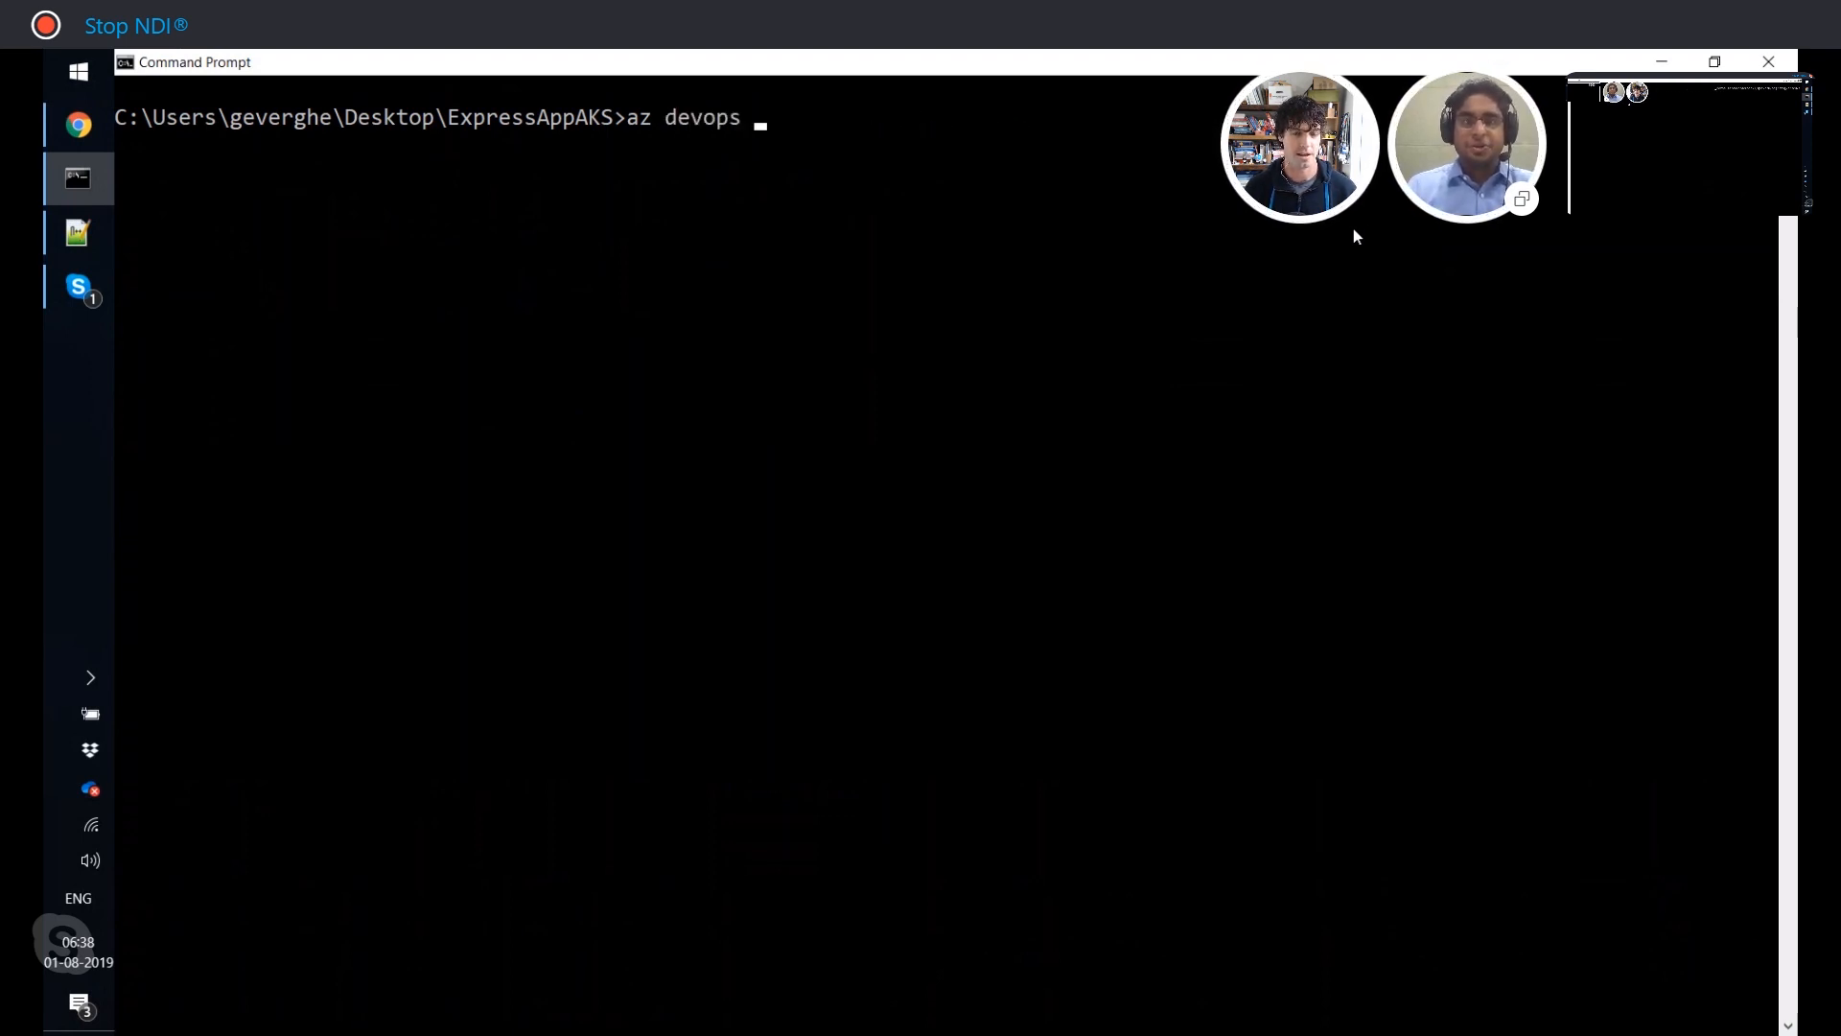
# Run 'az devops -h' to list the devops subgroups and commands.
pyautogui.write('-h')
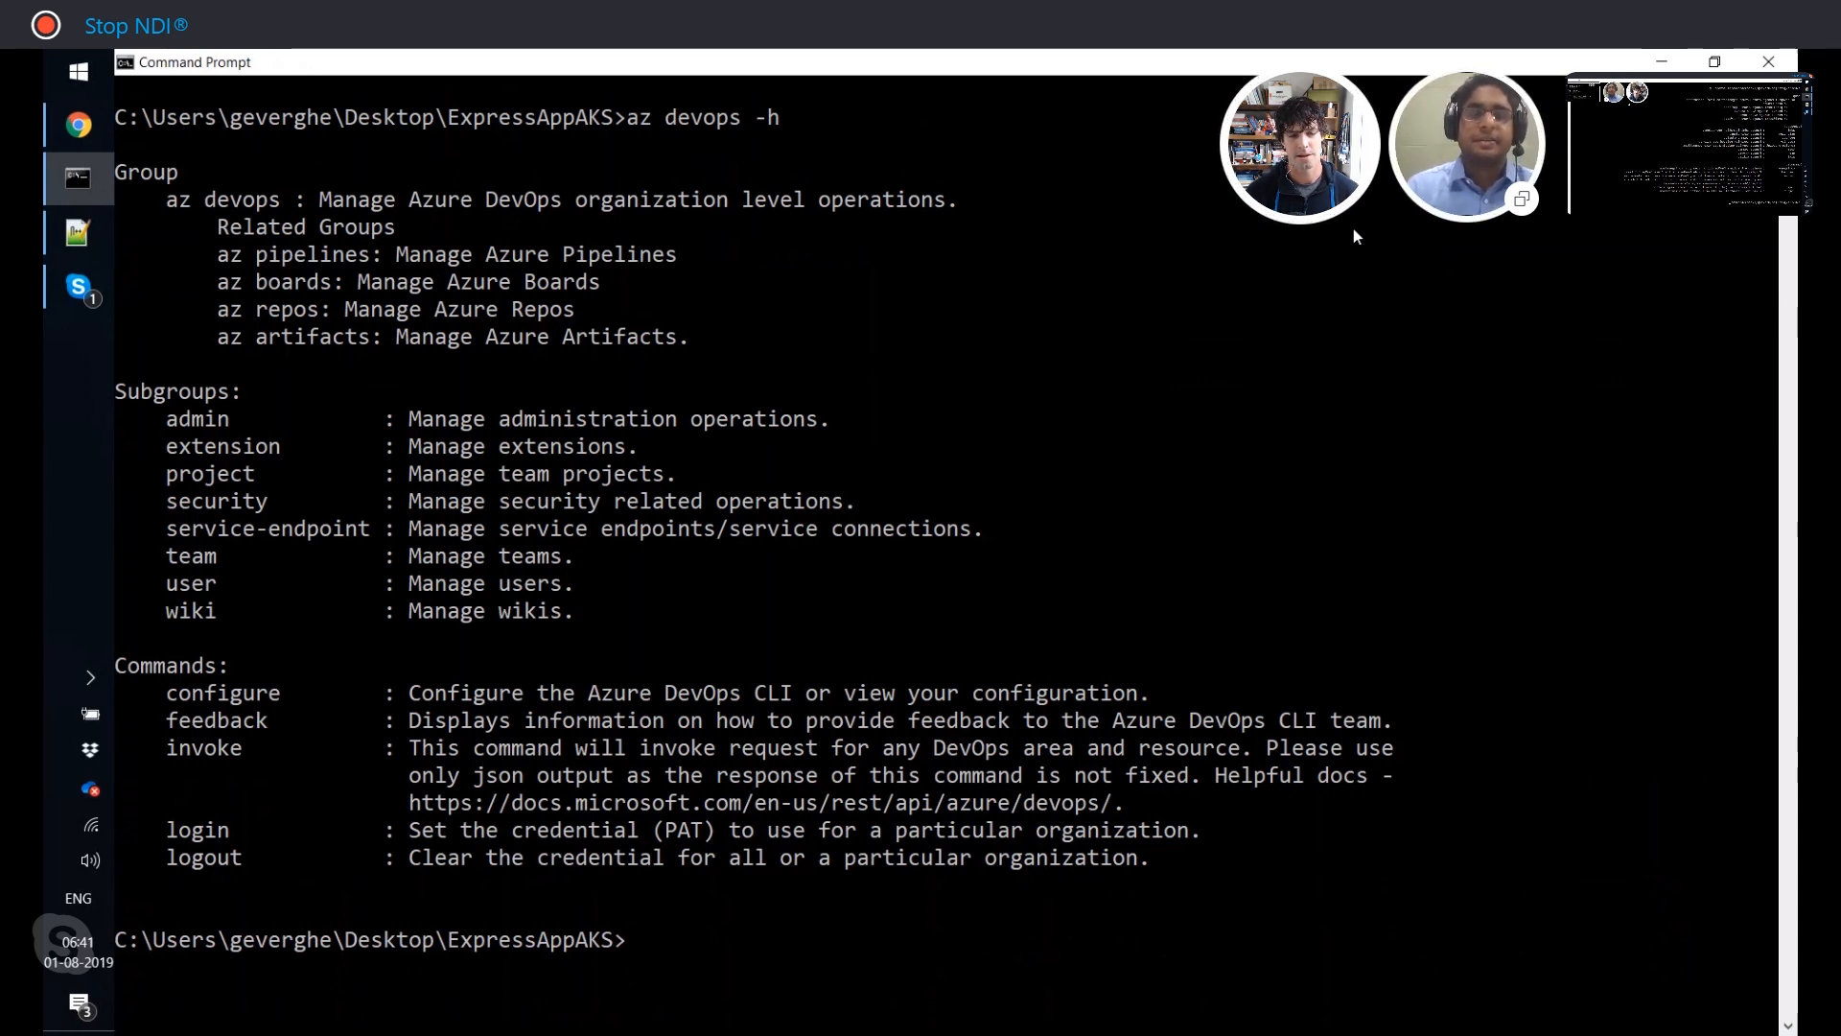
# Show help for 'az pipelines' and 'az pipelines create', including its usage examples.
pyautogui.write('az pipelines --help')
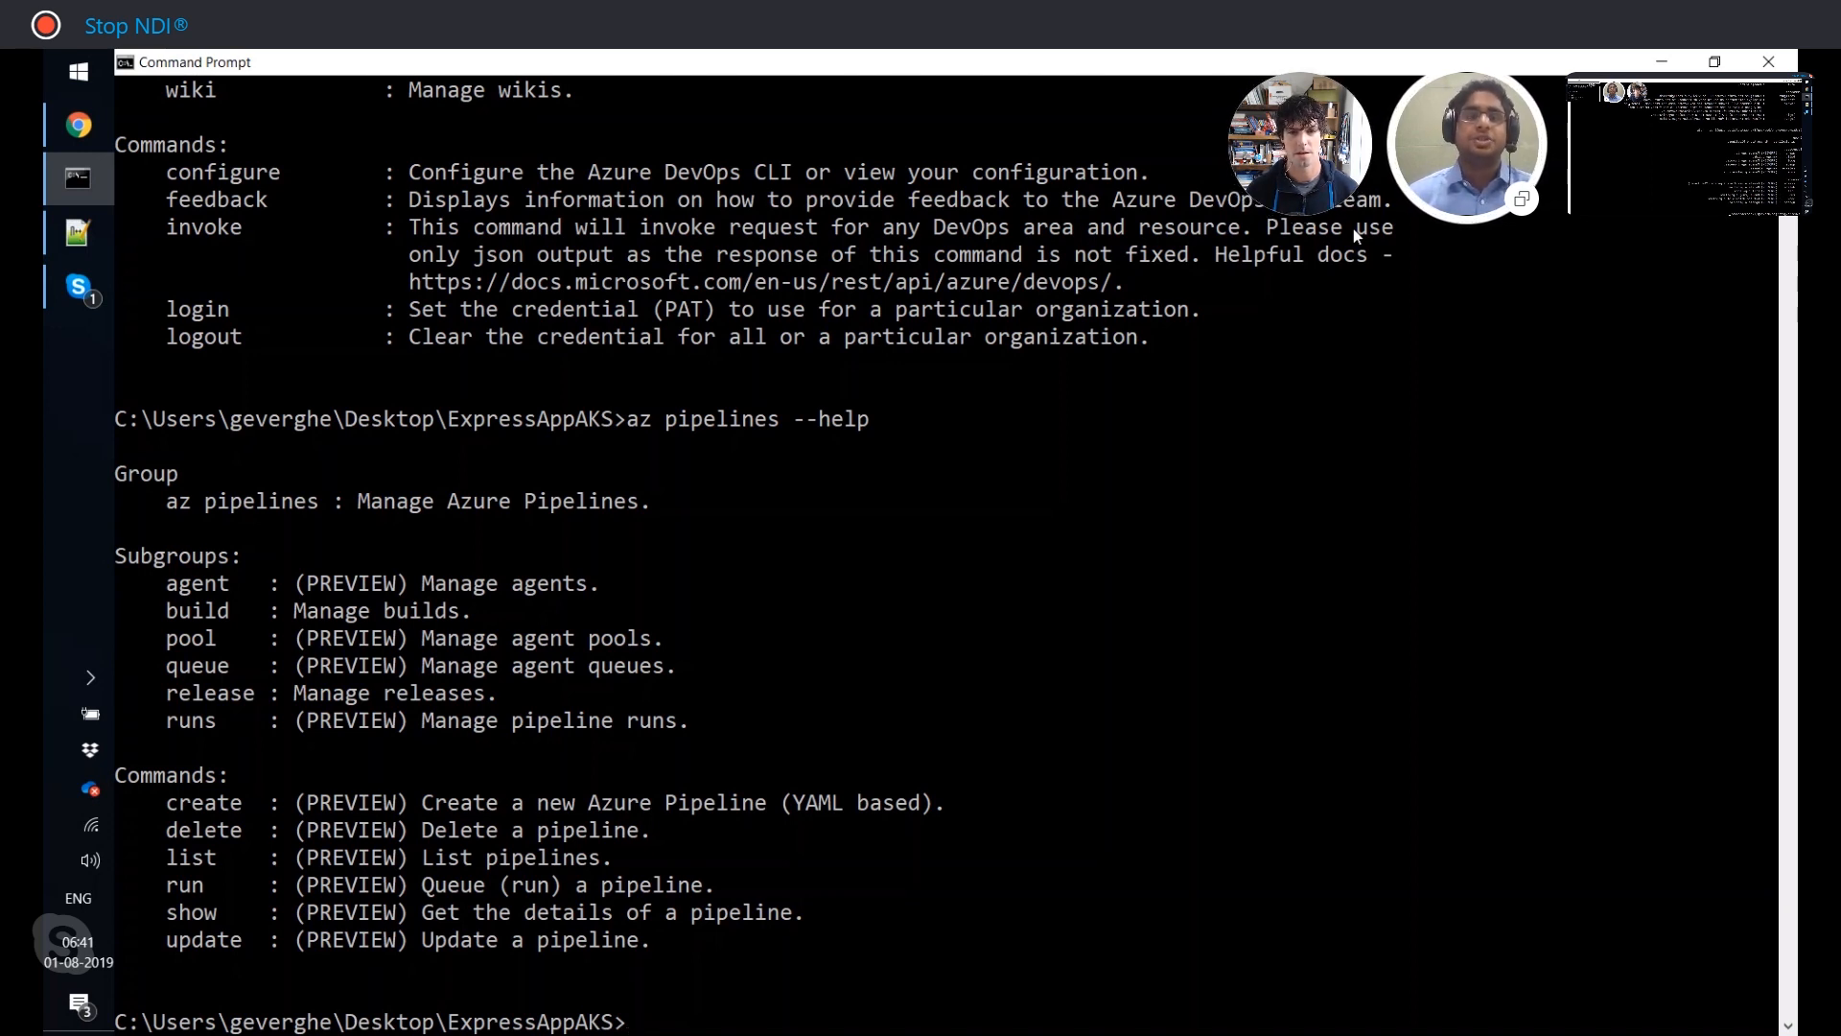
pyautogui.write('az')
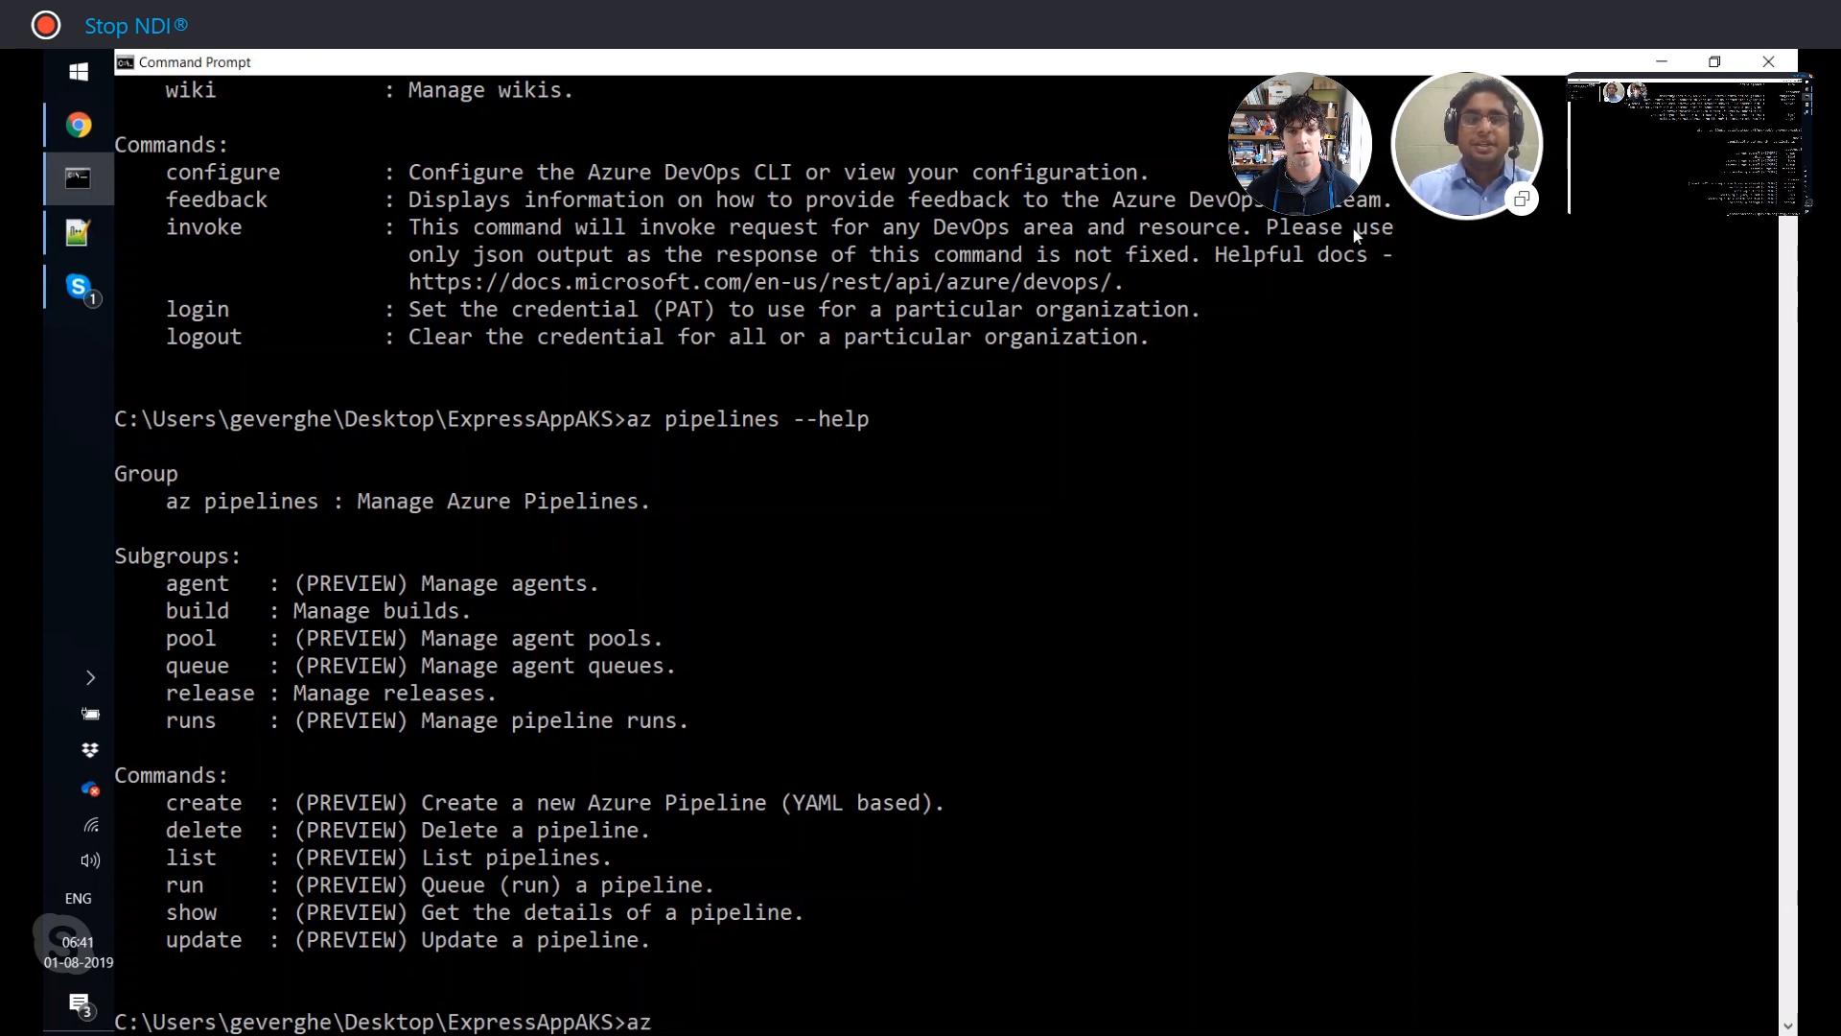
pyautogui.write('pipelines crea')
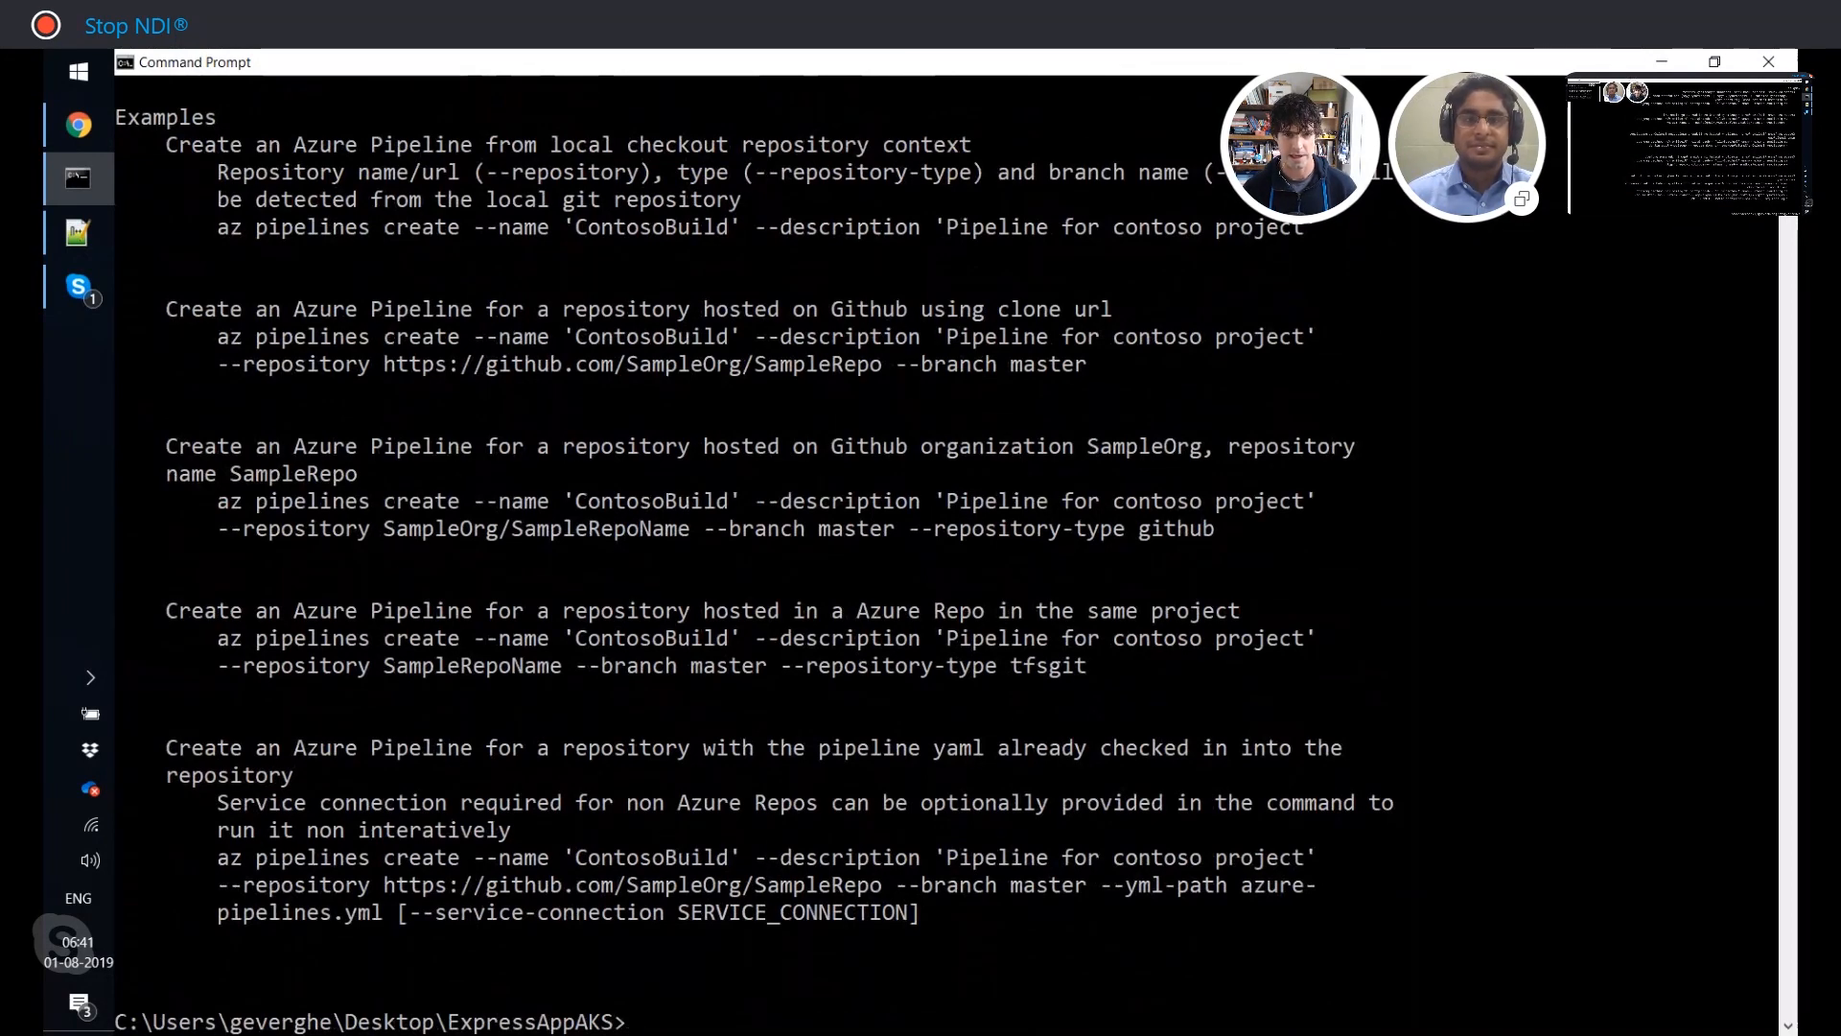
pyautogui.scroll(3)
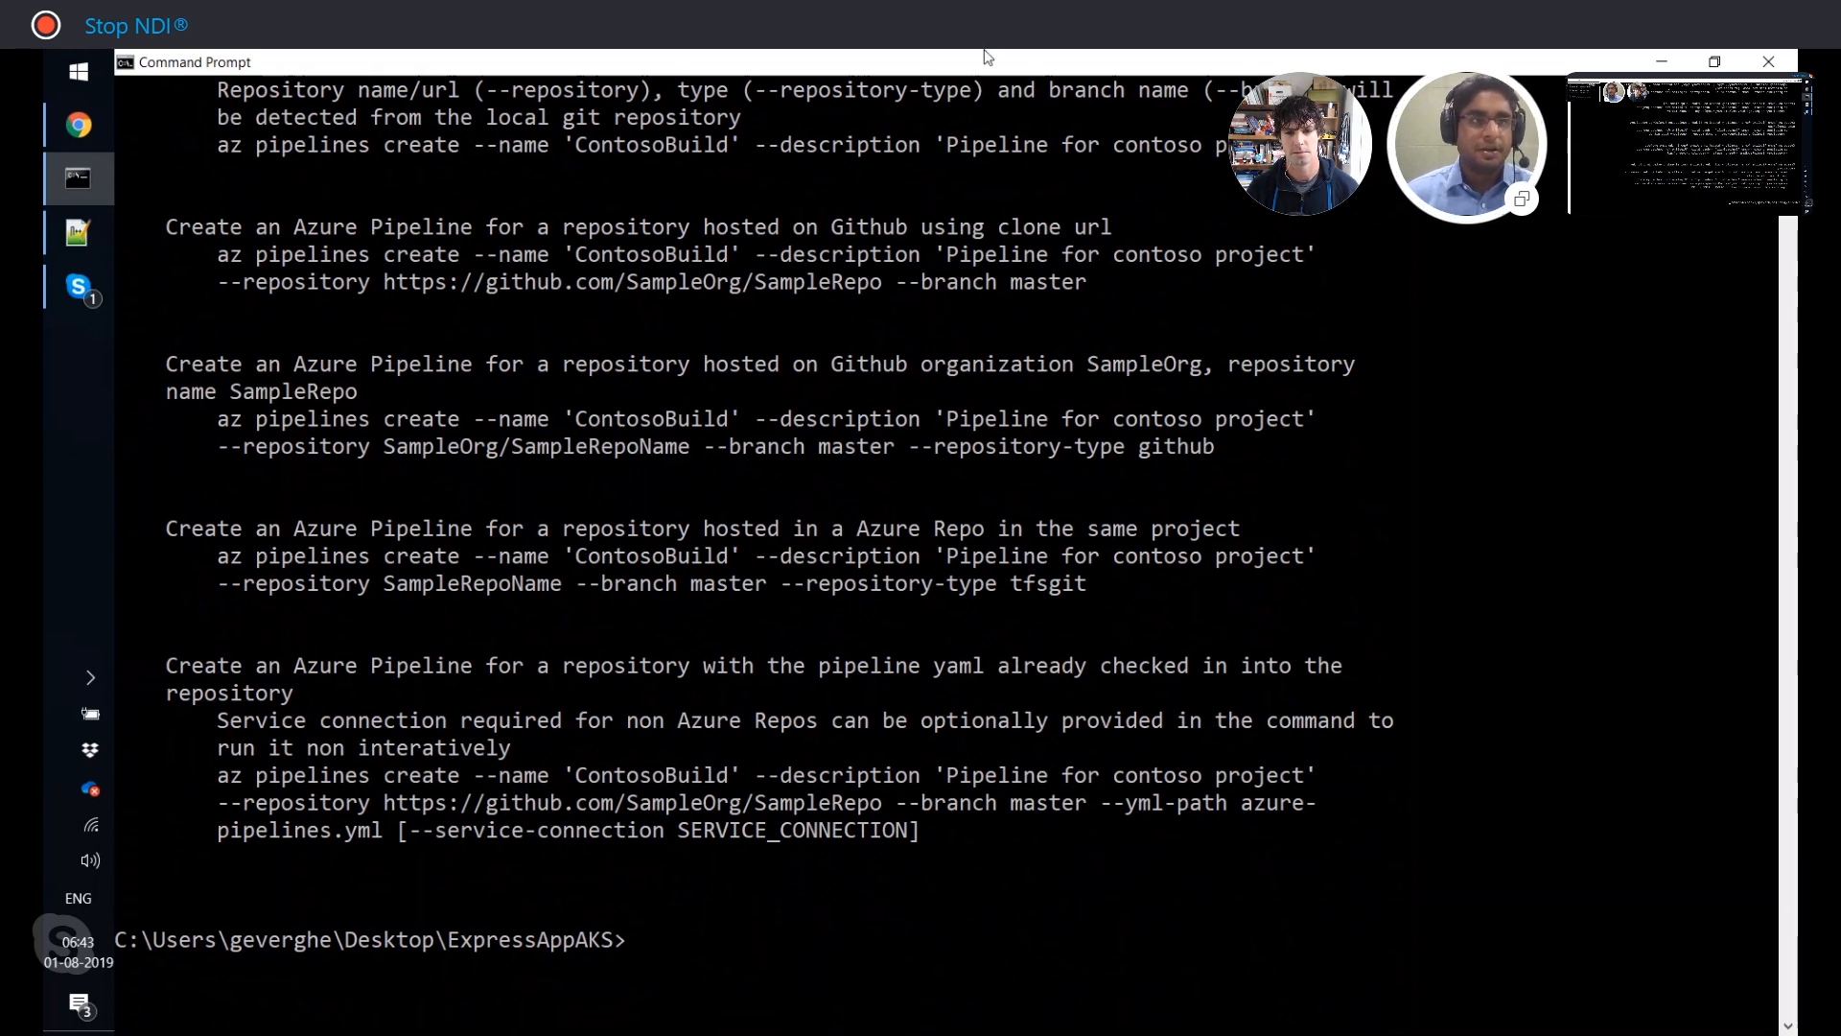
pyautogui.click(78, 125)
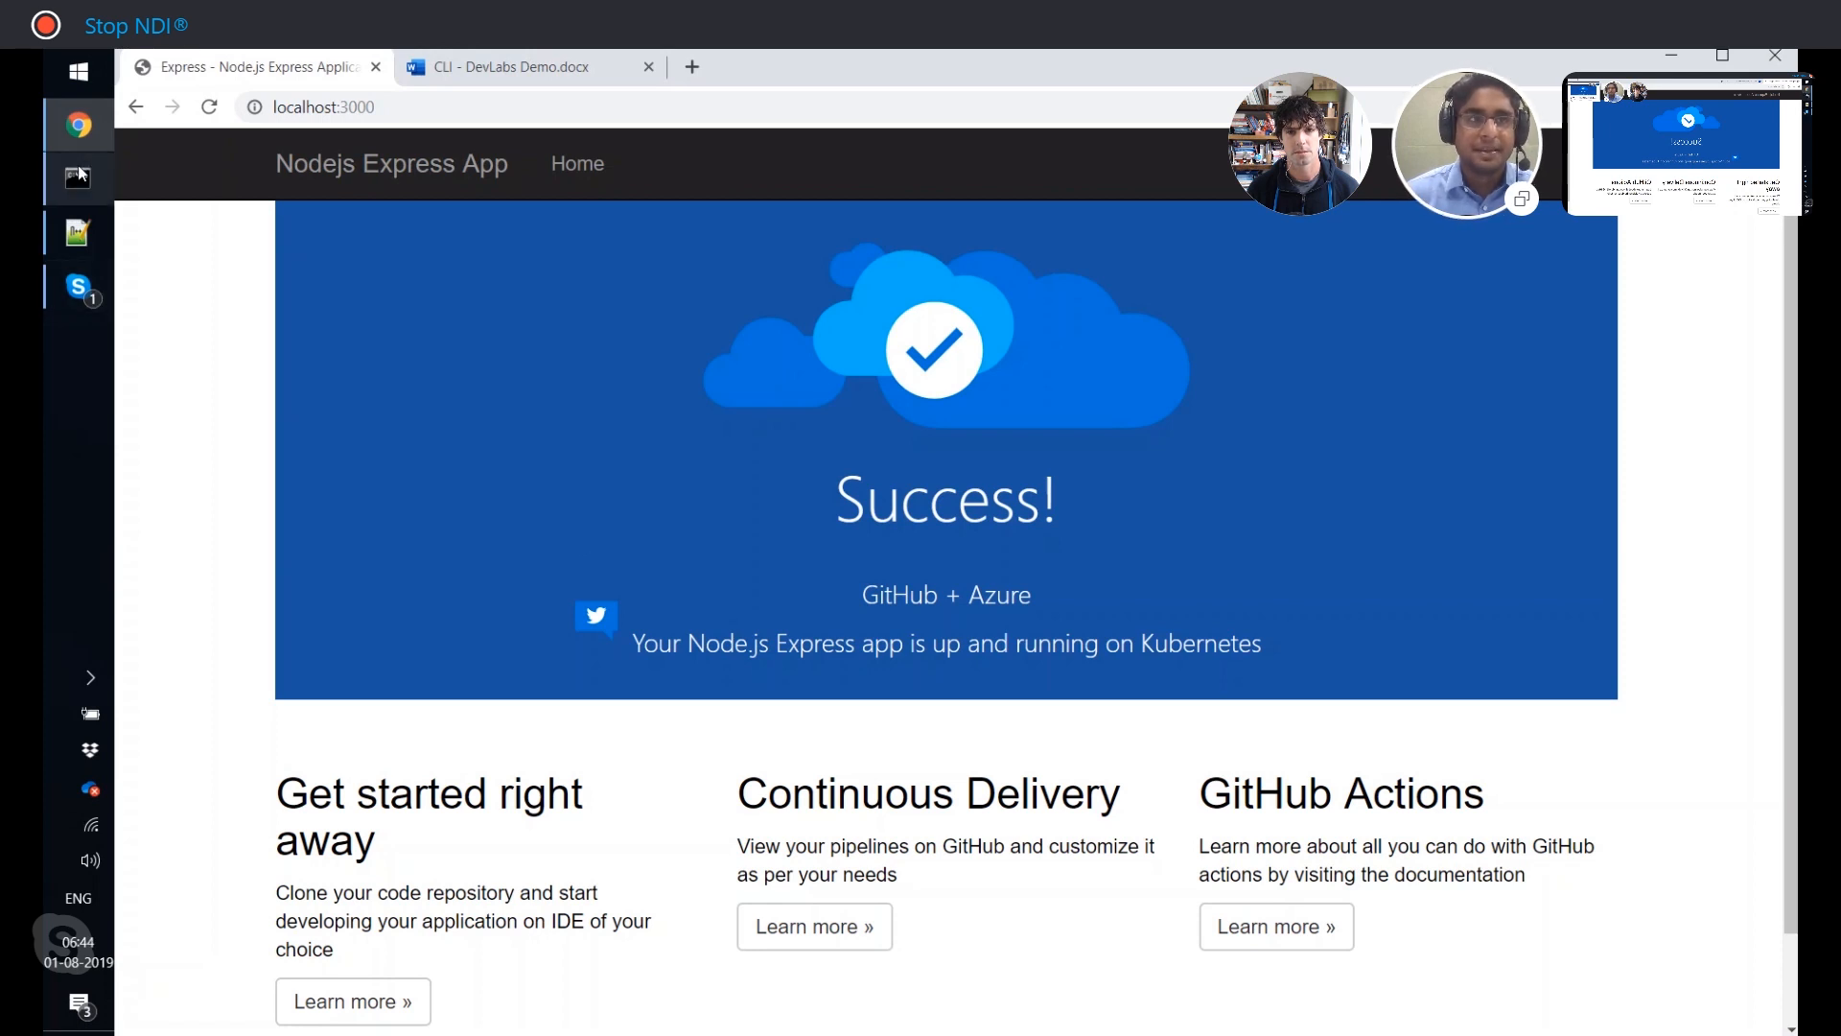
pyautogui.click(77, 177)
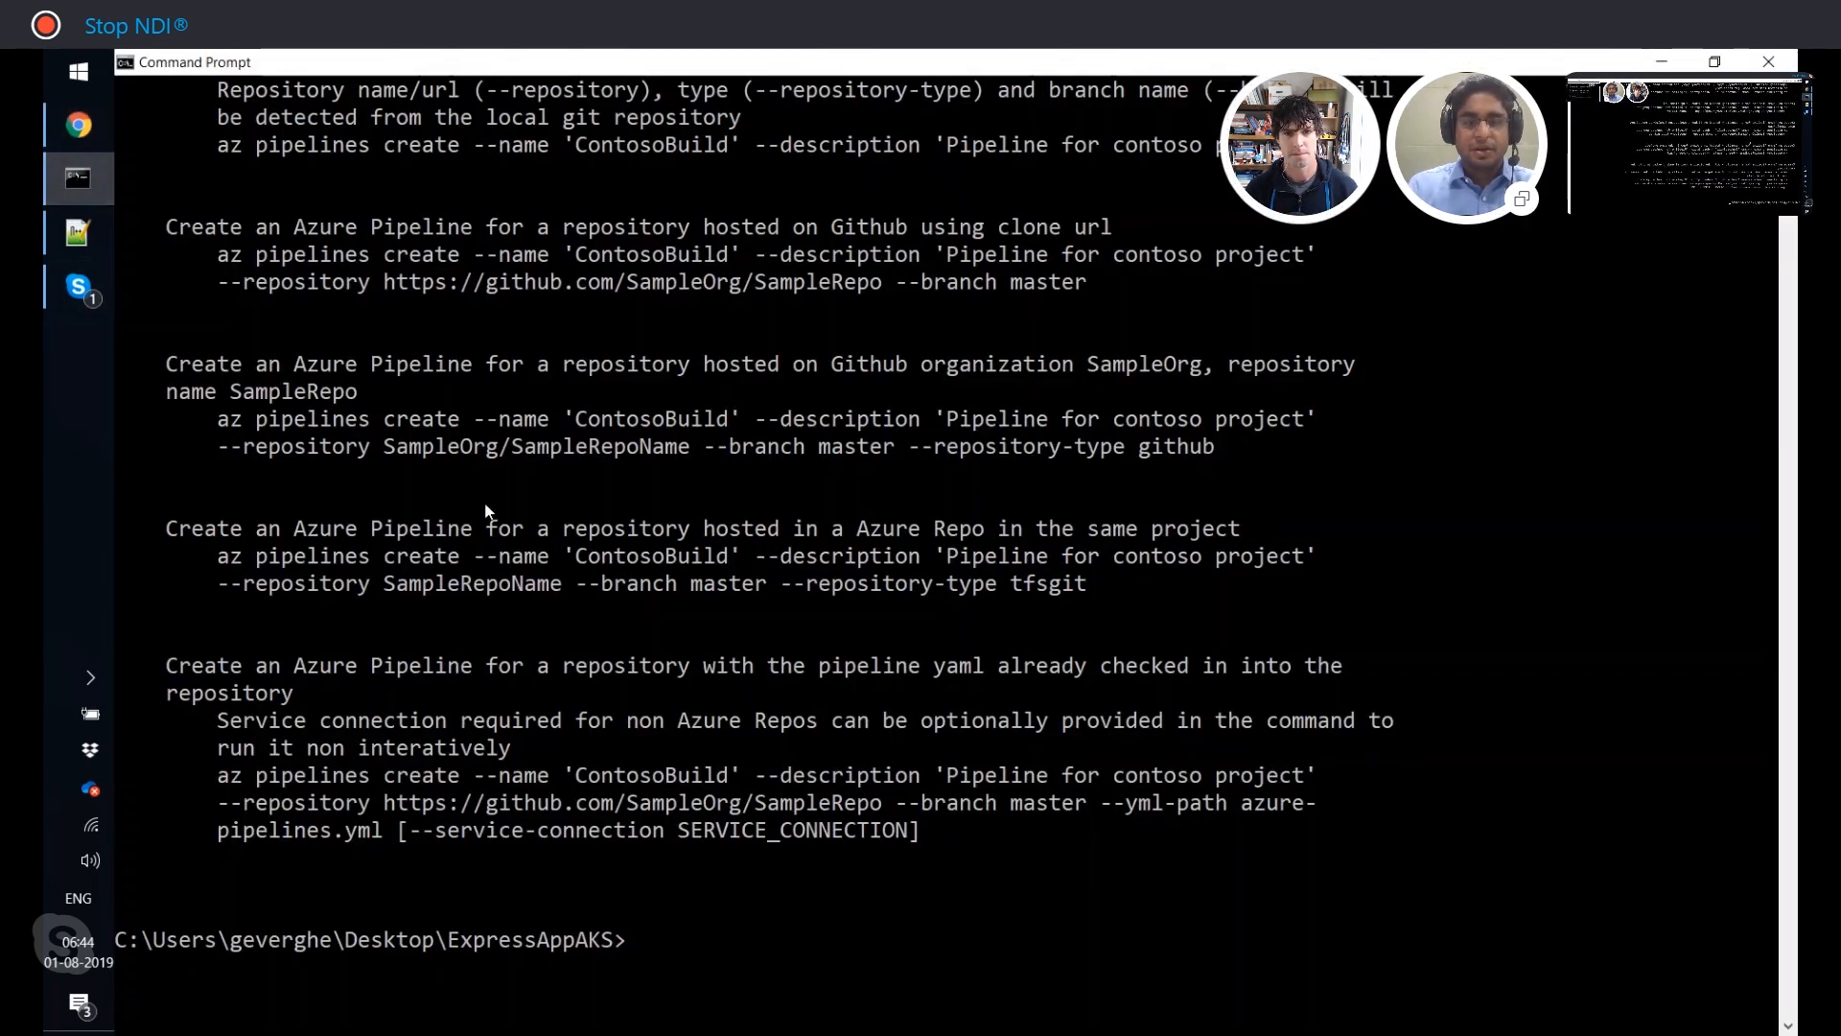
# Create pipeline "Express.CI" and choose service connection 2, the java-docker GitHub connection.
pyautogui.write('az pipelines create --name "')
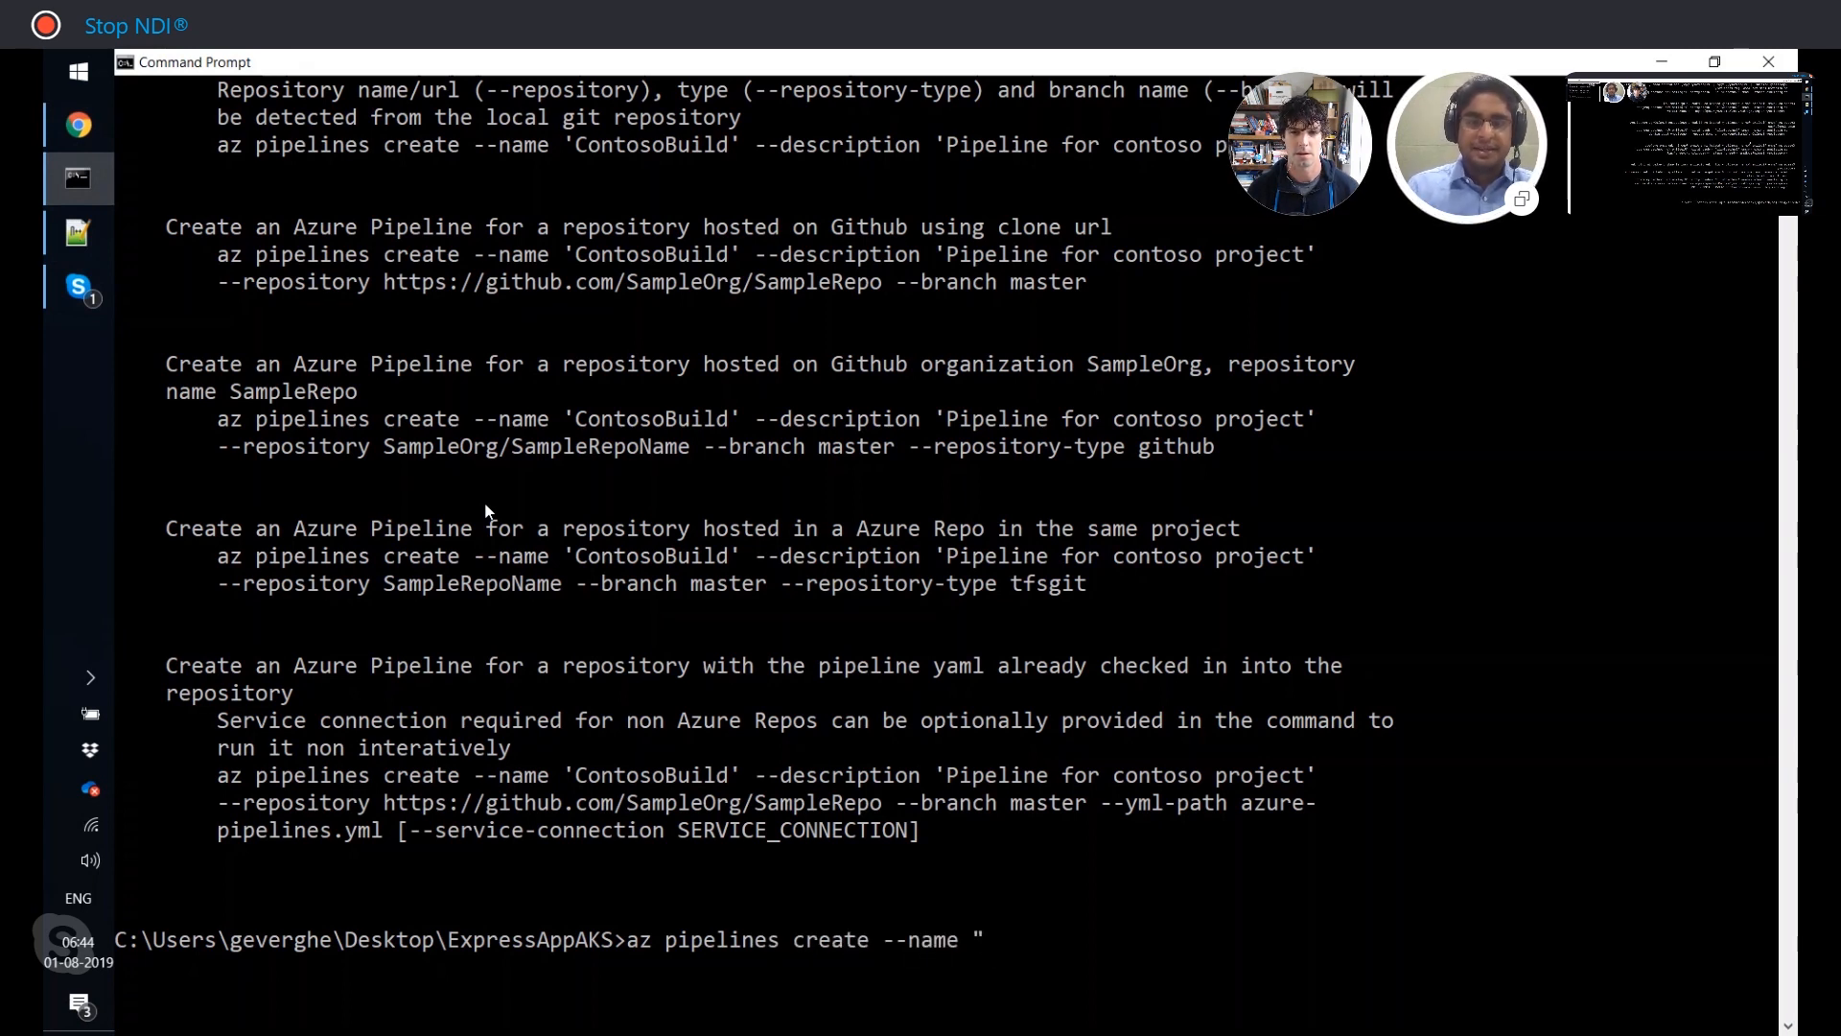
pyautogui.write('Express.CI')
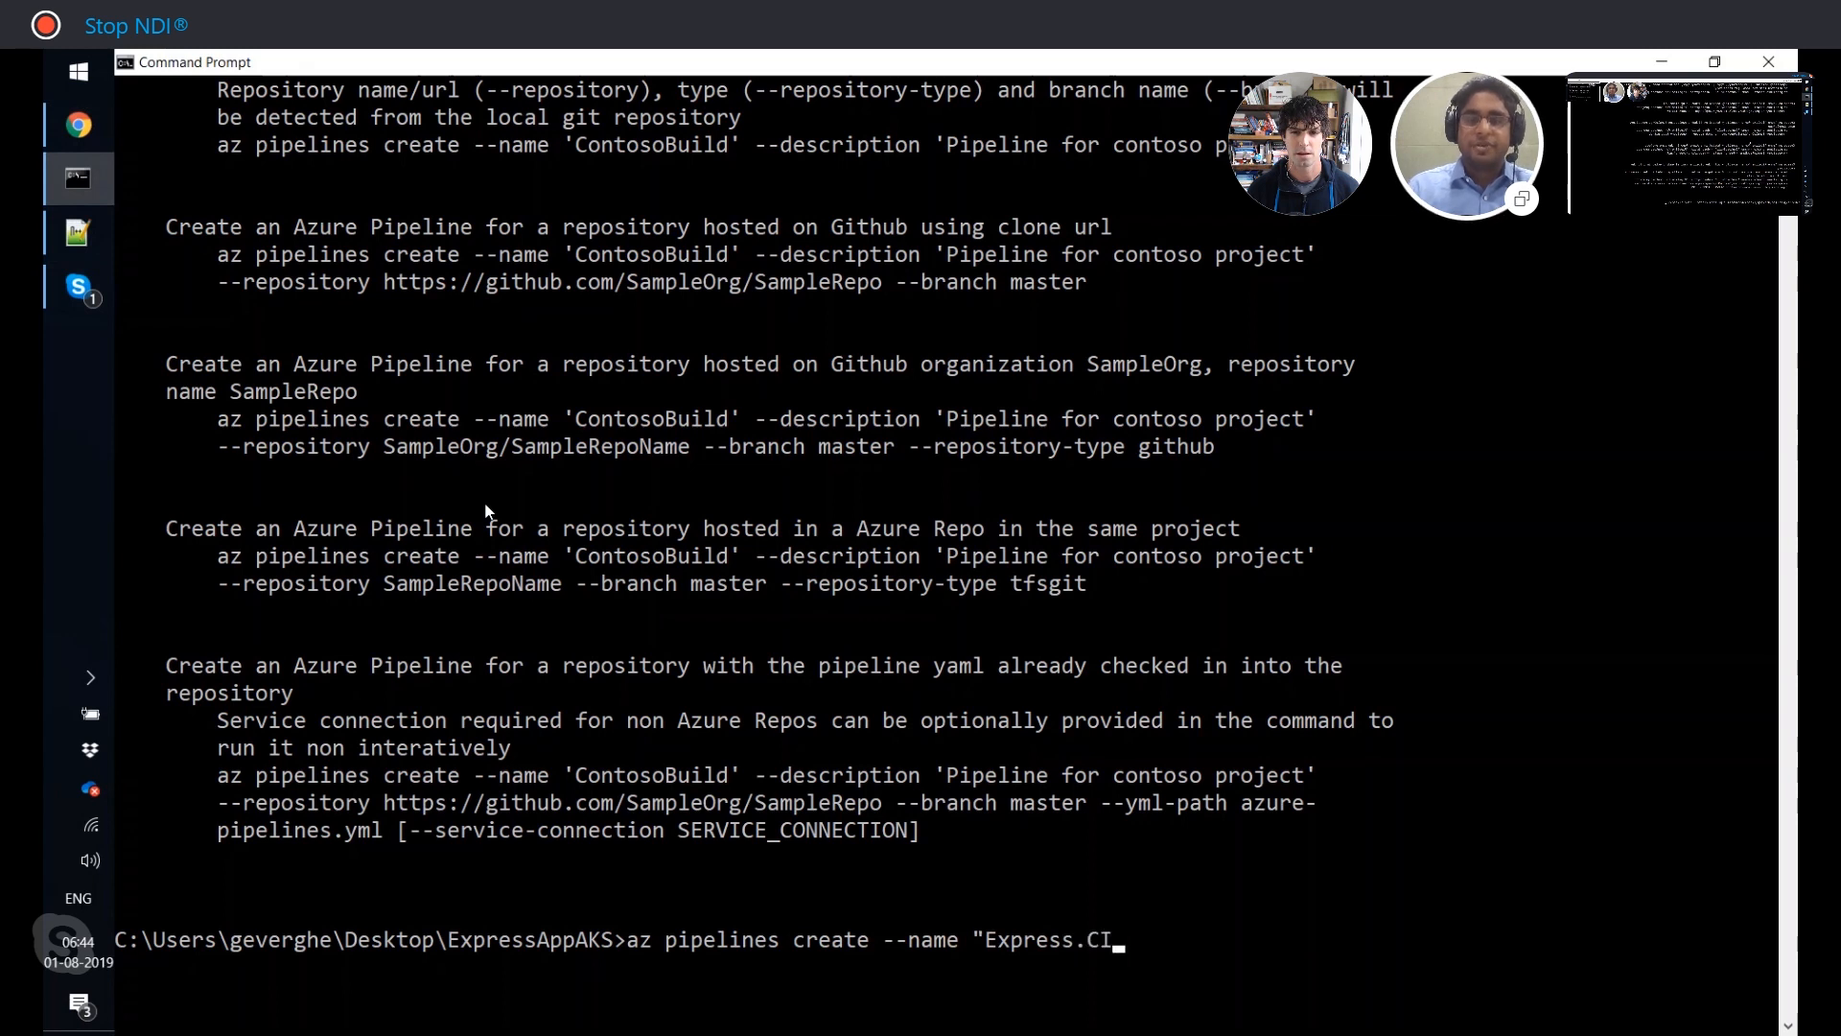
pyautogui.write('"')
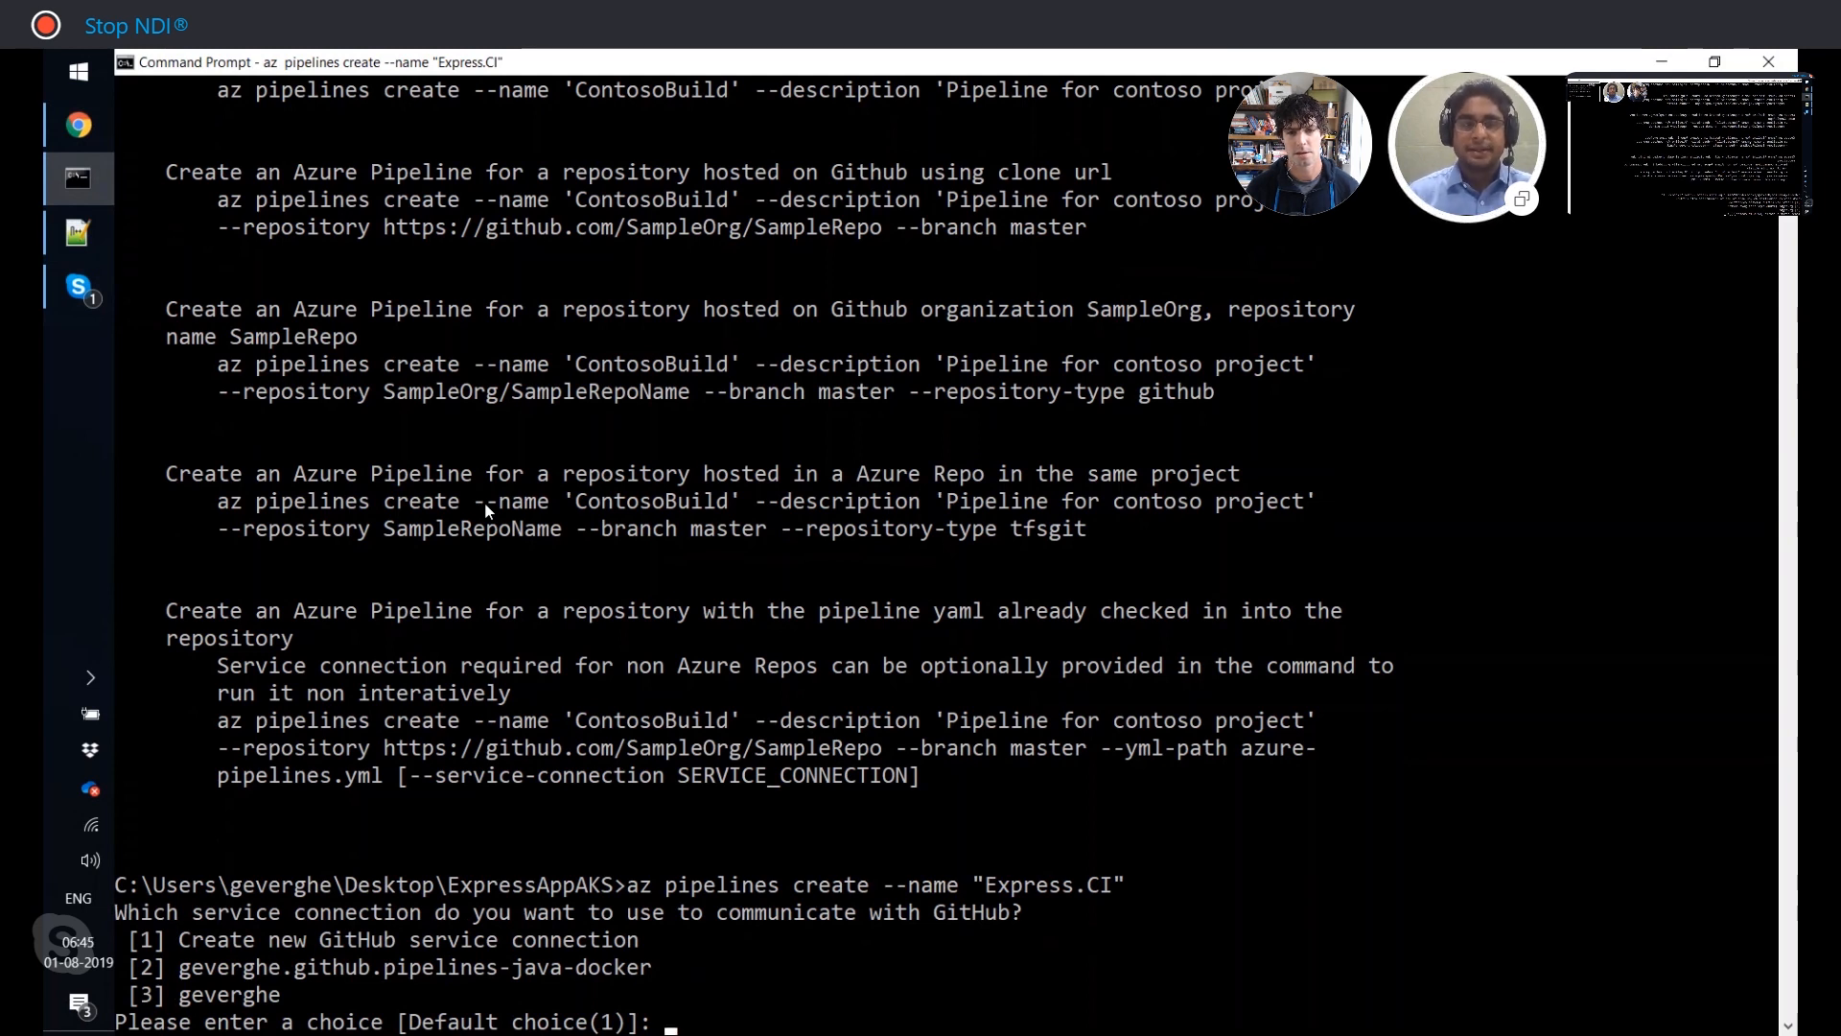
pyautogui.write('2')
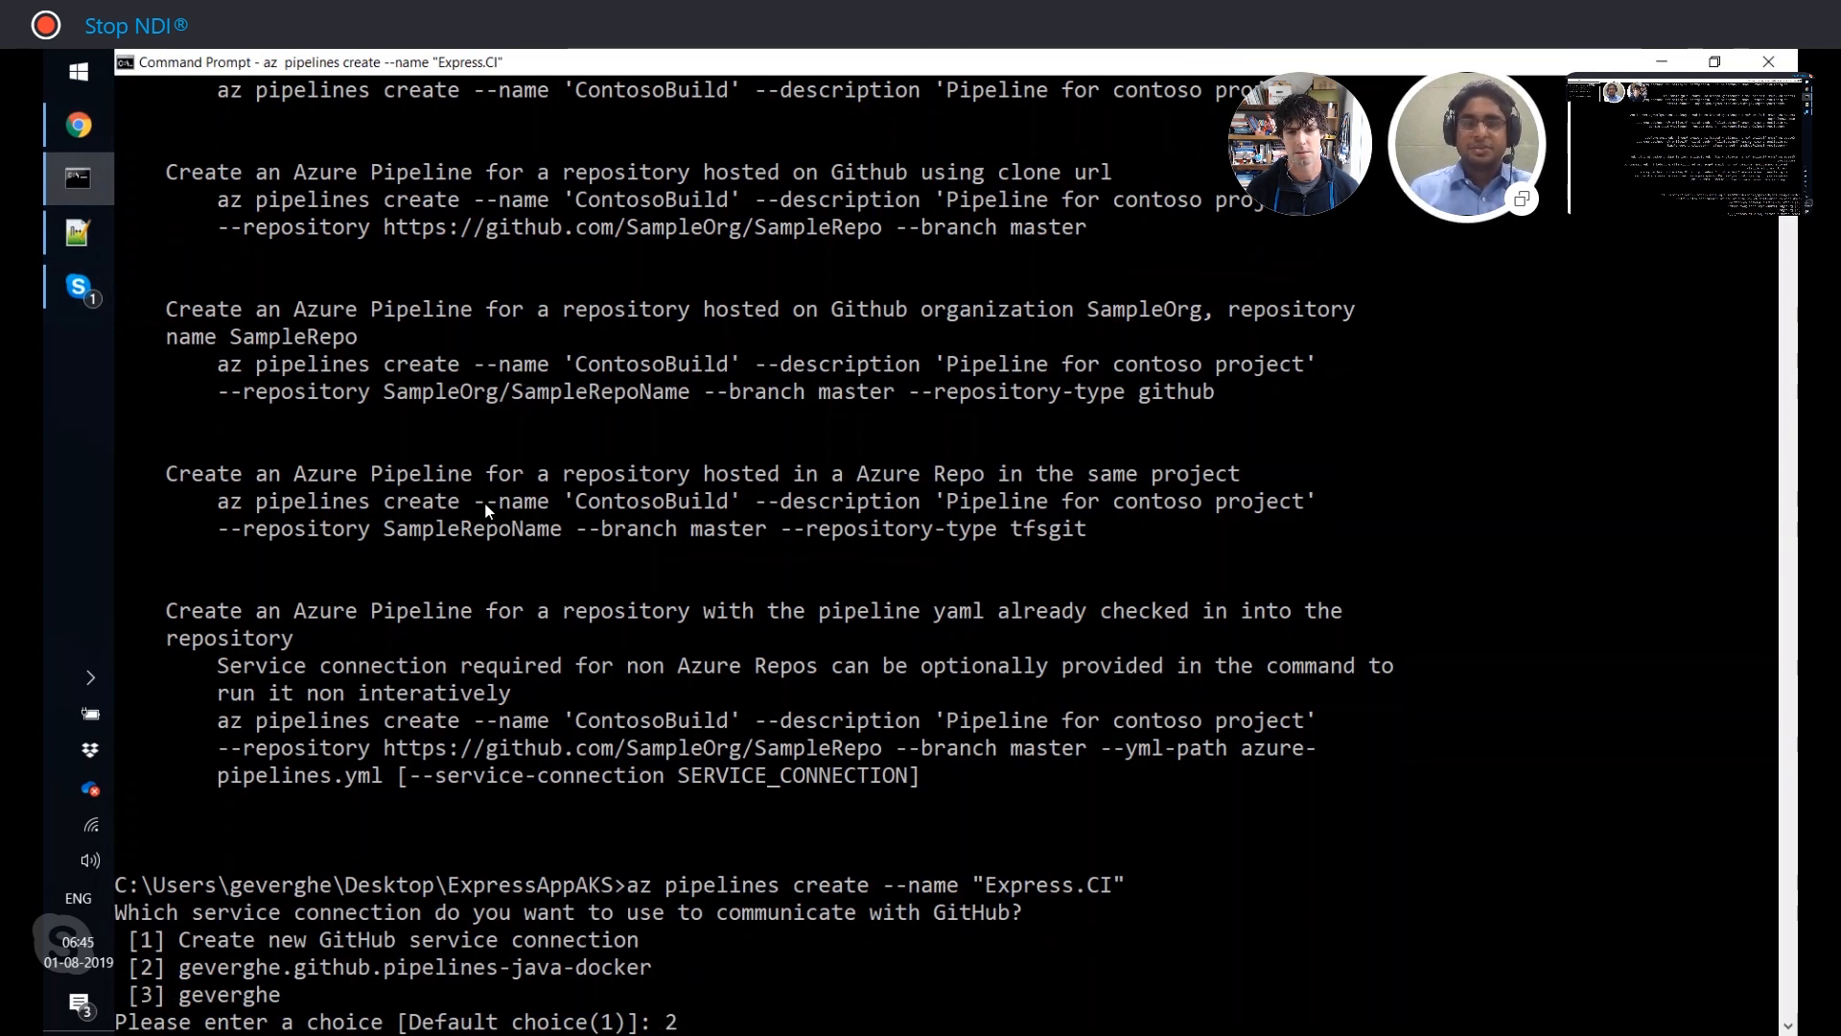
pyautogui.press('enter')
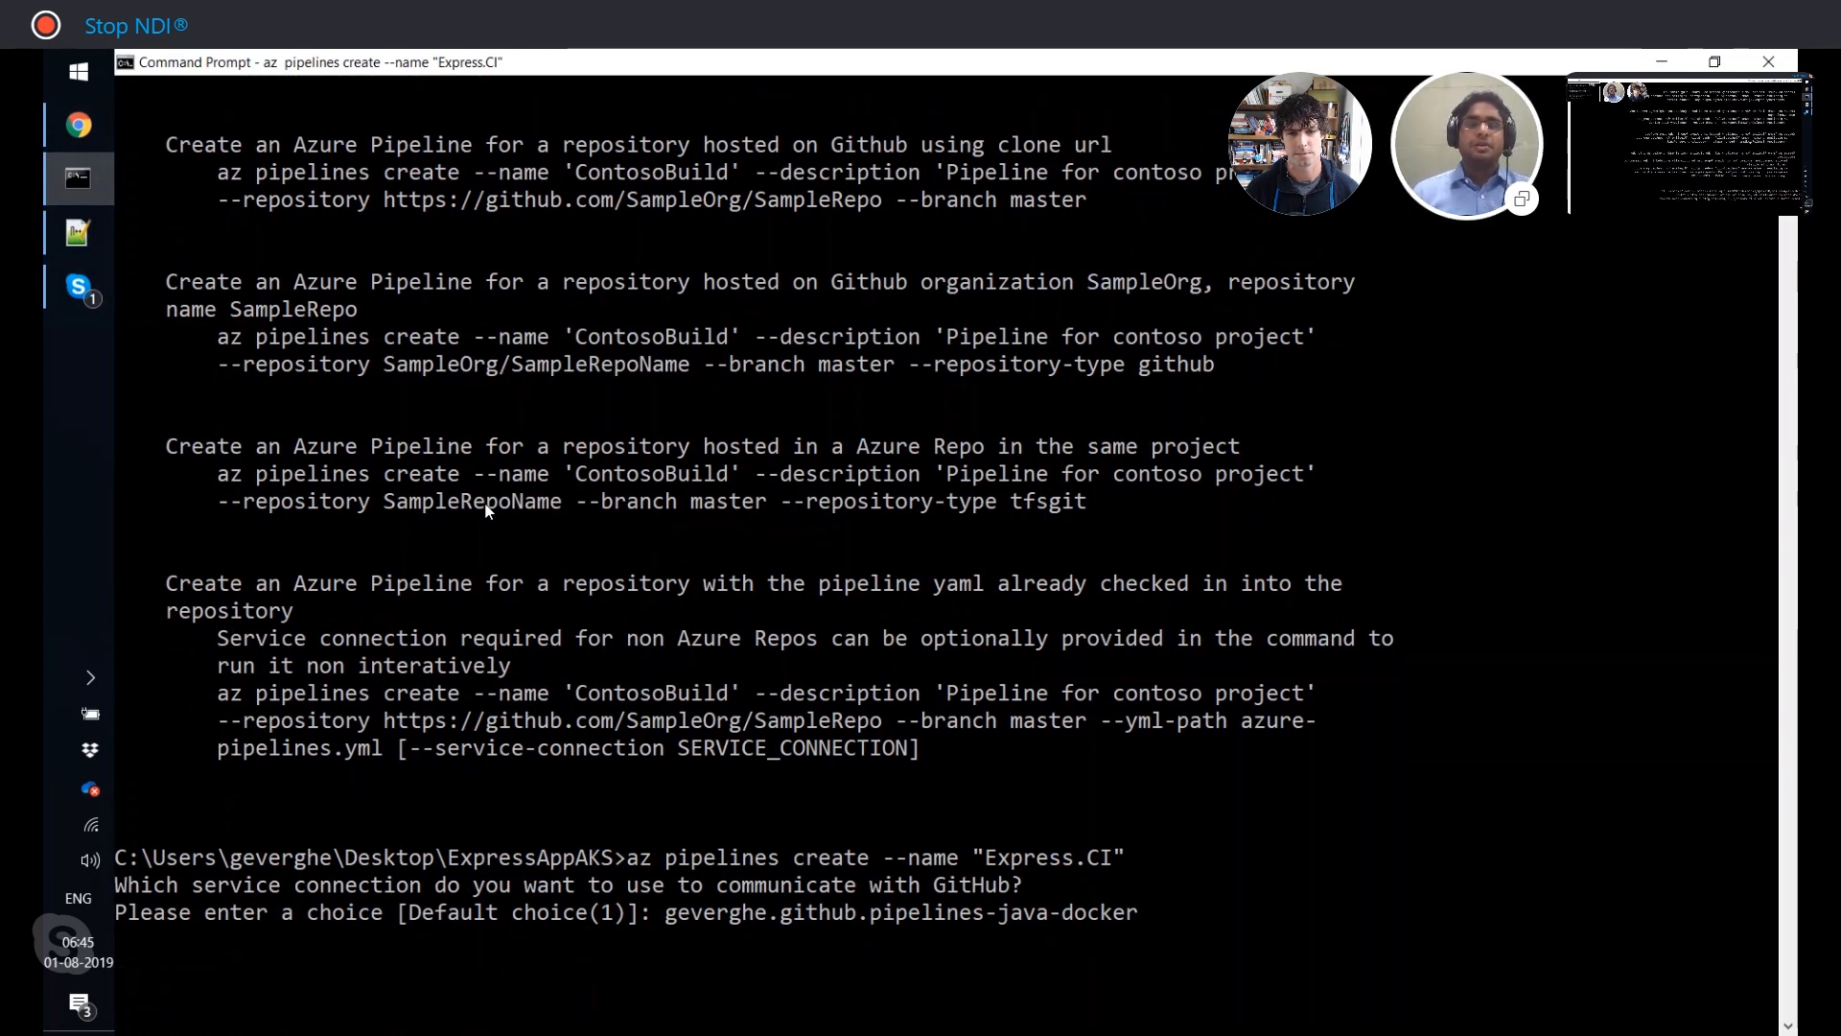
# Continue to the template prompt and scroll through the numbered template list.
pyautogui.press('enter')
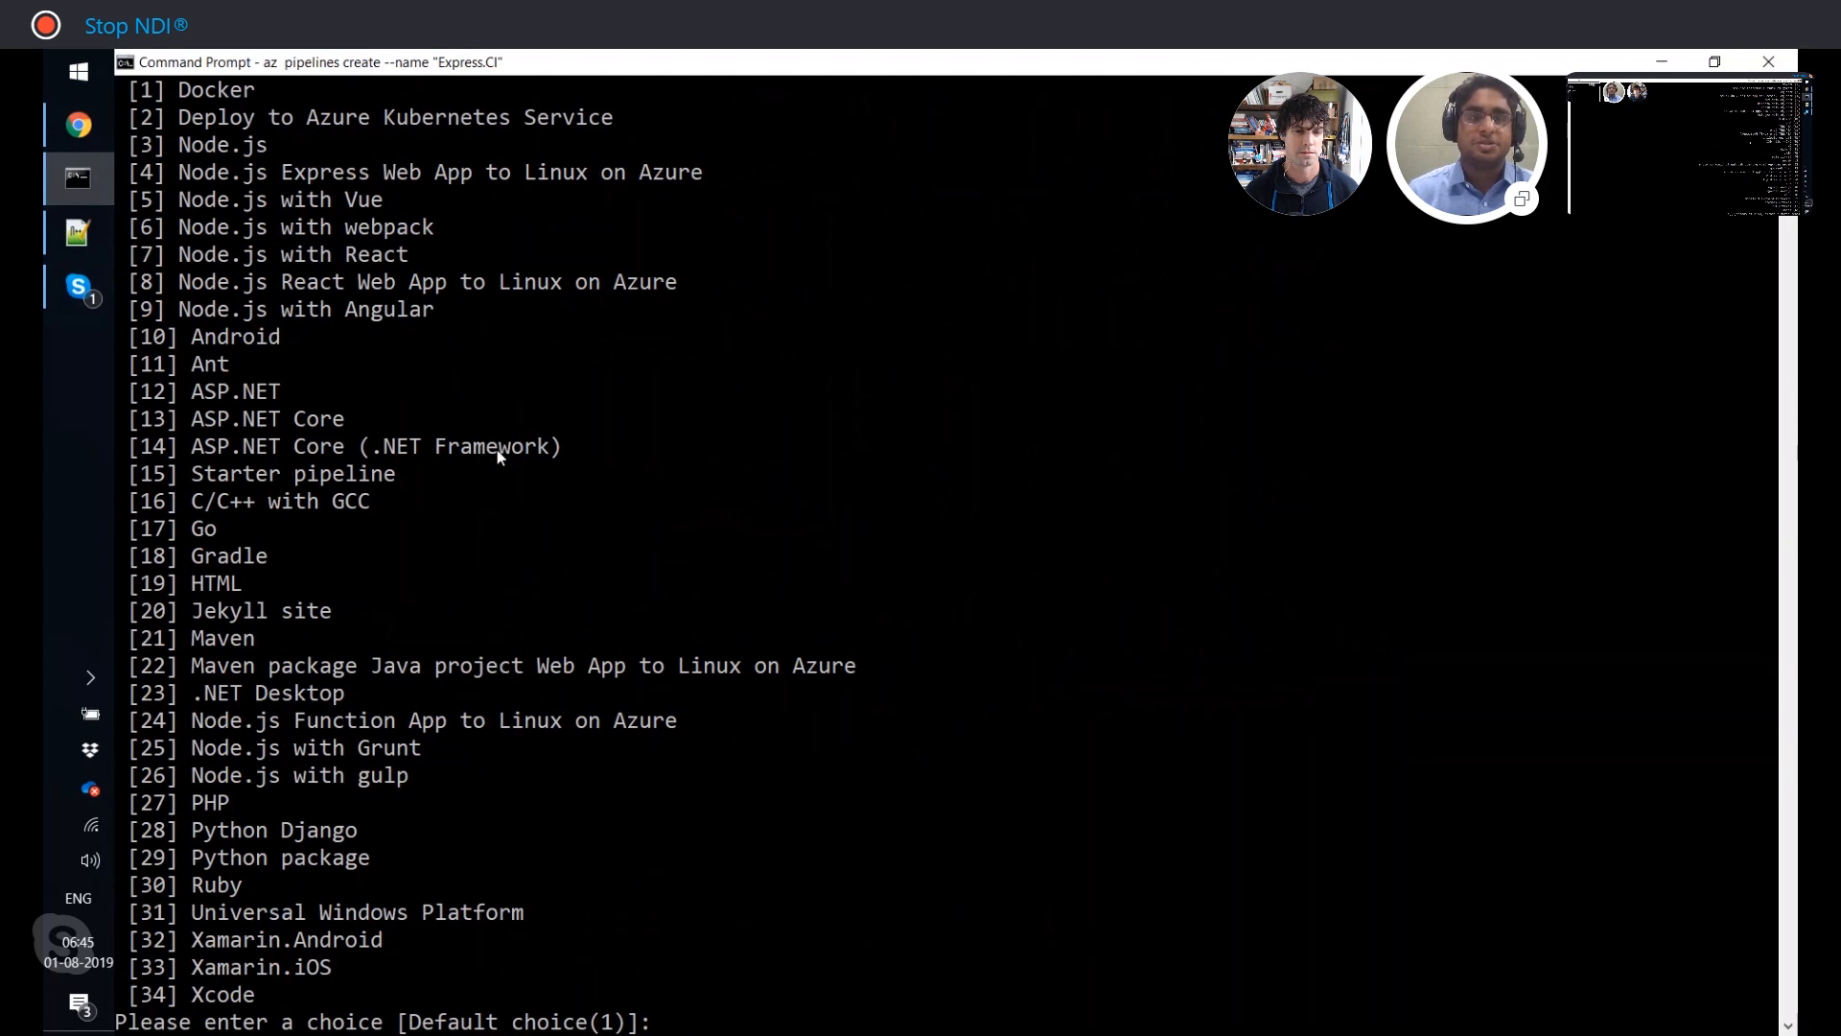
pyautogui.press('enter')
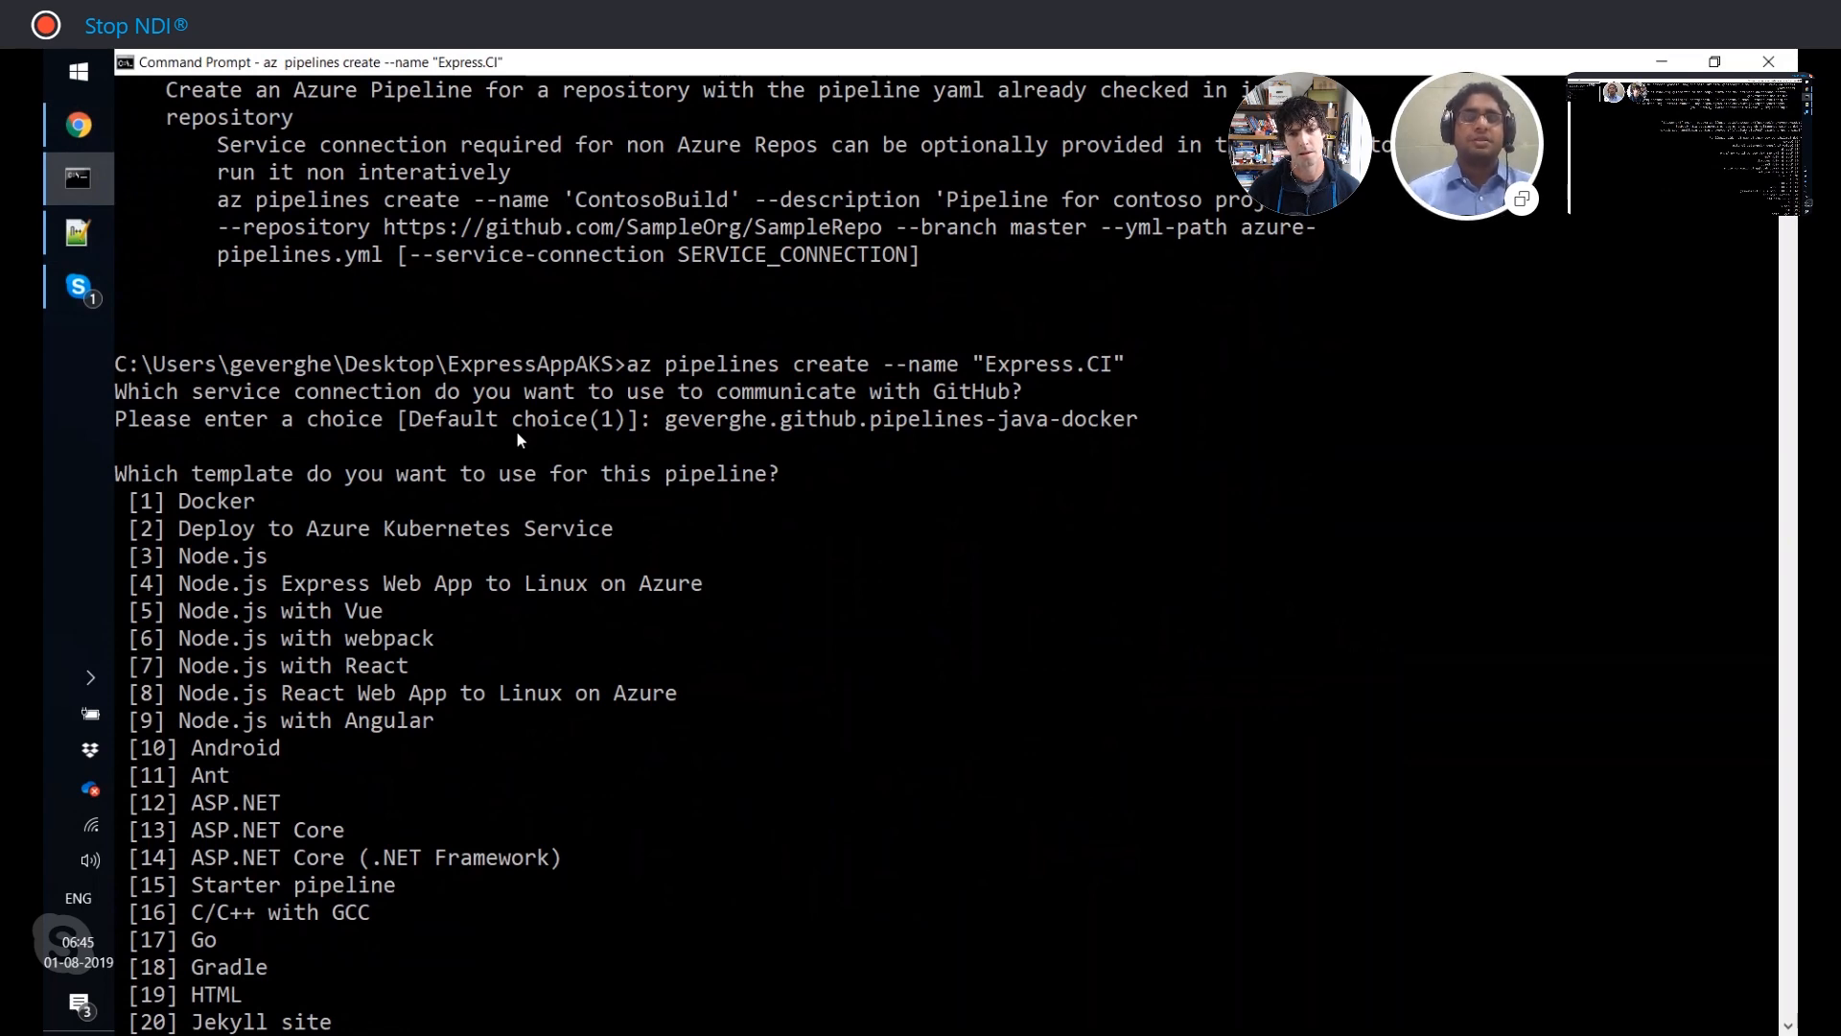
pyautogui.scroll(-3)
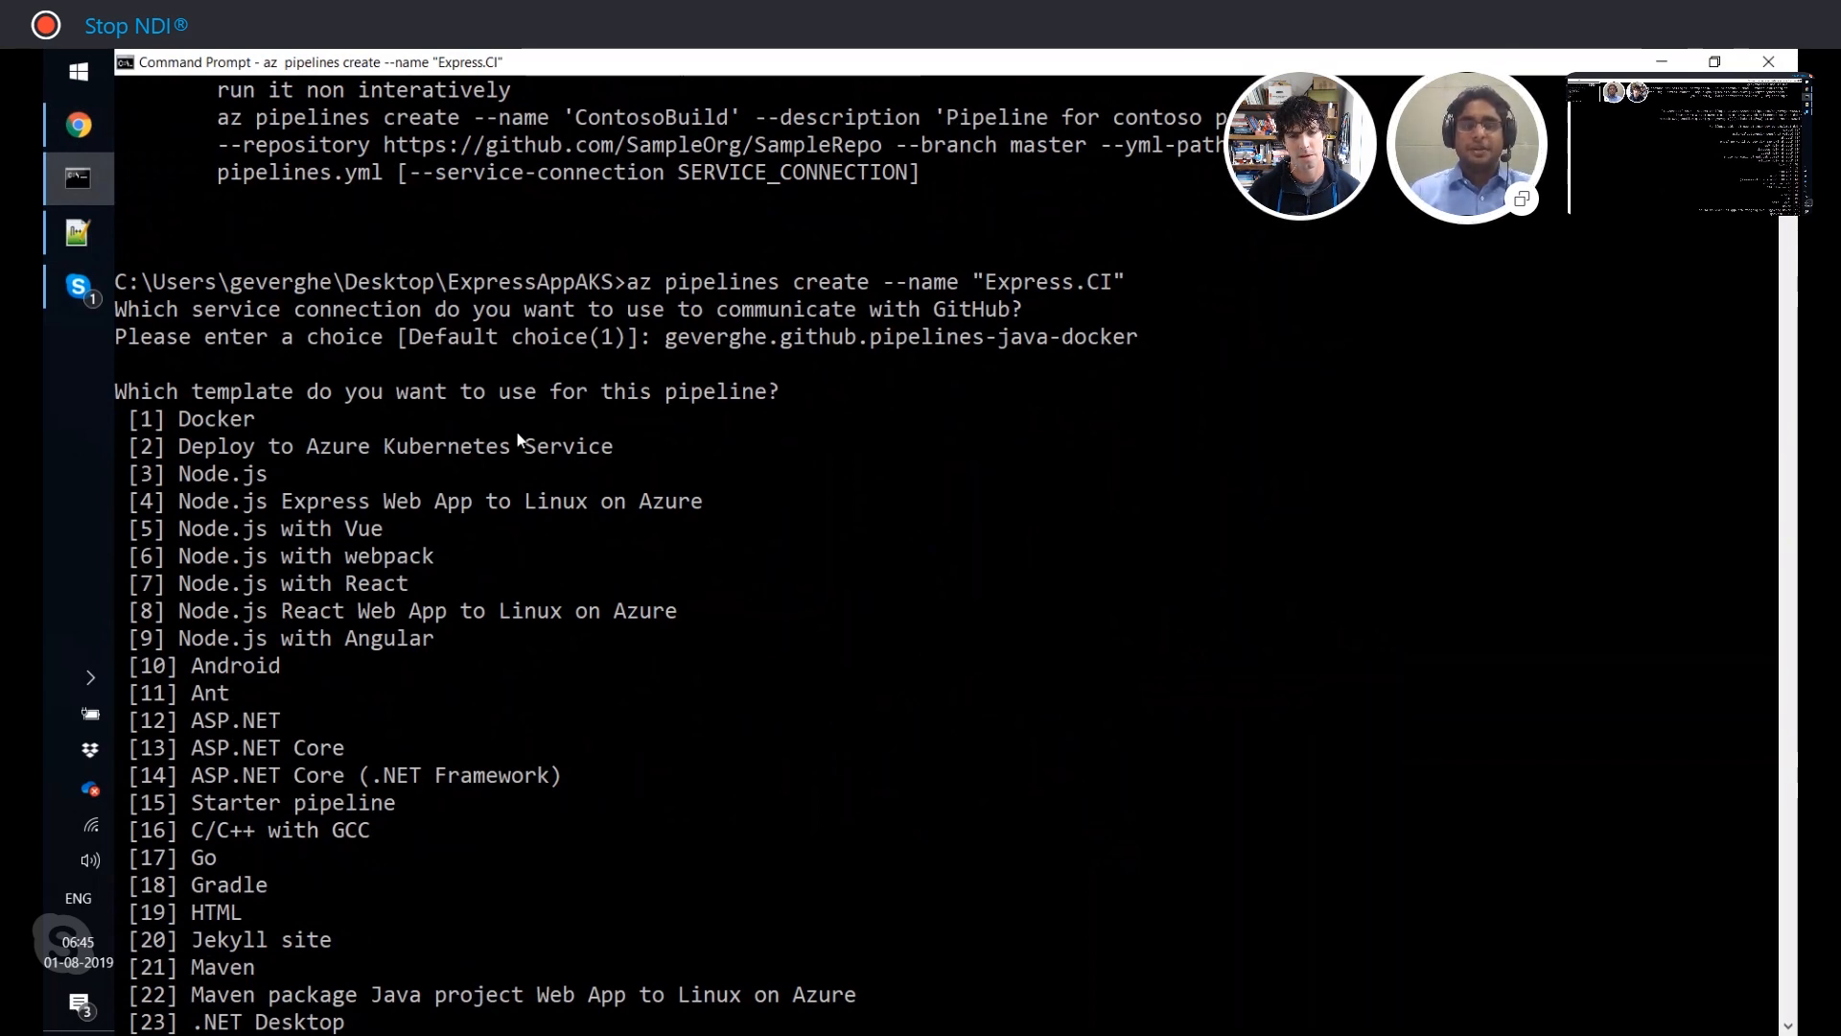
# Pick template 2, Deploy to Azure Kubernetes Service, with myAKSCluster and default namespace.
pyautogui.write('2')
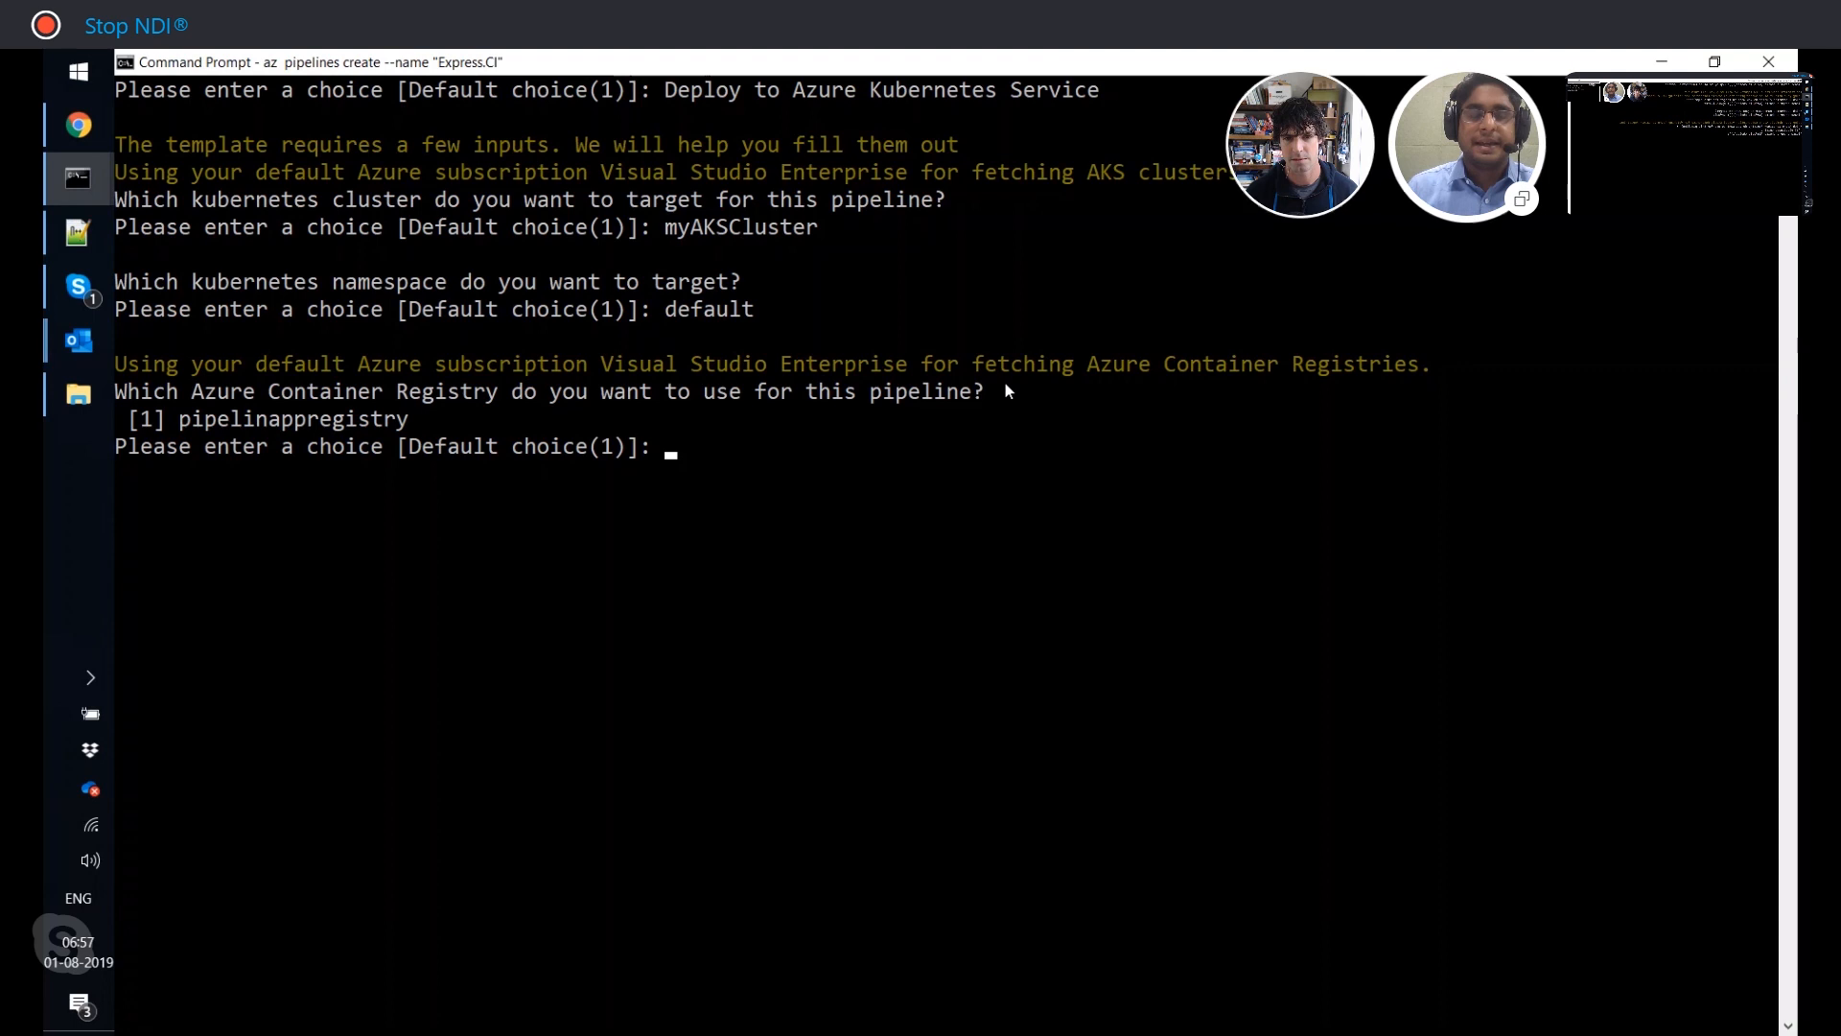
# Accept the default registry and image name, and set the service port to 3000.
pyautogui.press('enter')
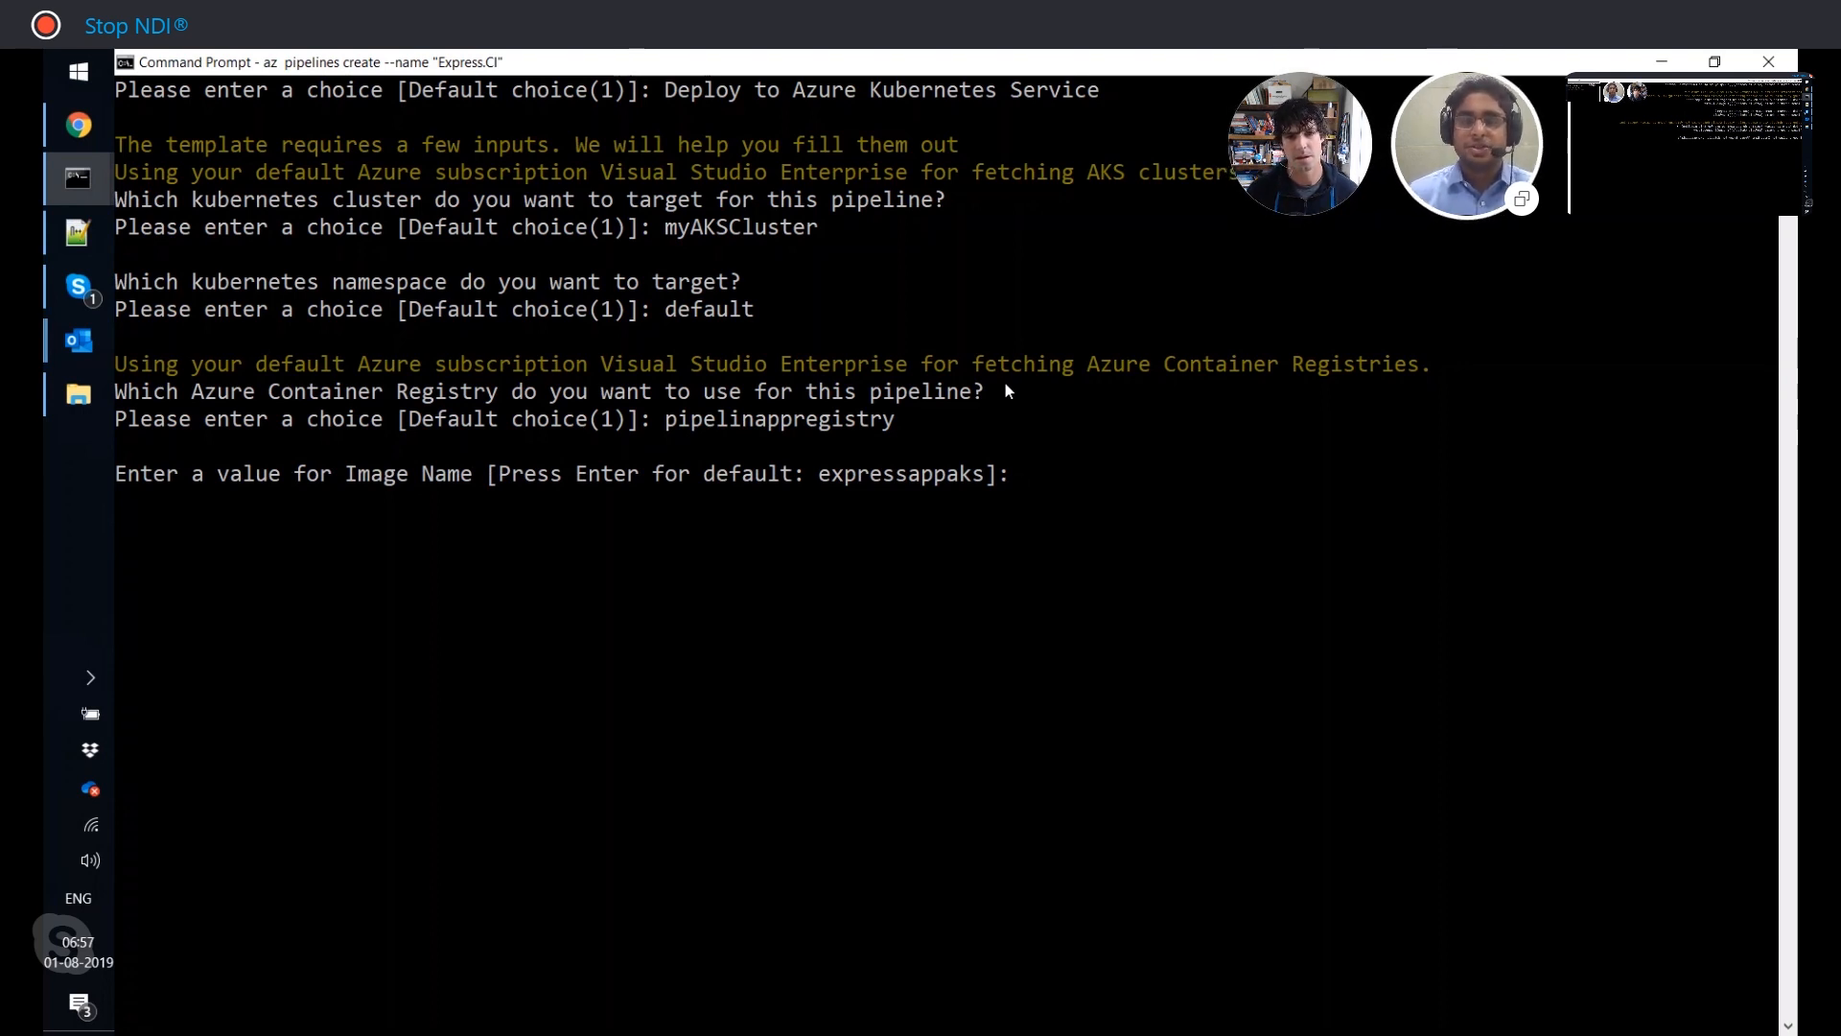
pyautogui.press('enter')
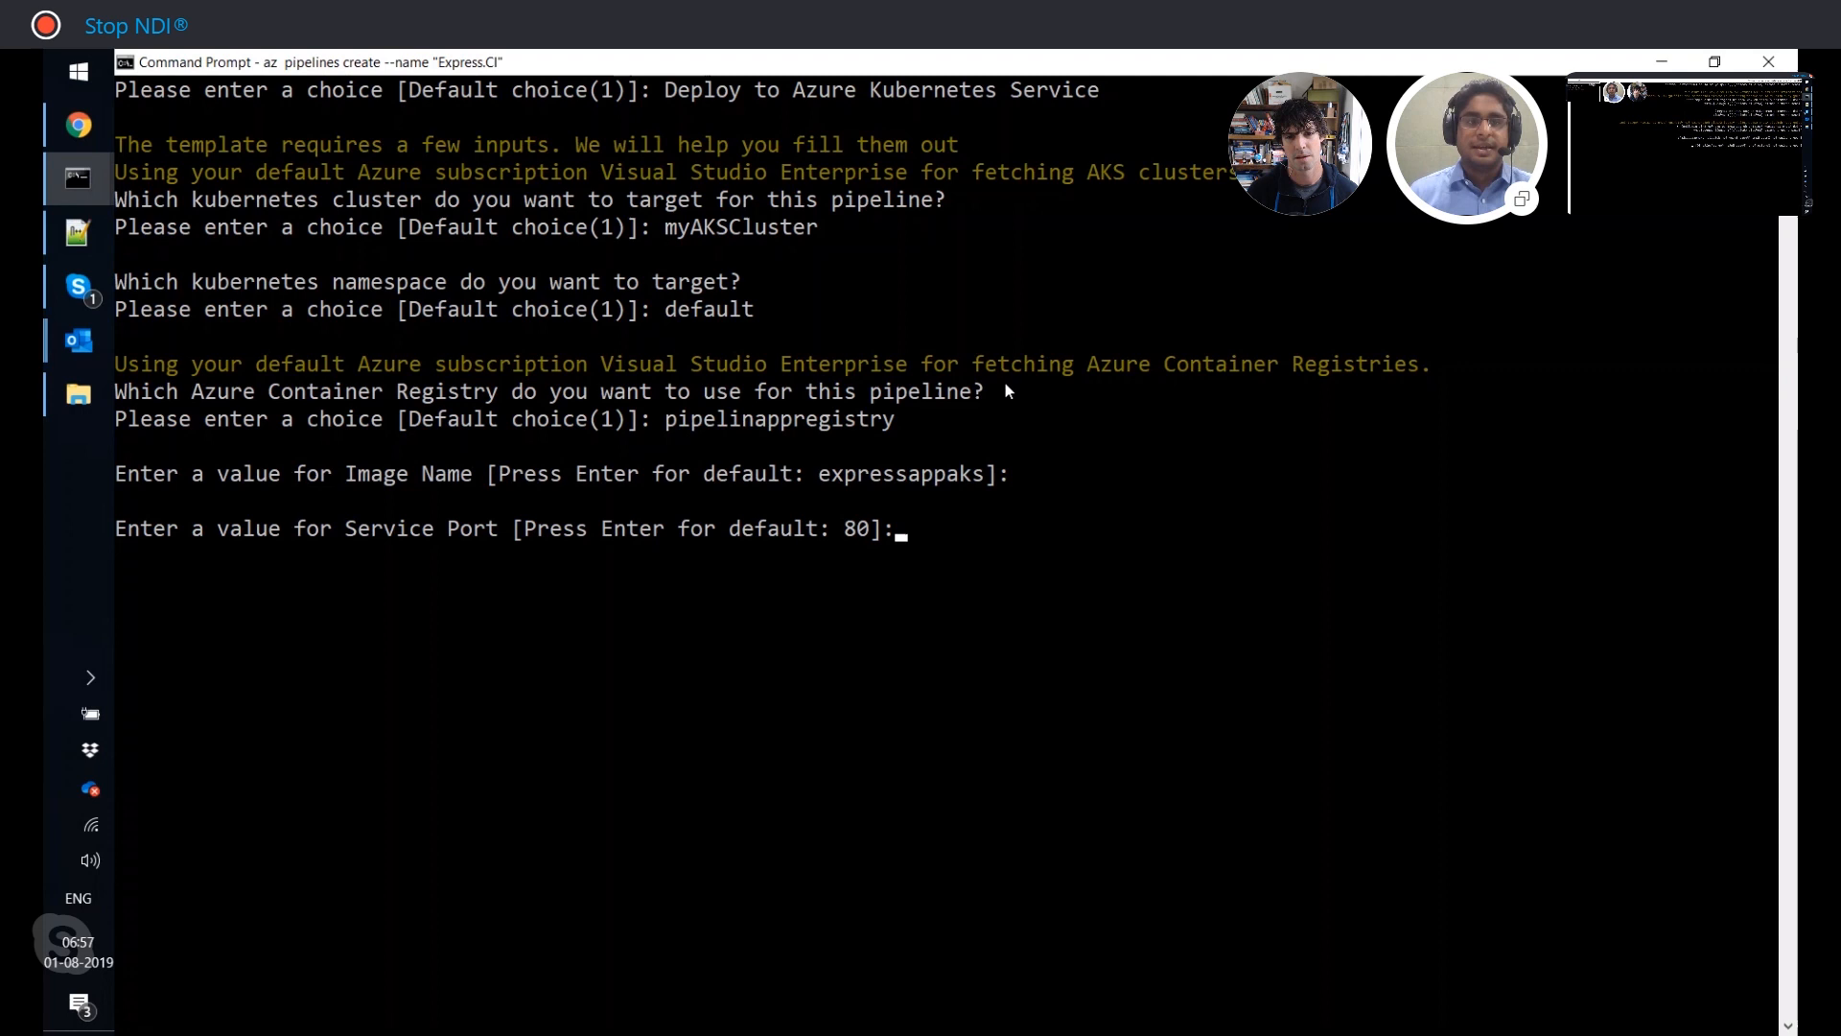
pyautogui.write('30')
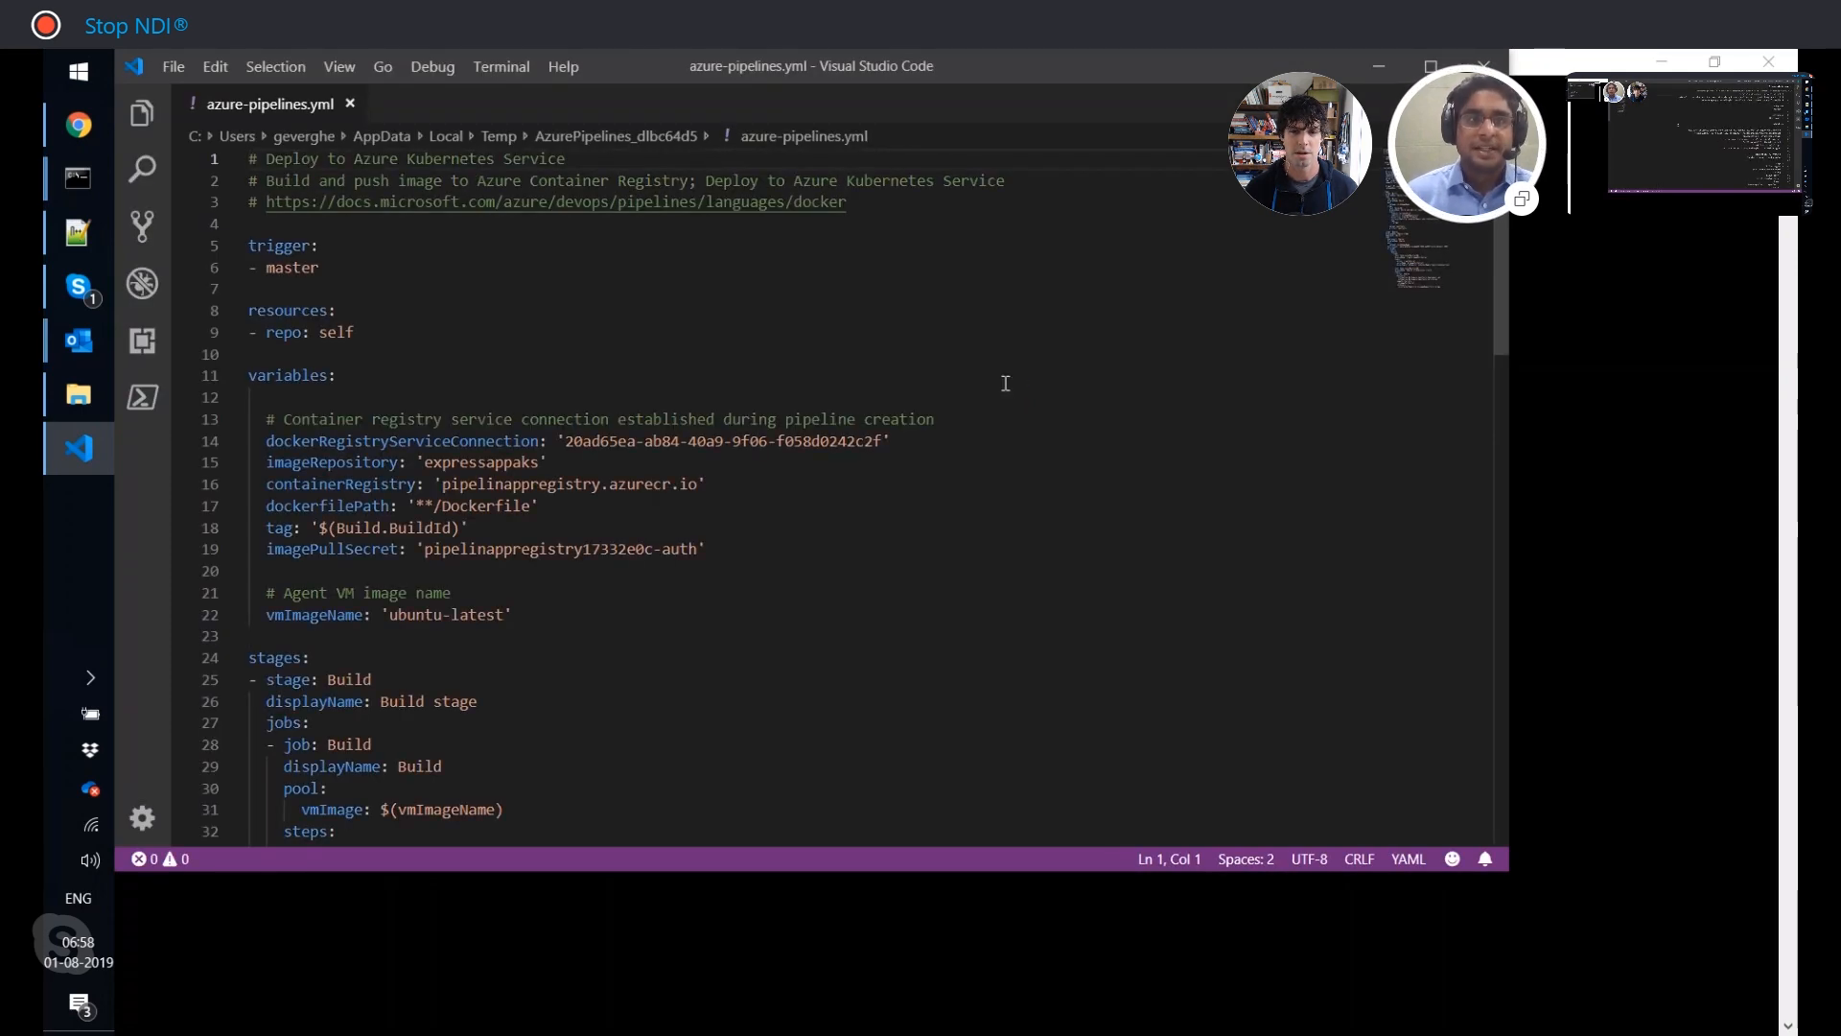
# Scroll through the build and deploy stages in azure-pipelines.yml.
pyautogui.scroll(-3)
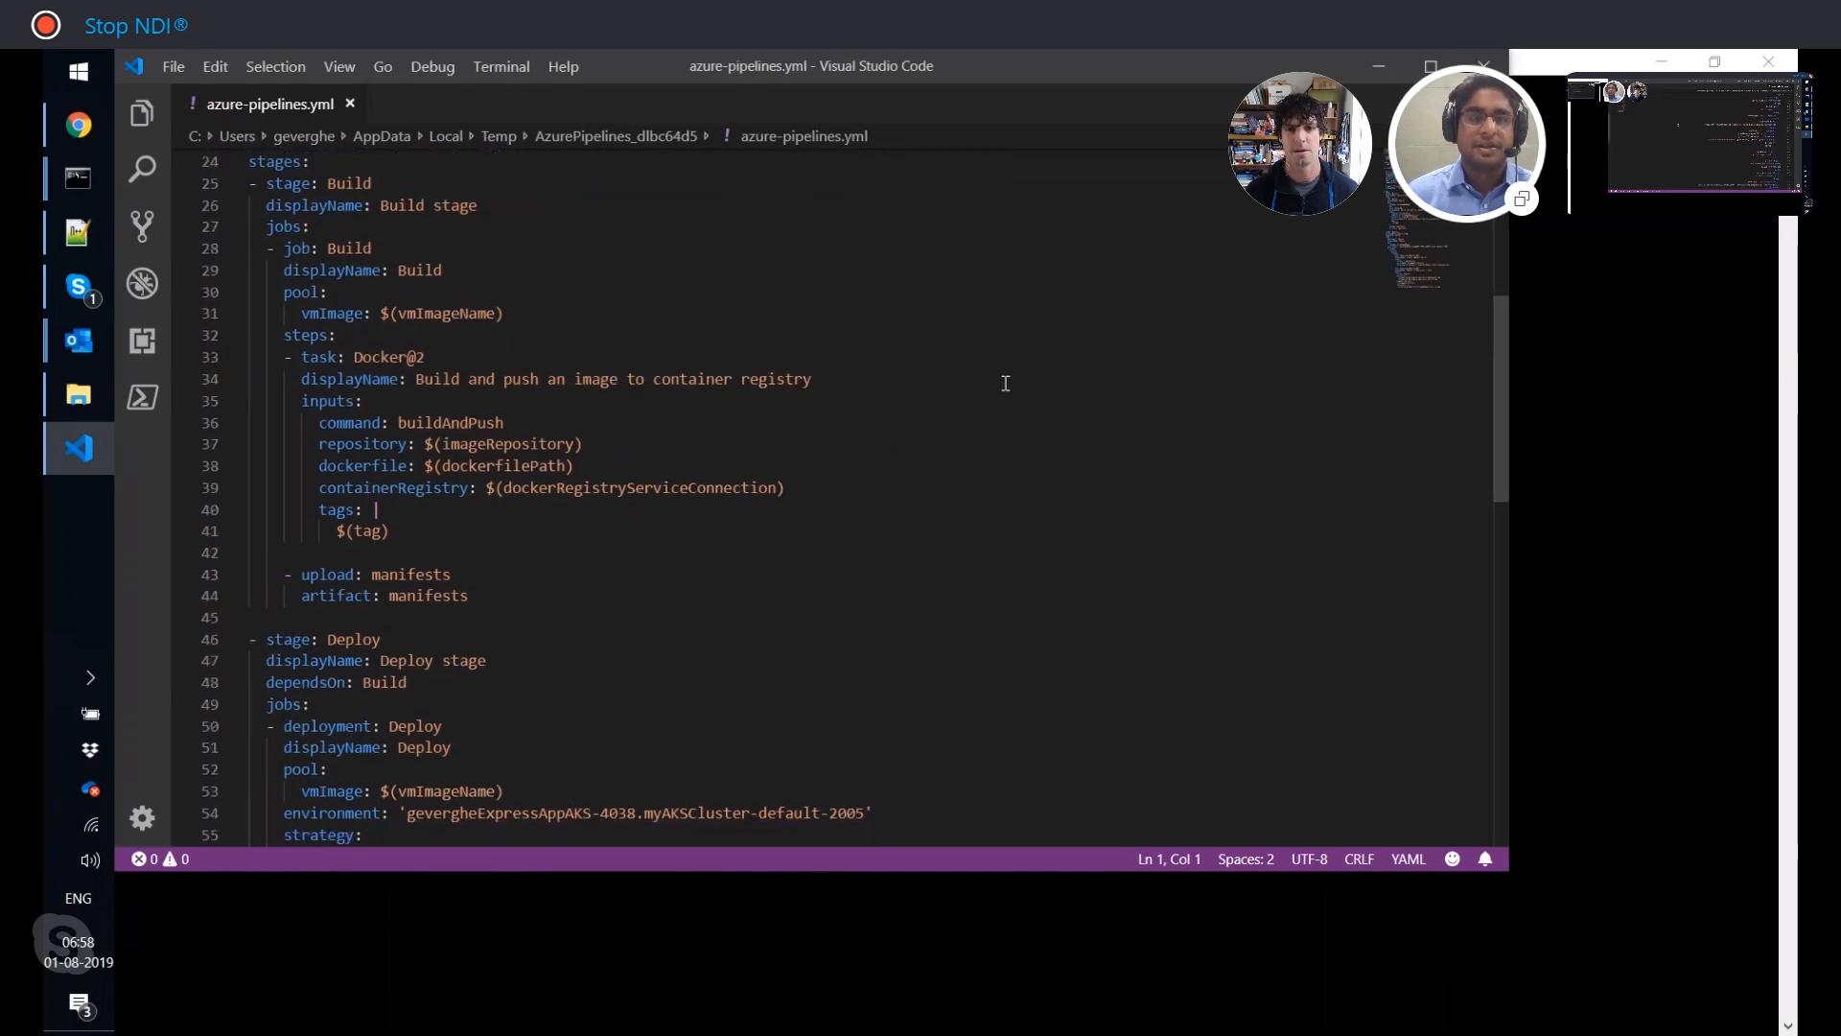
pyautogui.scroll(-3)
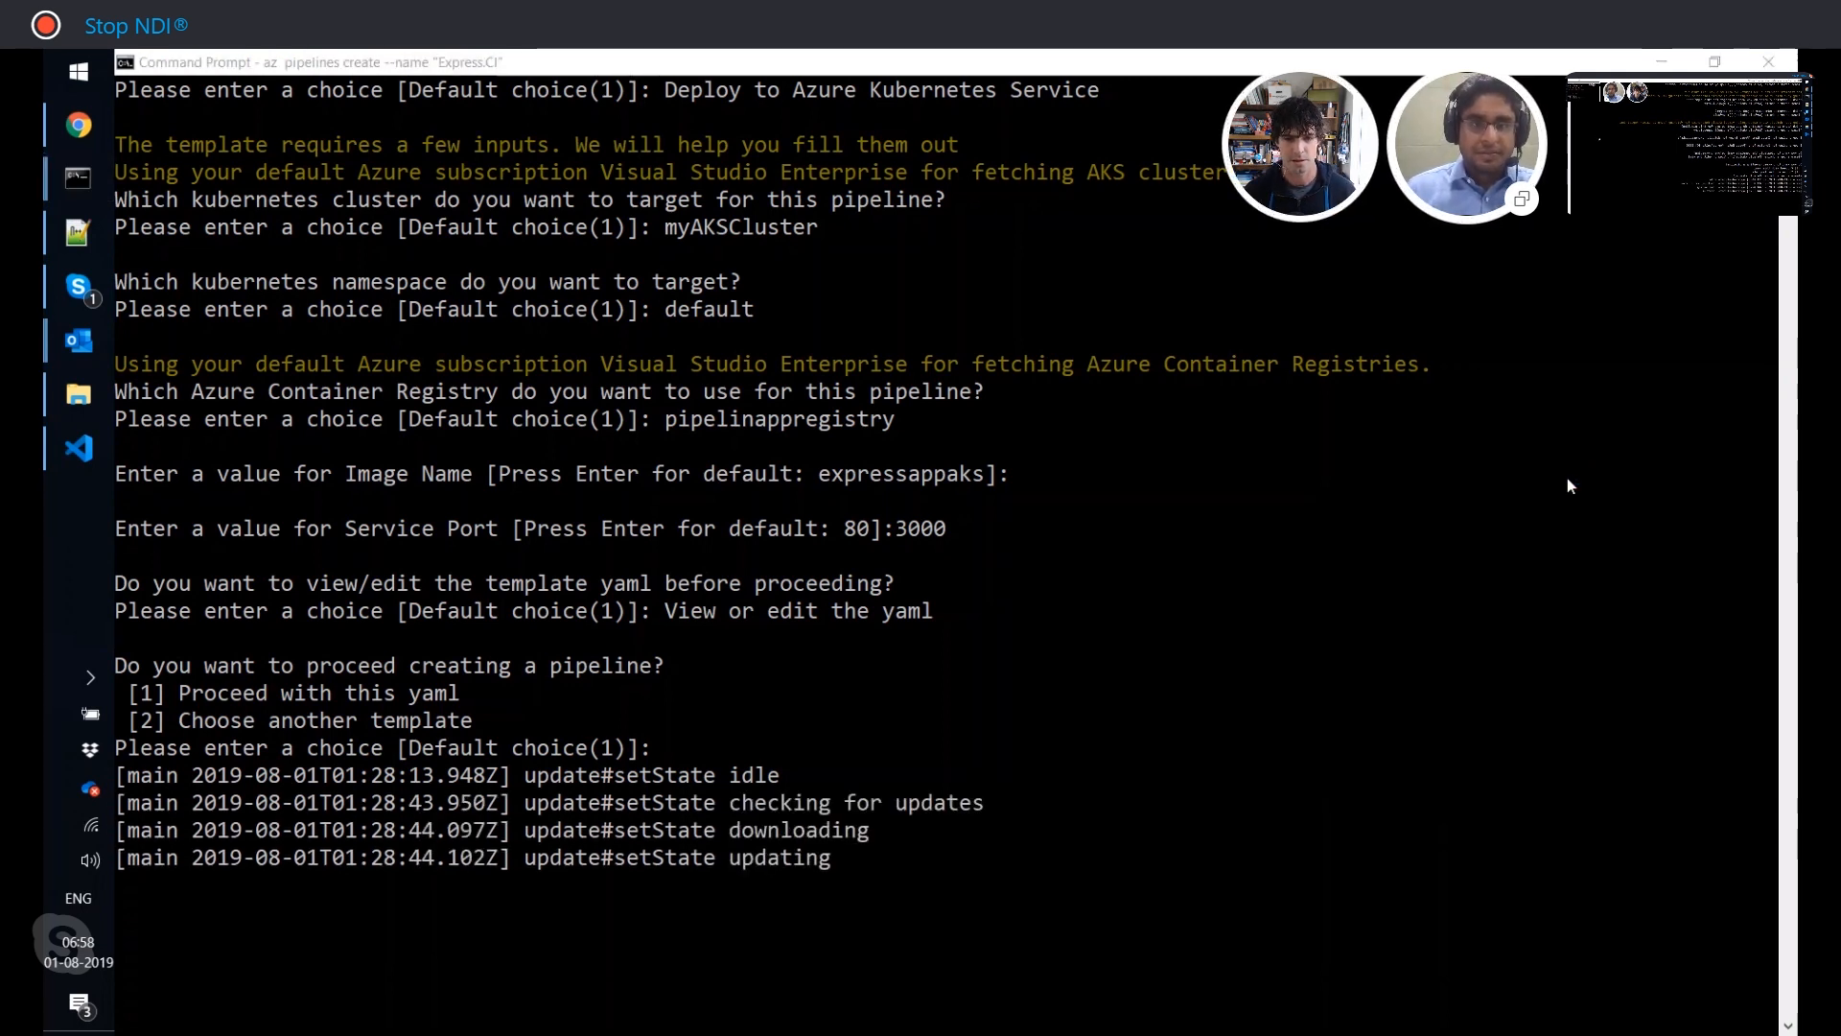
# Proceed with the yaml and commit the three files directly to master (option 1).
pyautogui.press('enter')
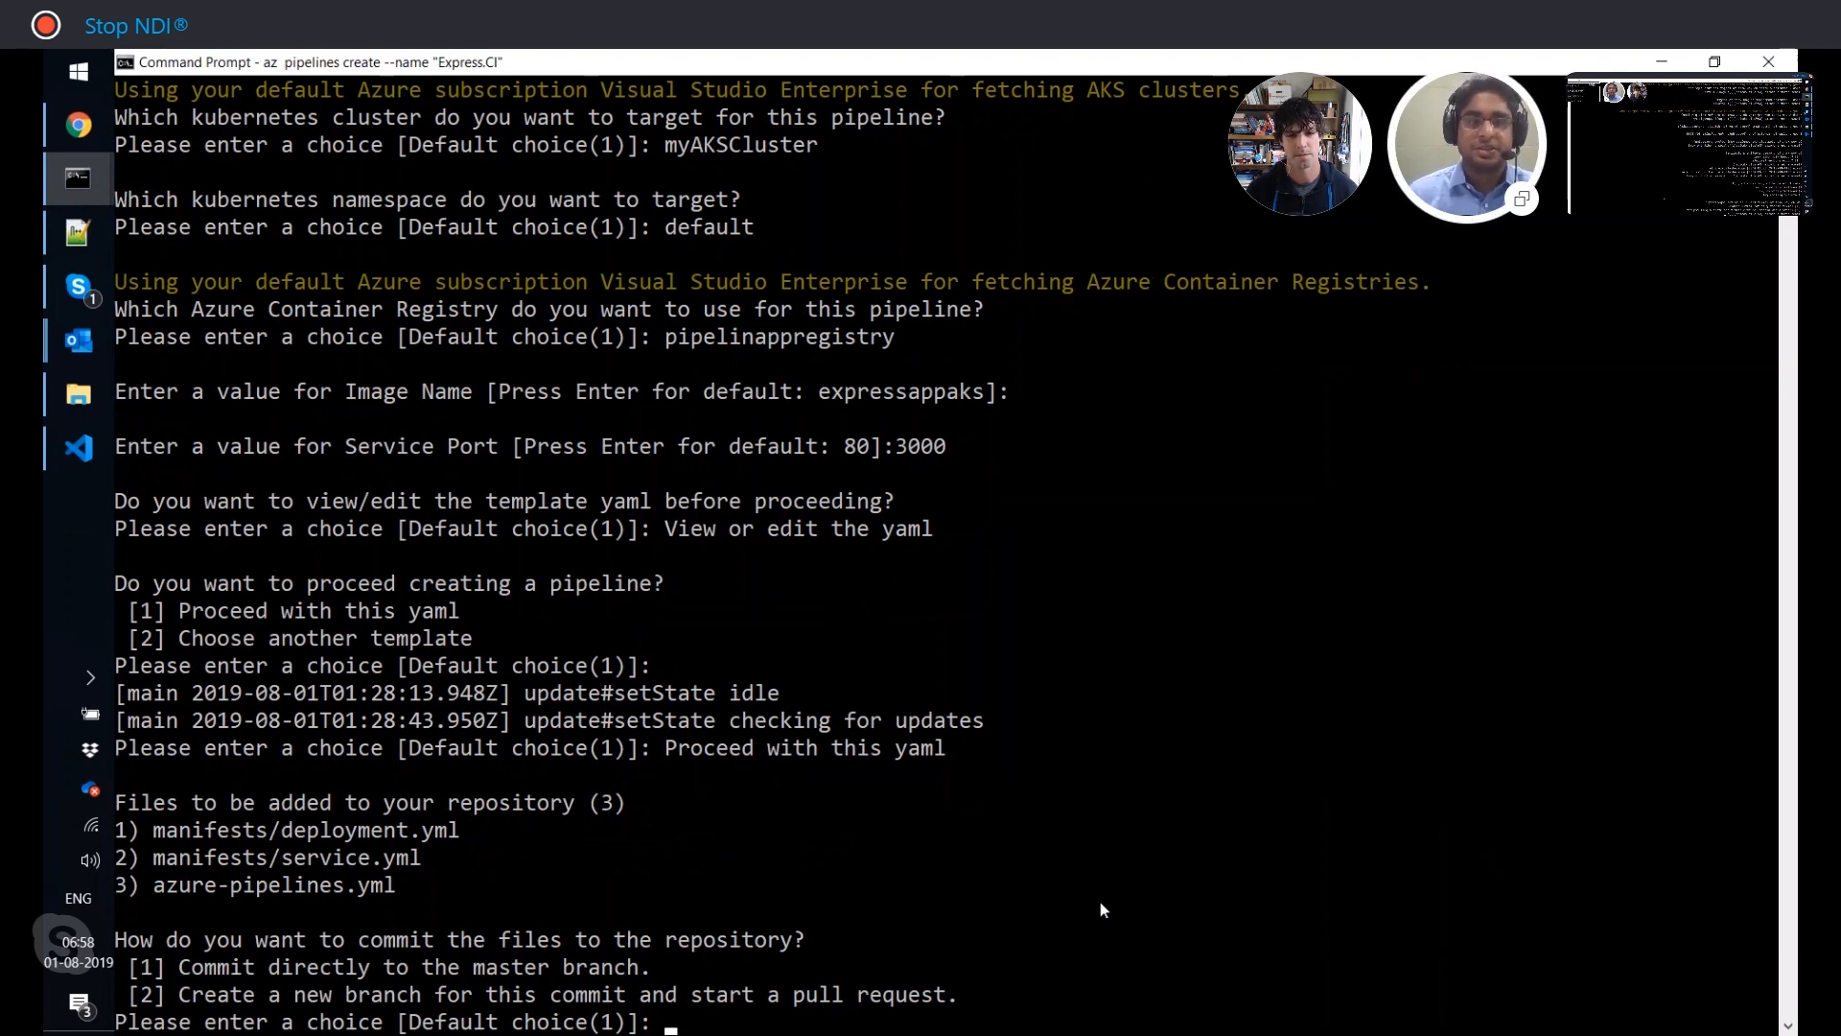
pyautogui.write('1')
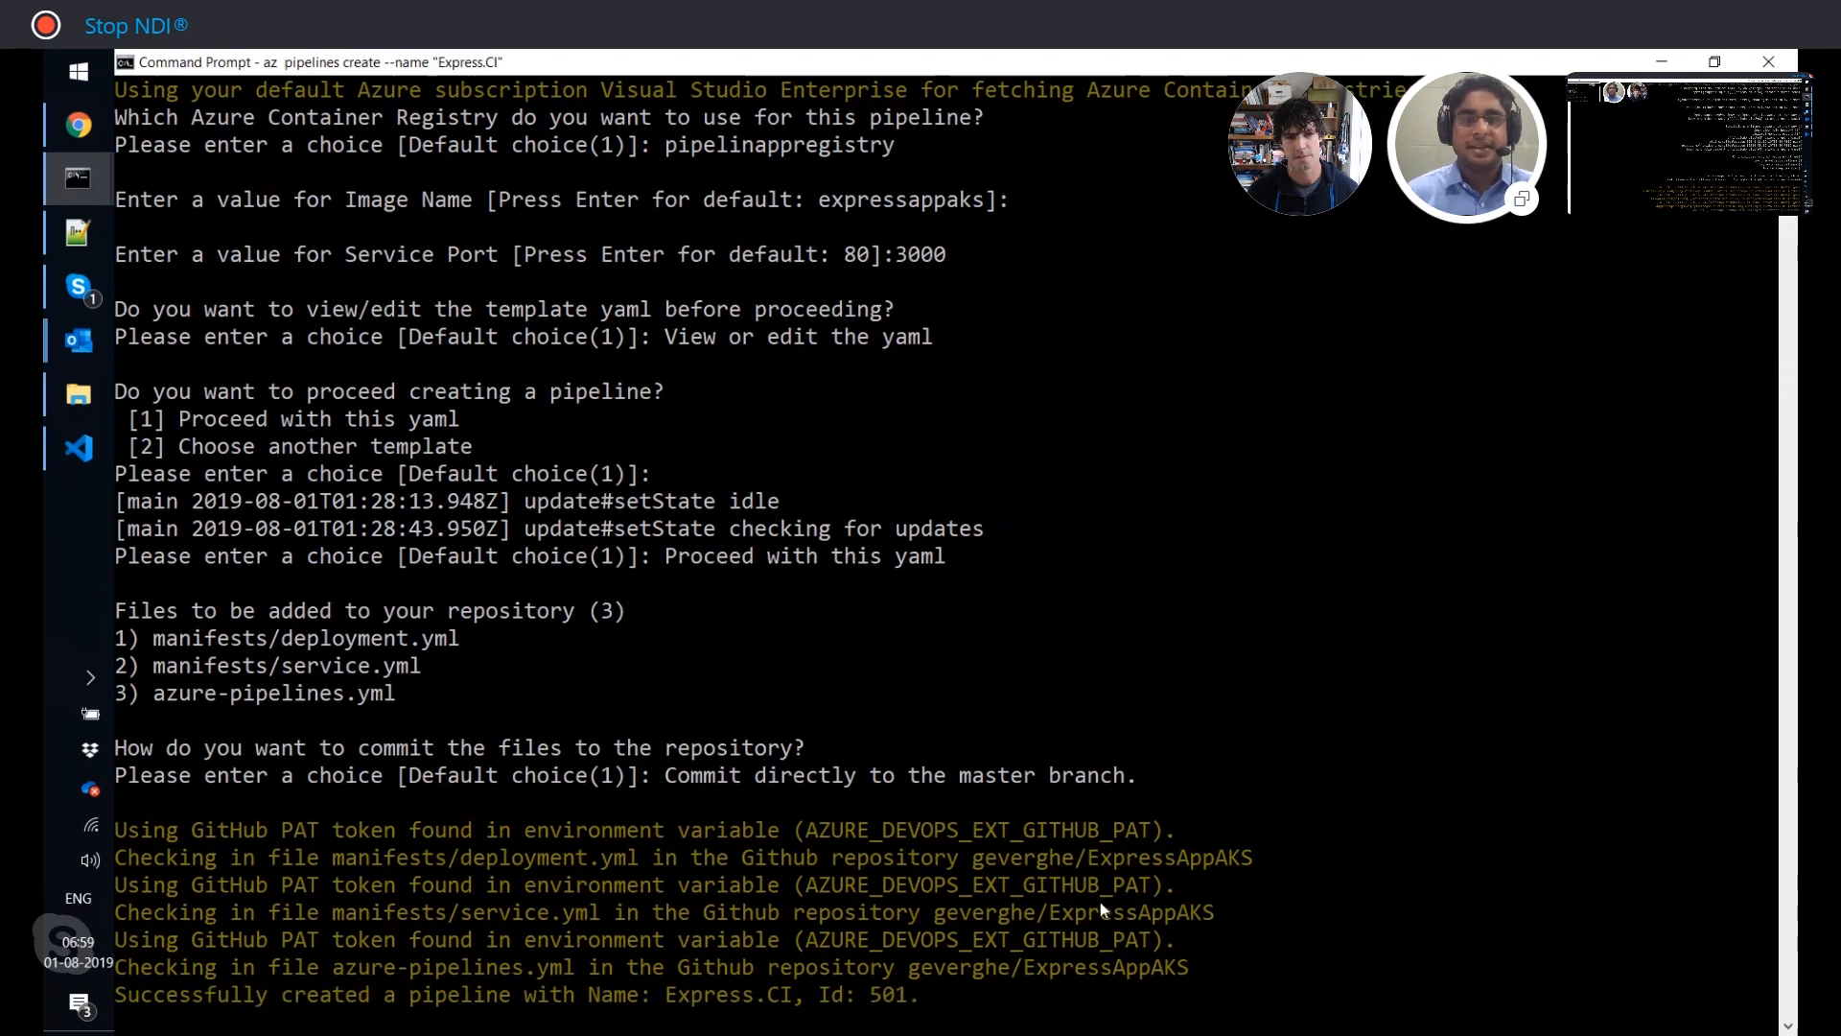
pyautogui.scroll(-3)
pyautogui.write('az pipelines runs')
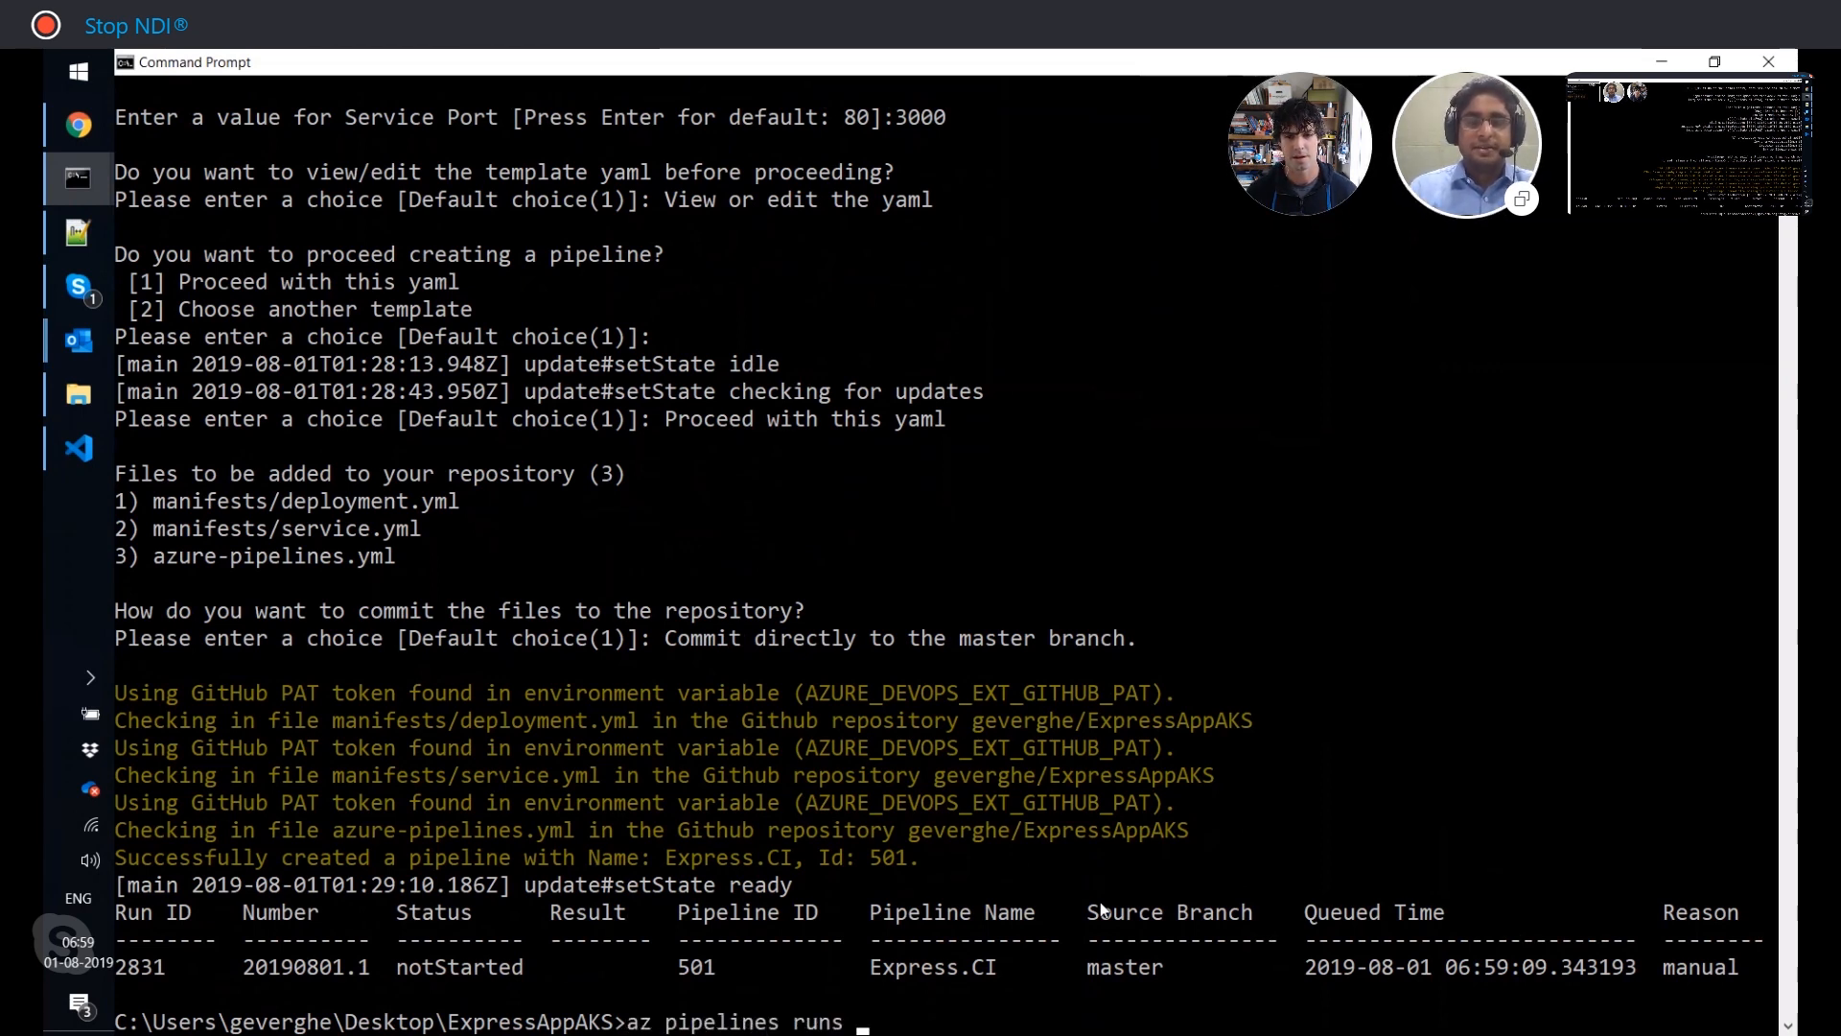
# List runs for pipeline 501 with --pipeline-id, fixing the misspelled argument.
pyautogui.write('list -')
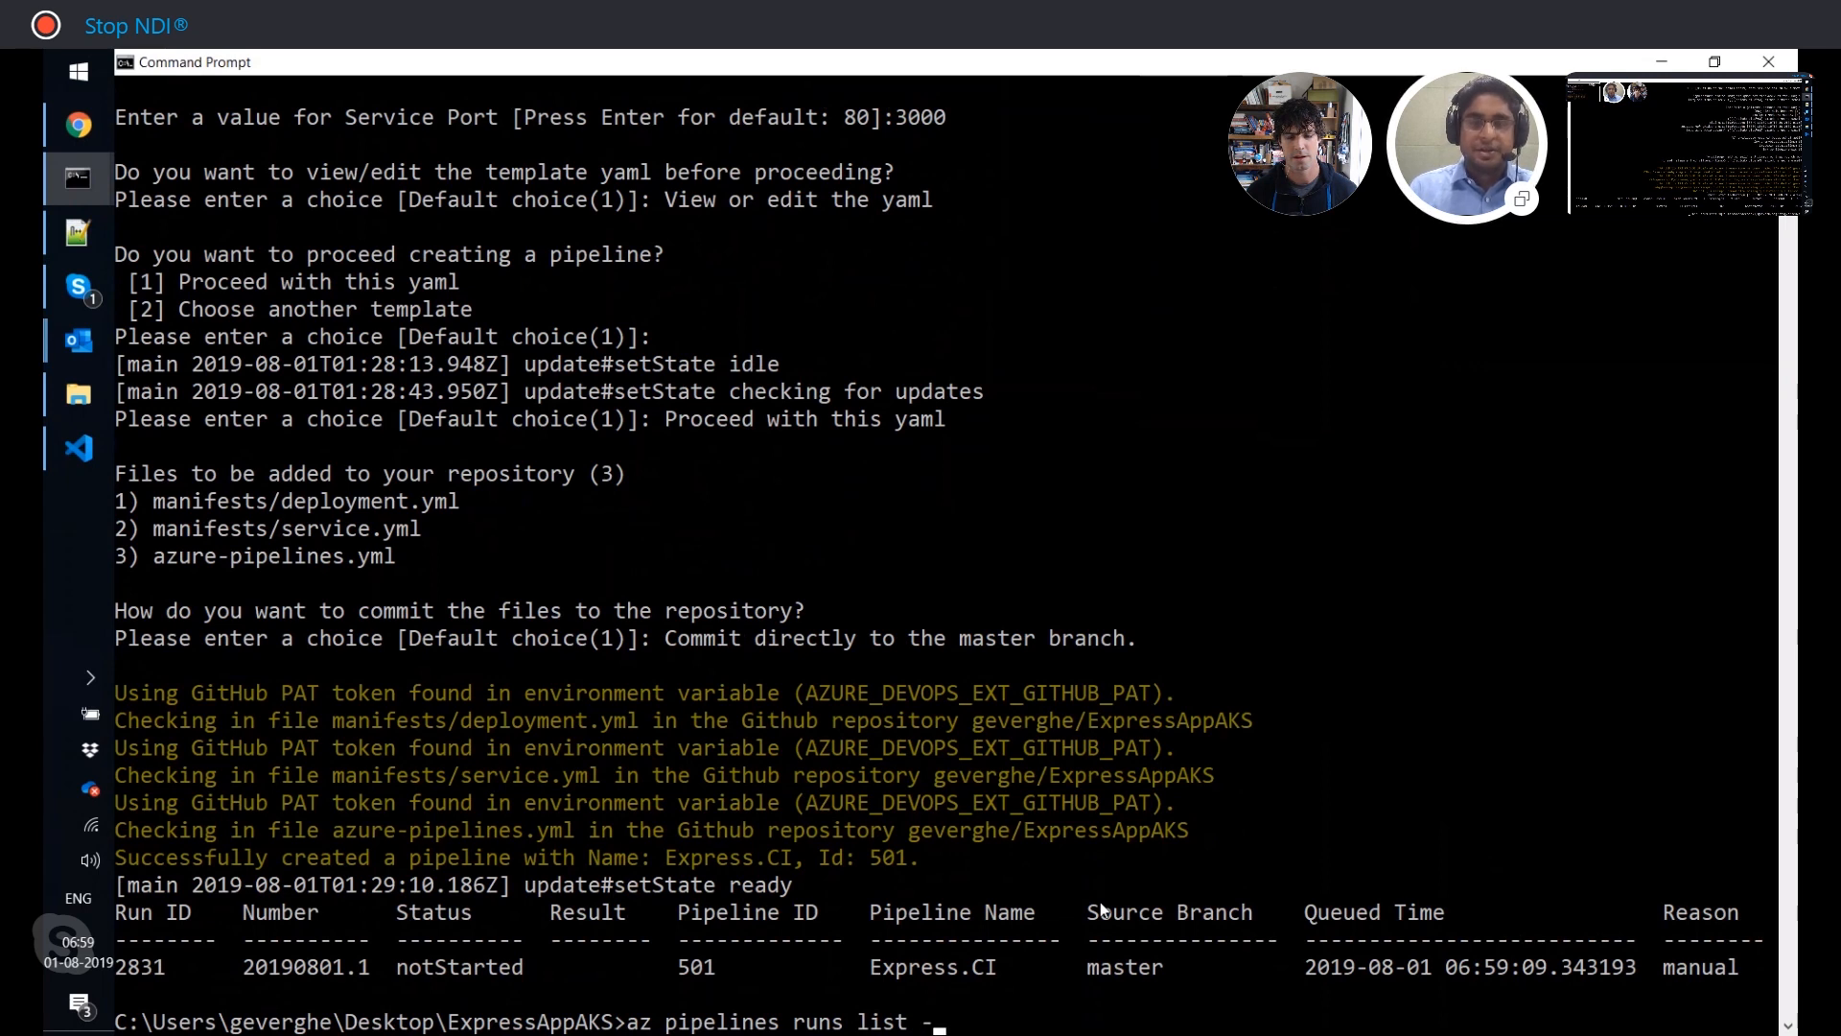
pyautogui.write('--p')
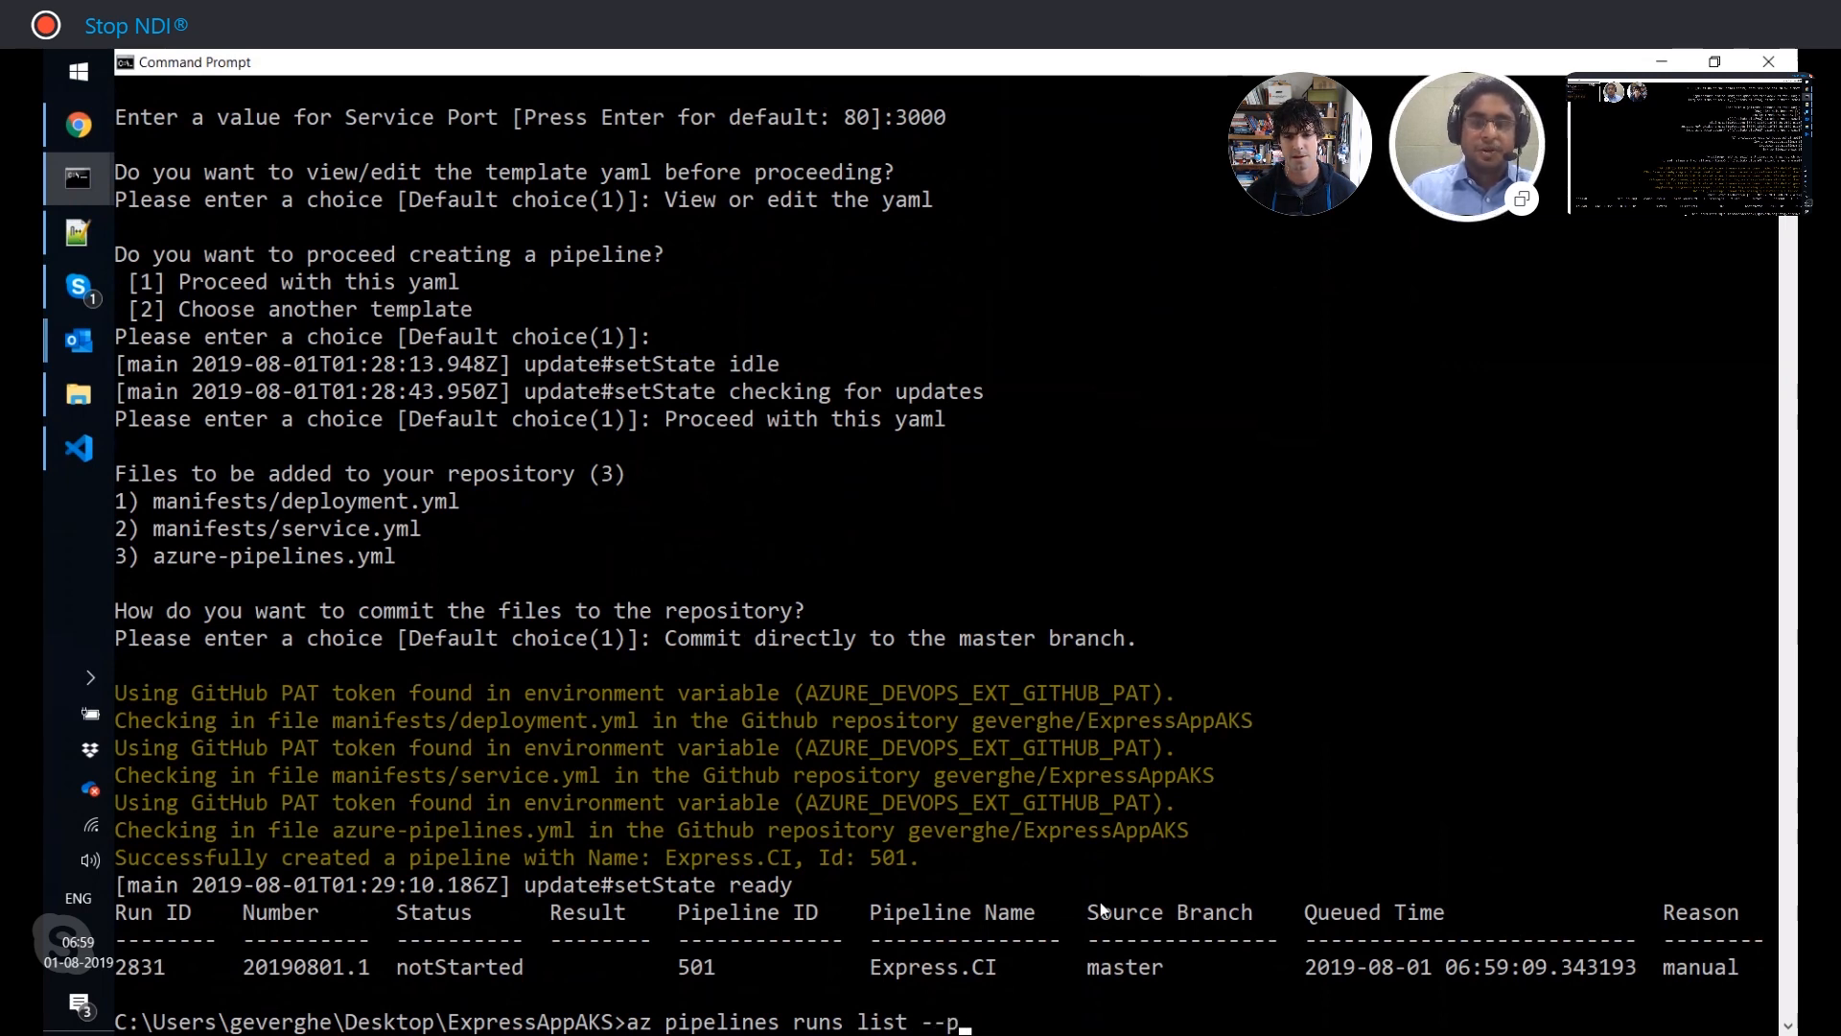
pyautogui.write('ipline')
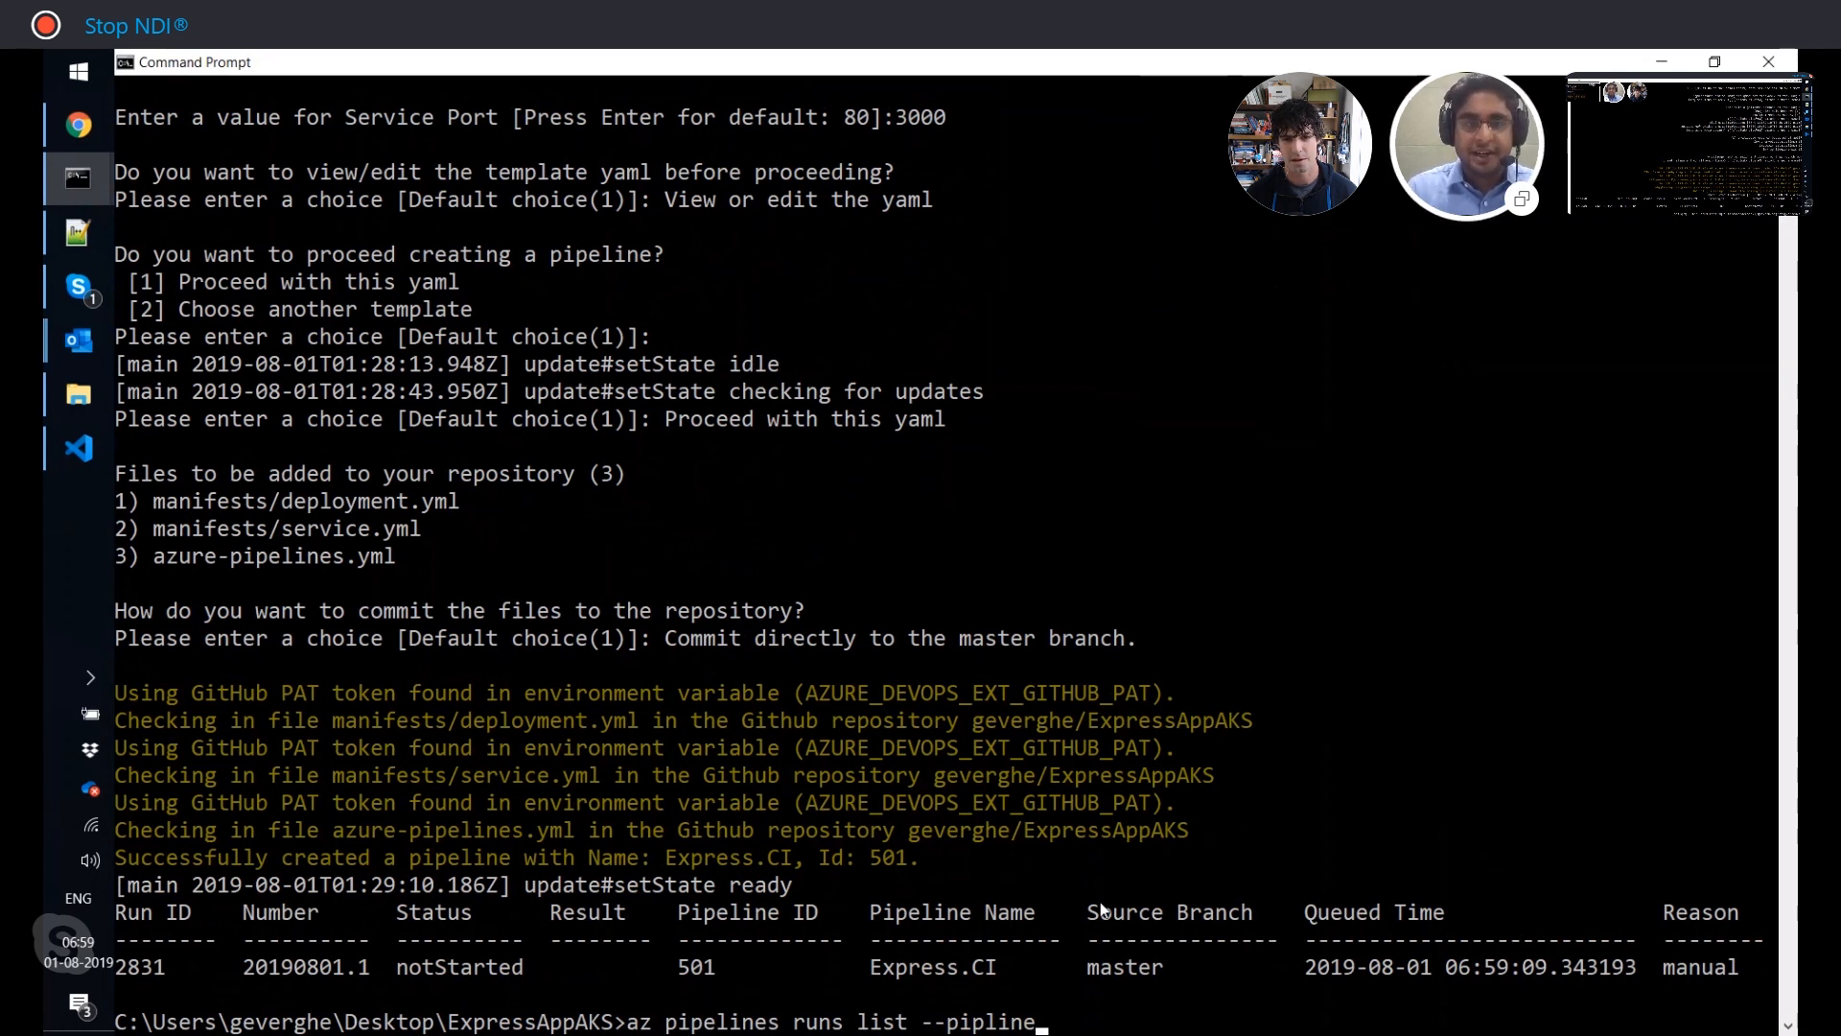
pyautogui.write('-i')
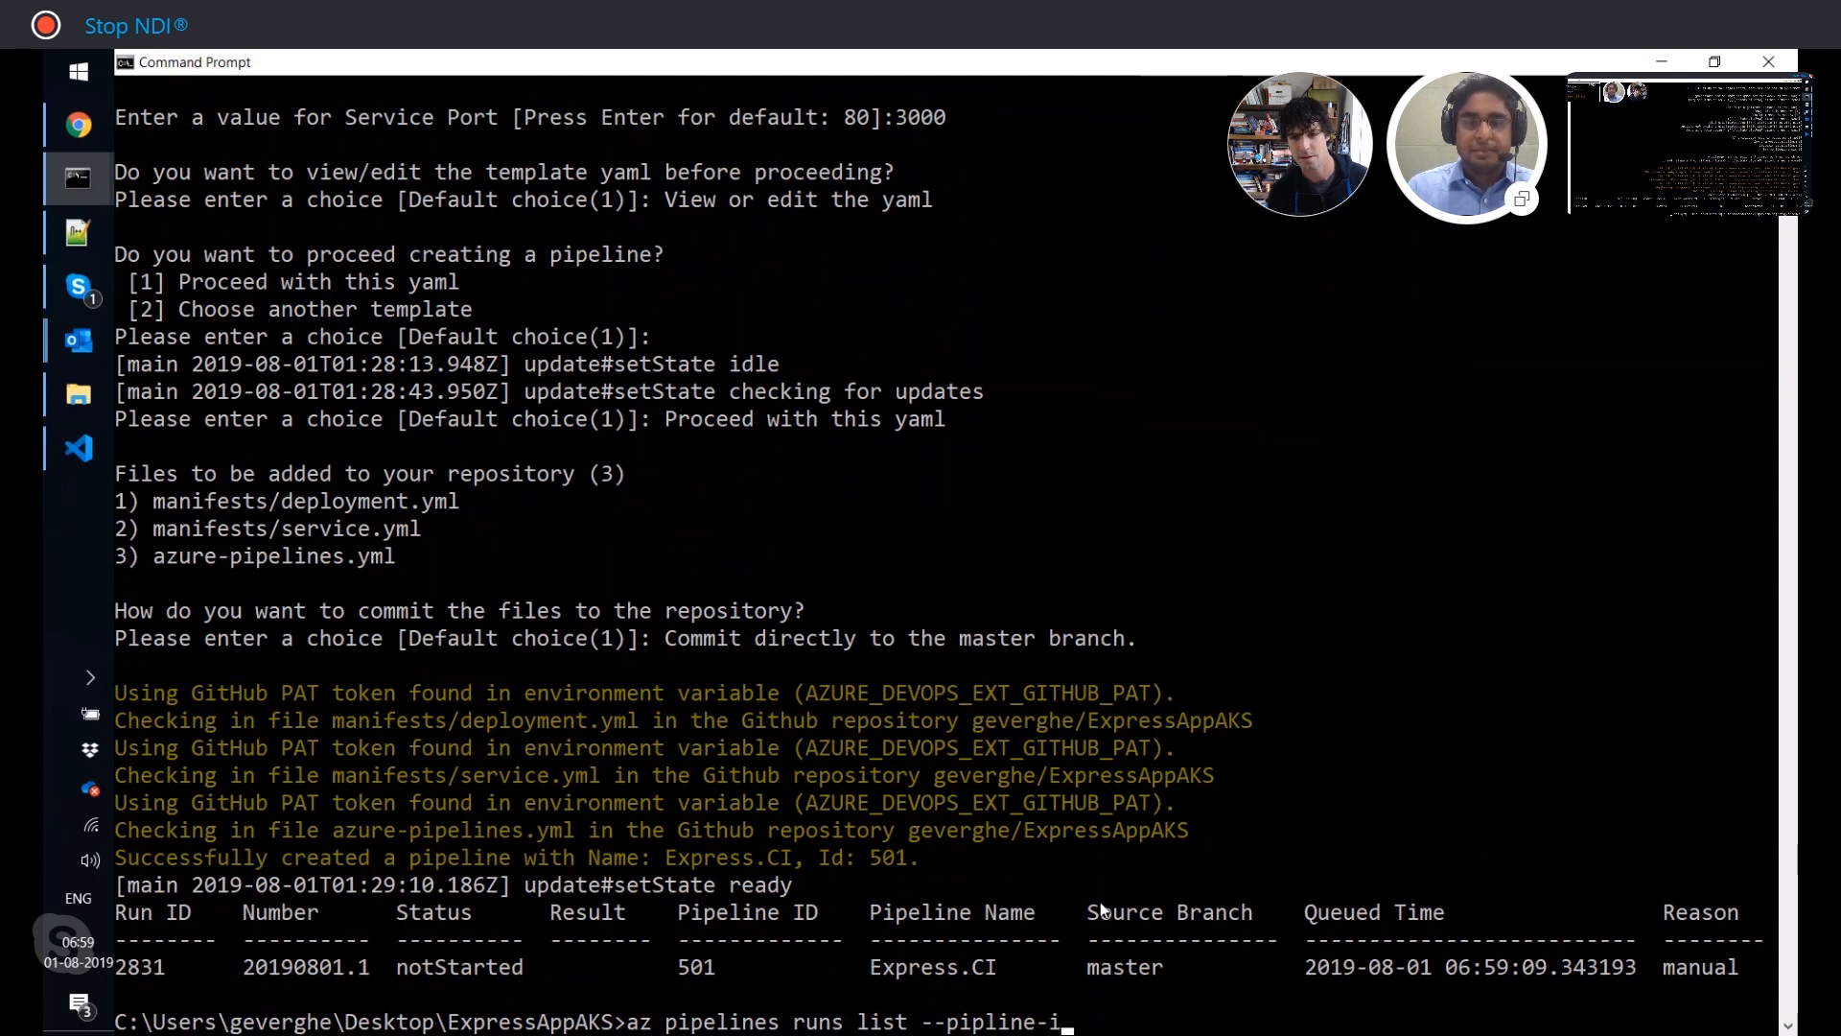
pyautogui.write('d 501')
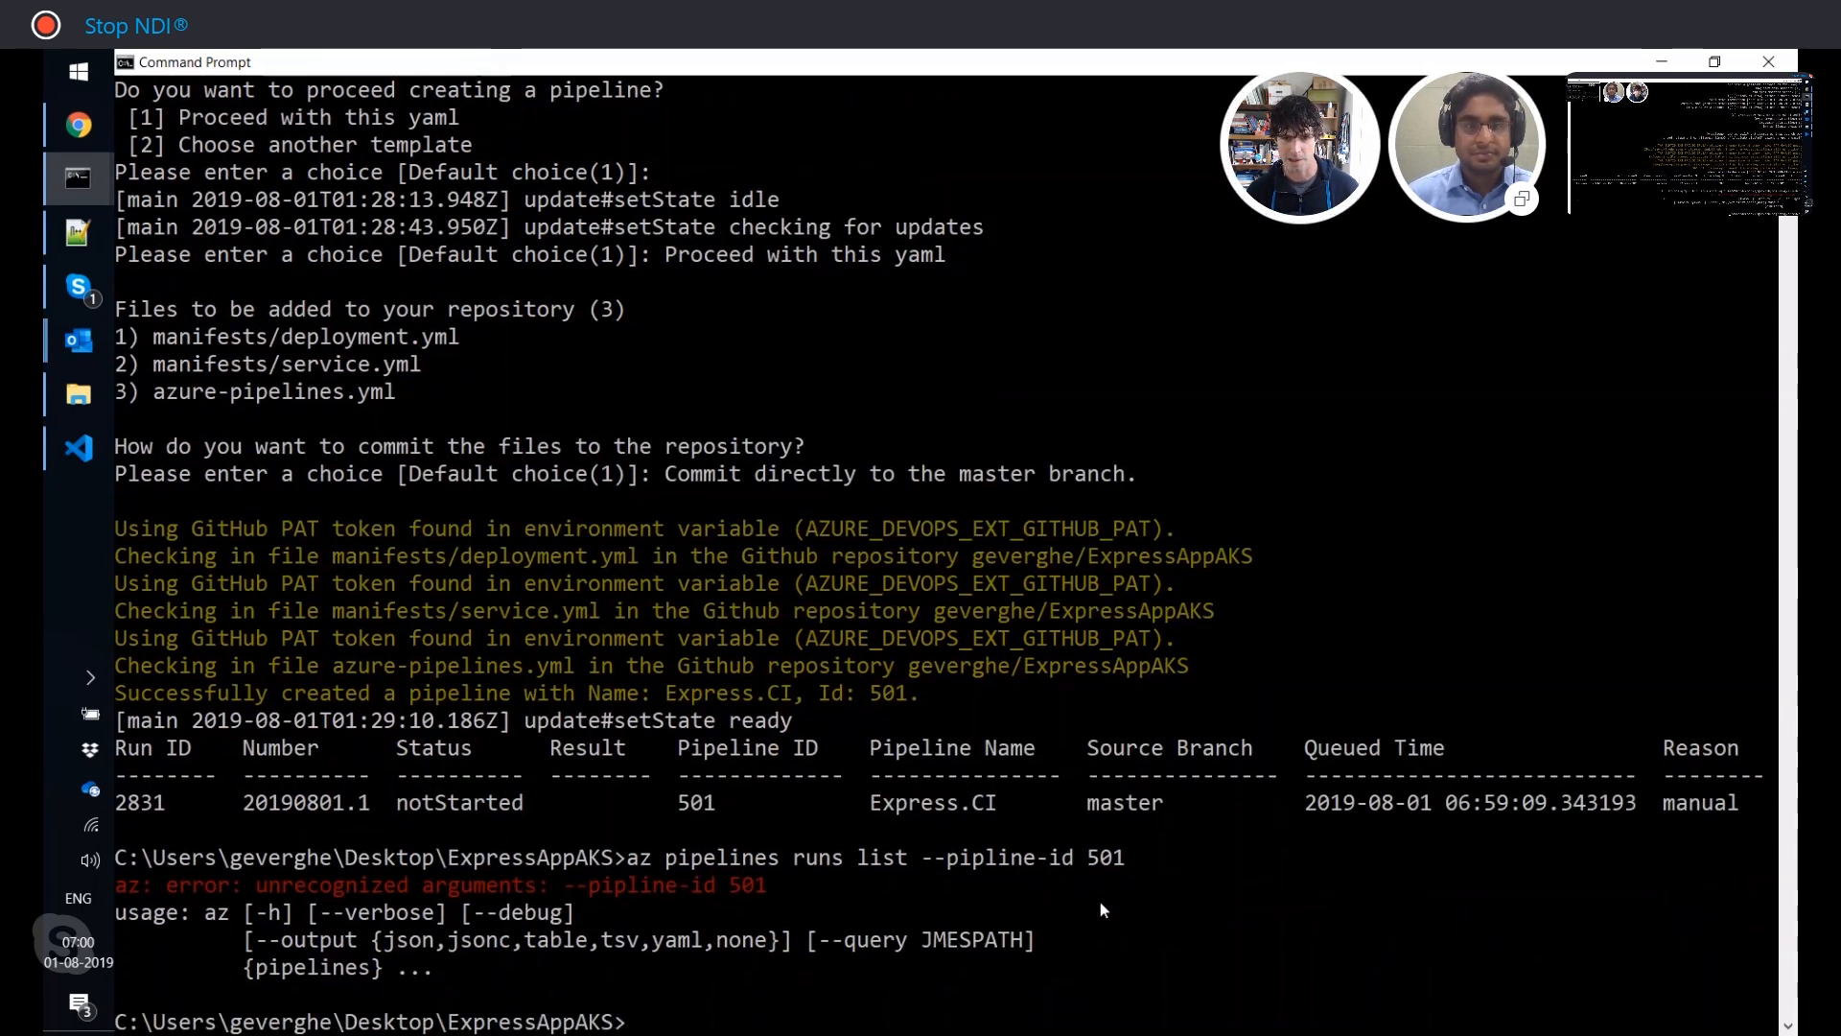
pyautogui.write('az pipelines runs list --pipline-id 501')
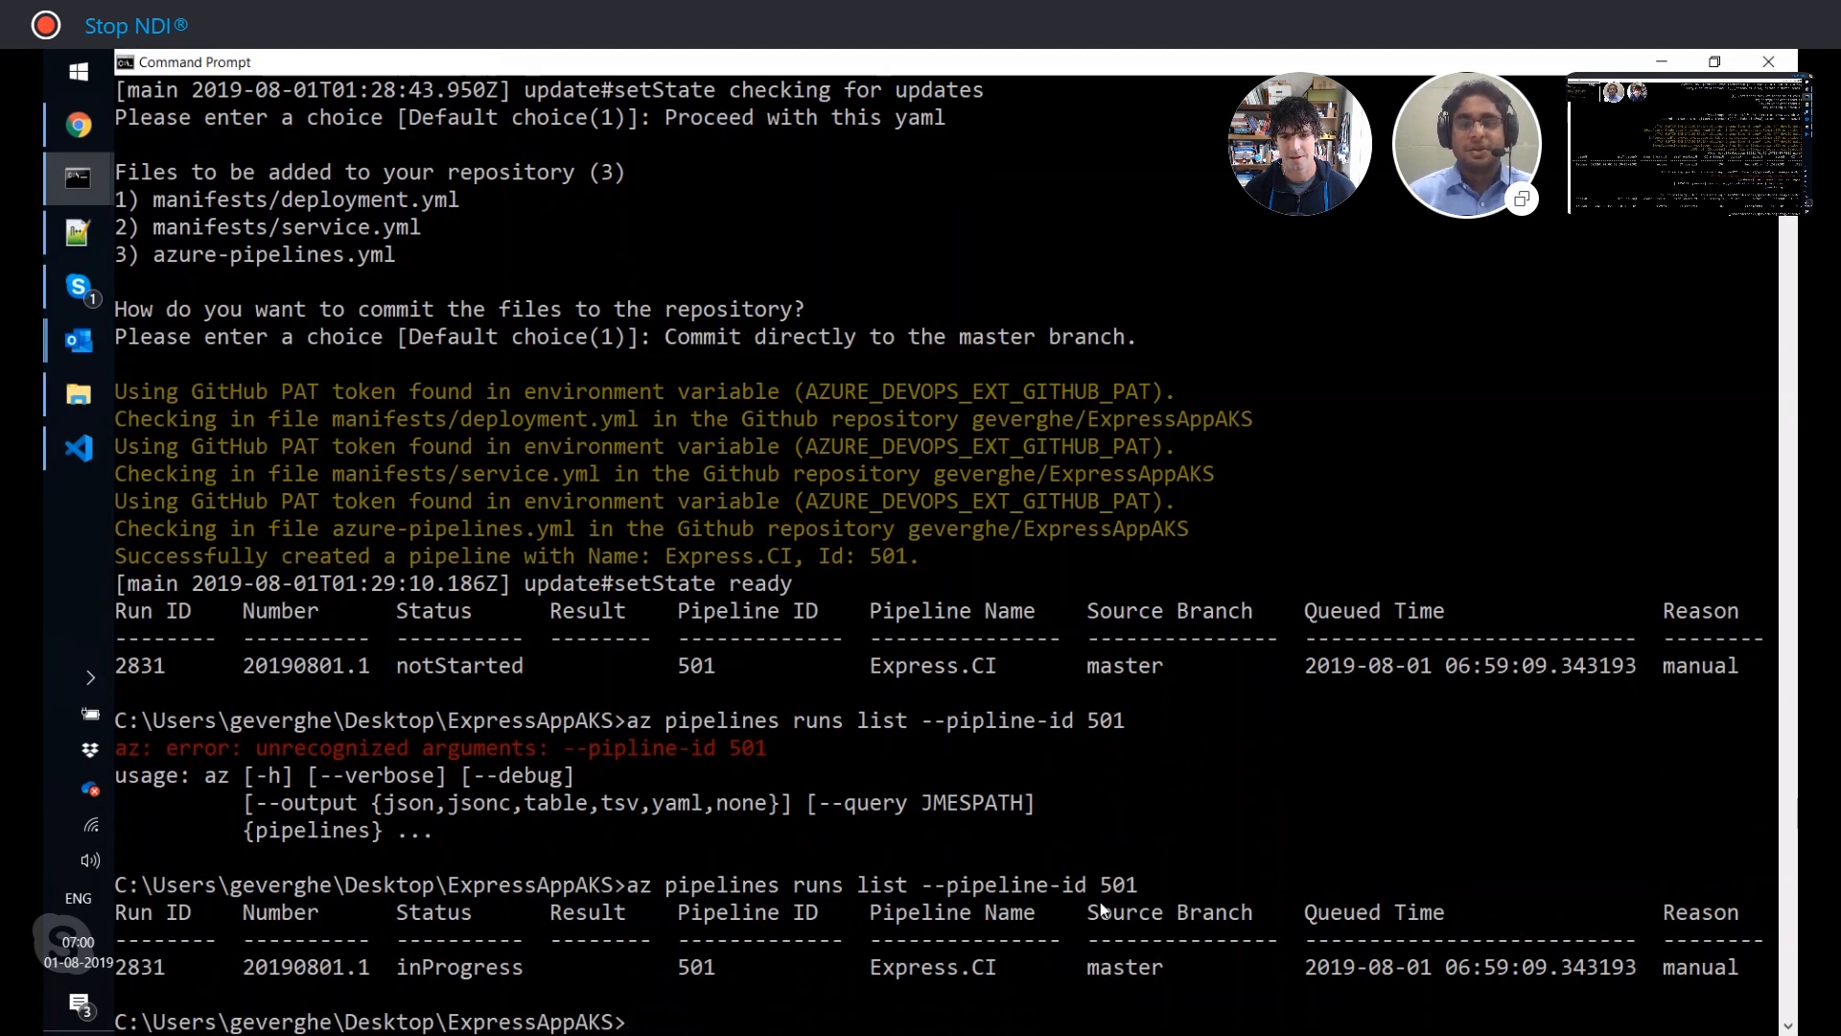
pyautogui.write('az')
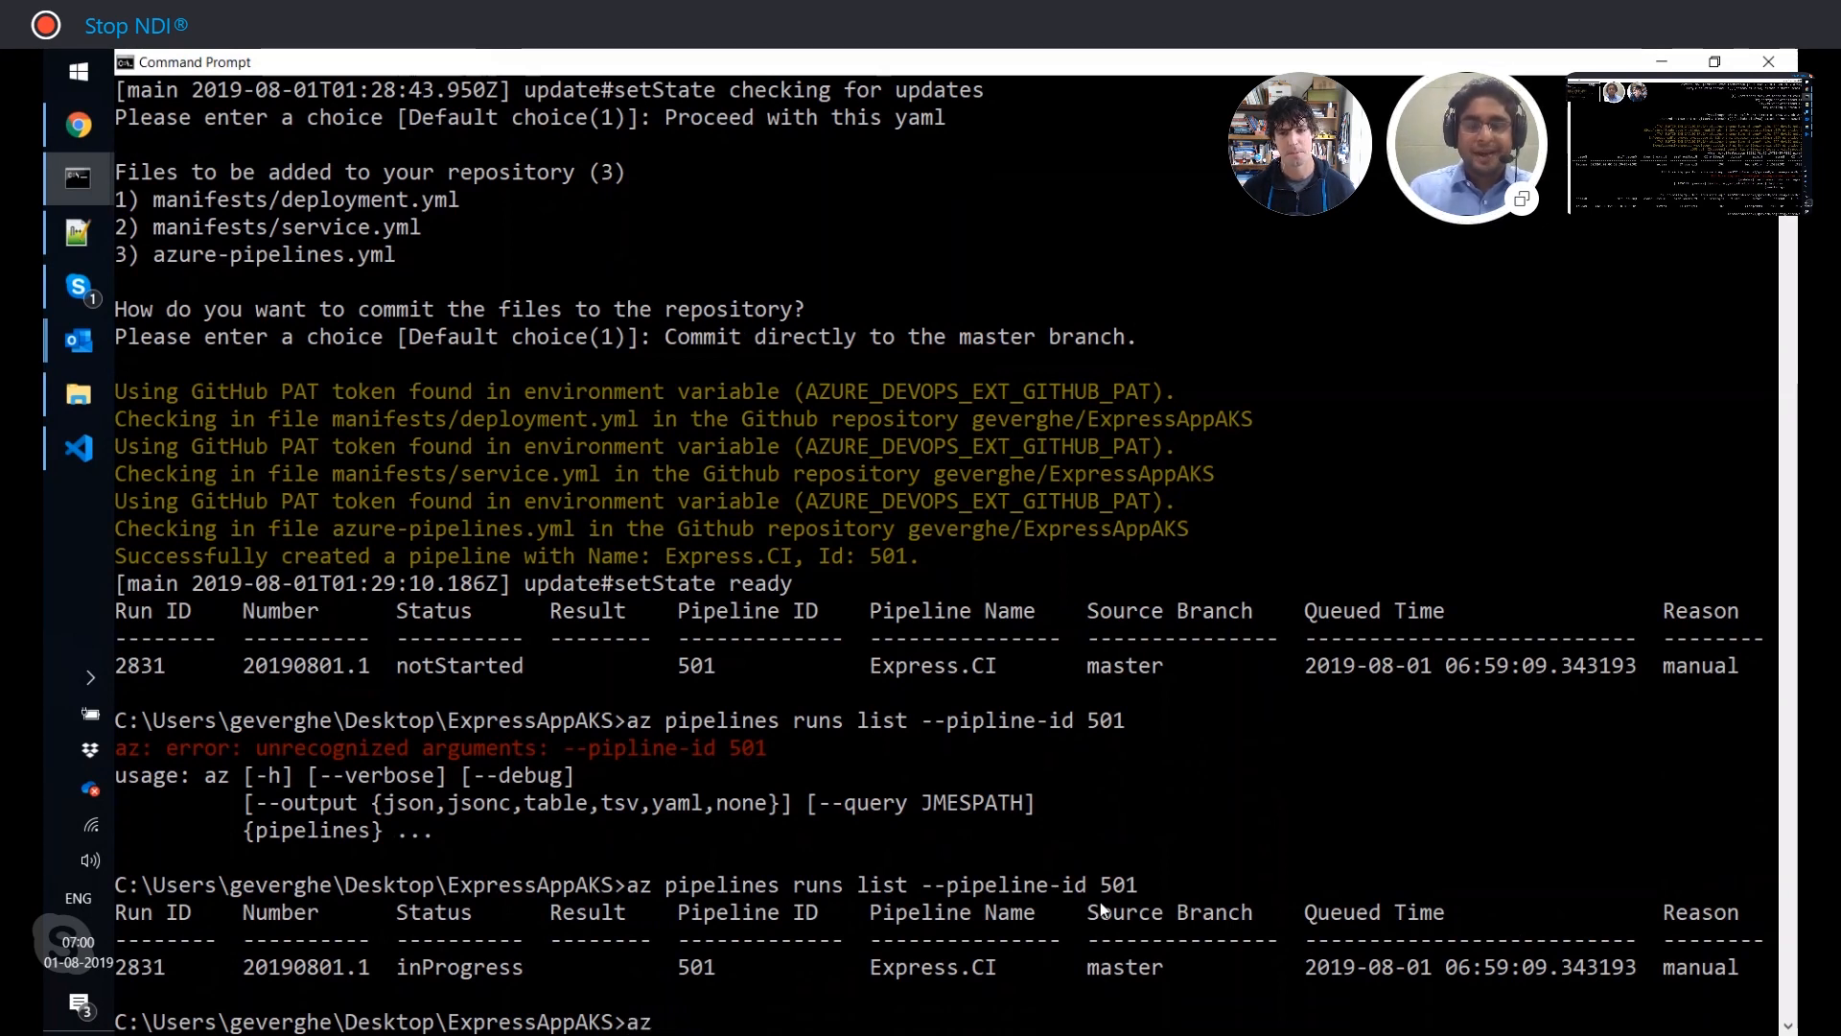
pyautogui.write('pipelines runs show --id 2831')
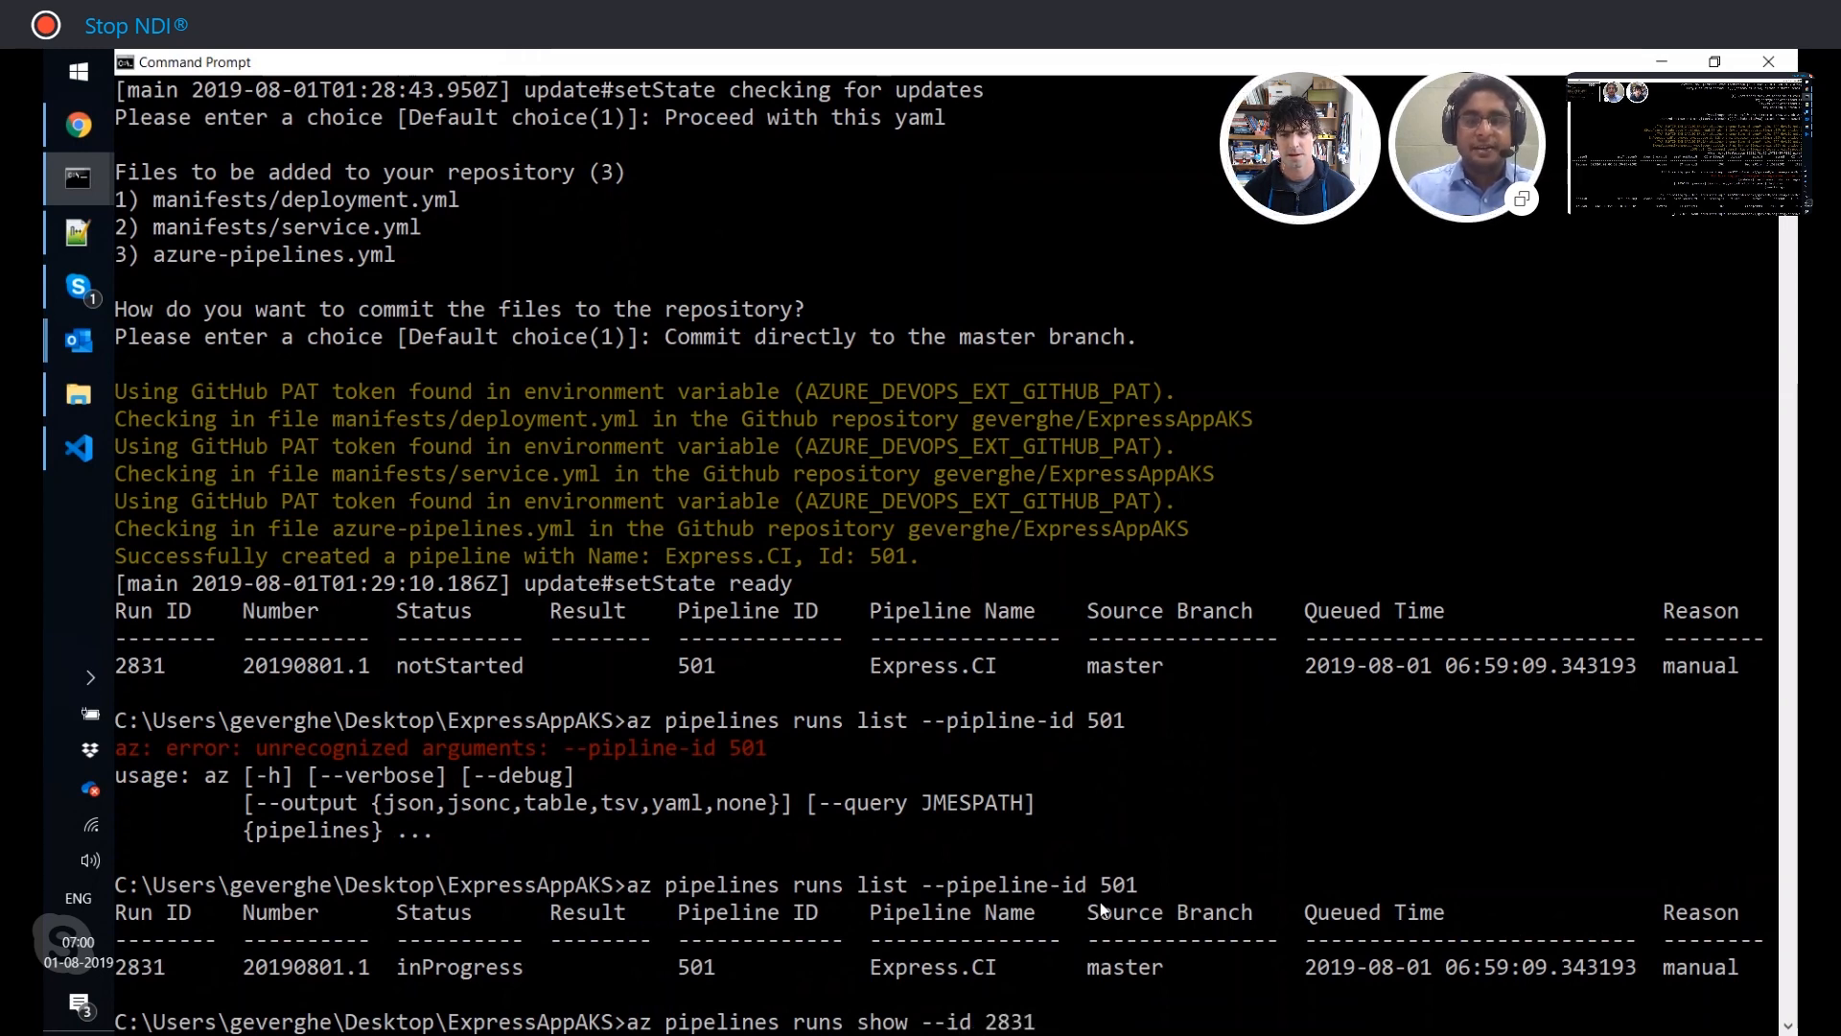
# Show run 2831 with --open, then move up to the Desktop folder.
pyautogui.write('--open')
pyautogui.write('c')
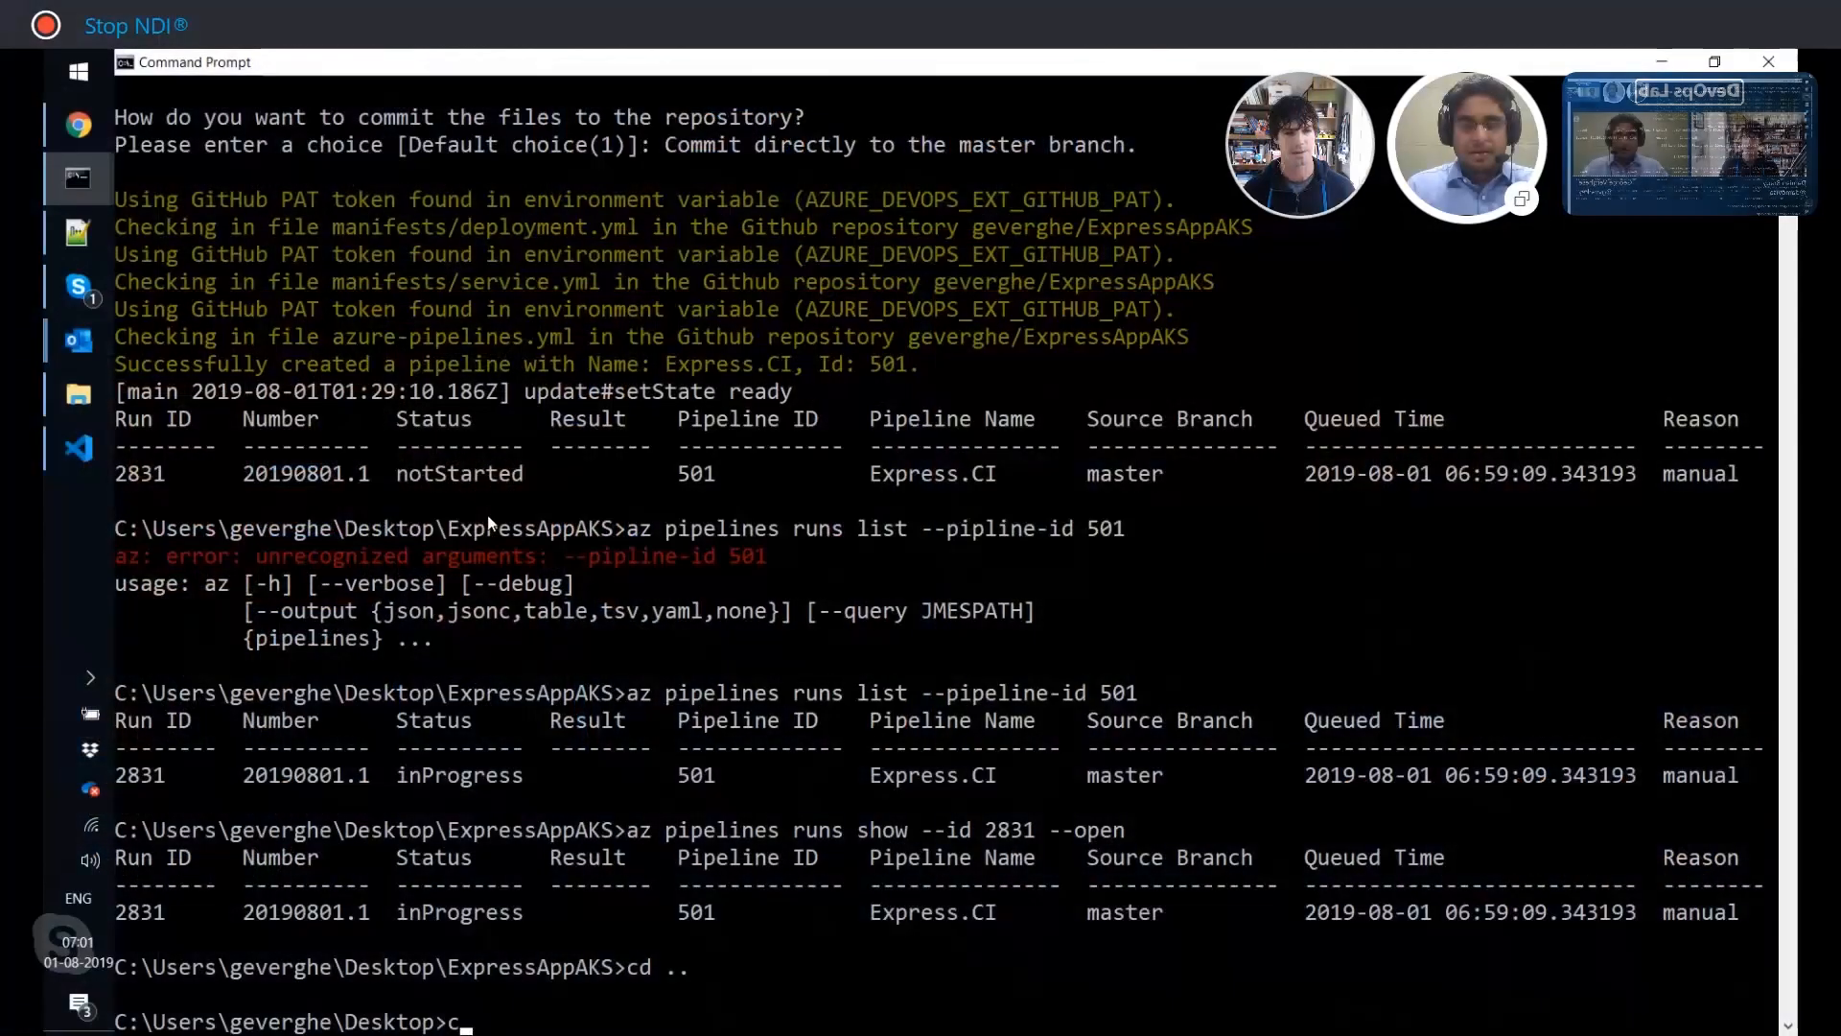
# Enter azure-devops-cli-extension\examples\Scaffolding and open it in VS Code with 'code .'.
pyautogui.write('d azure-devops-cli-extension')
pyautogui.write('cd')
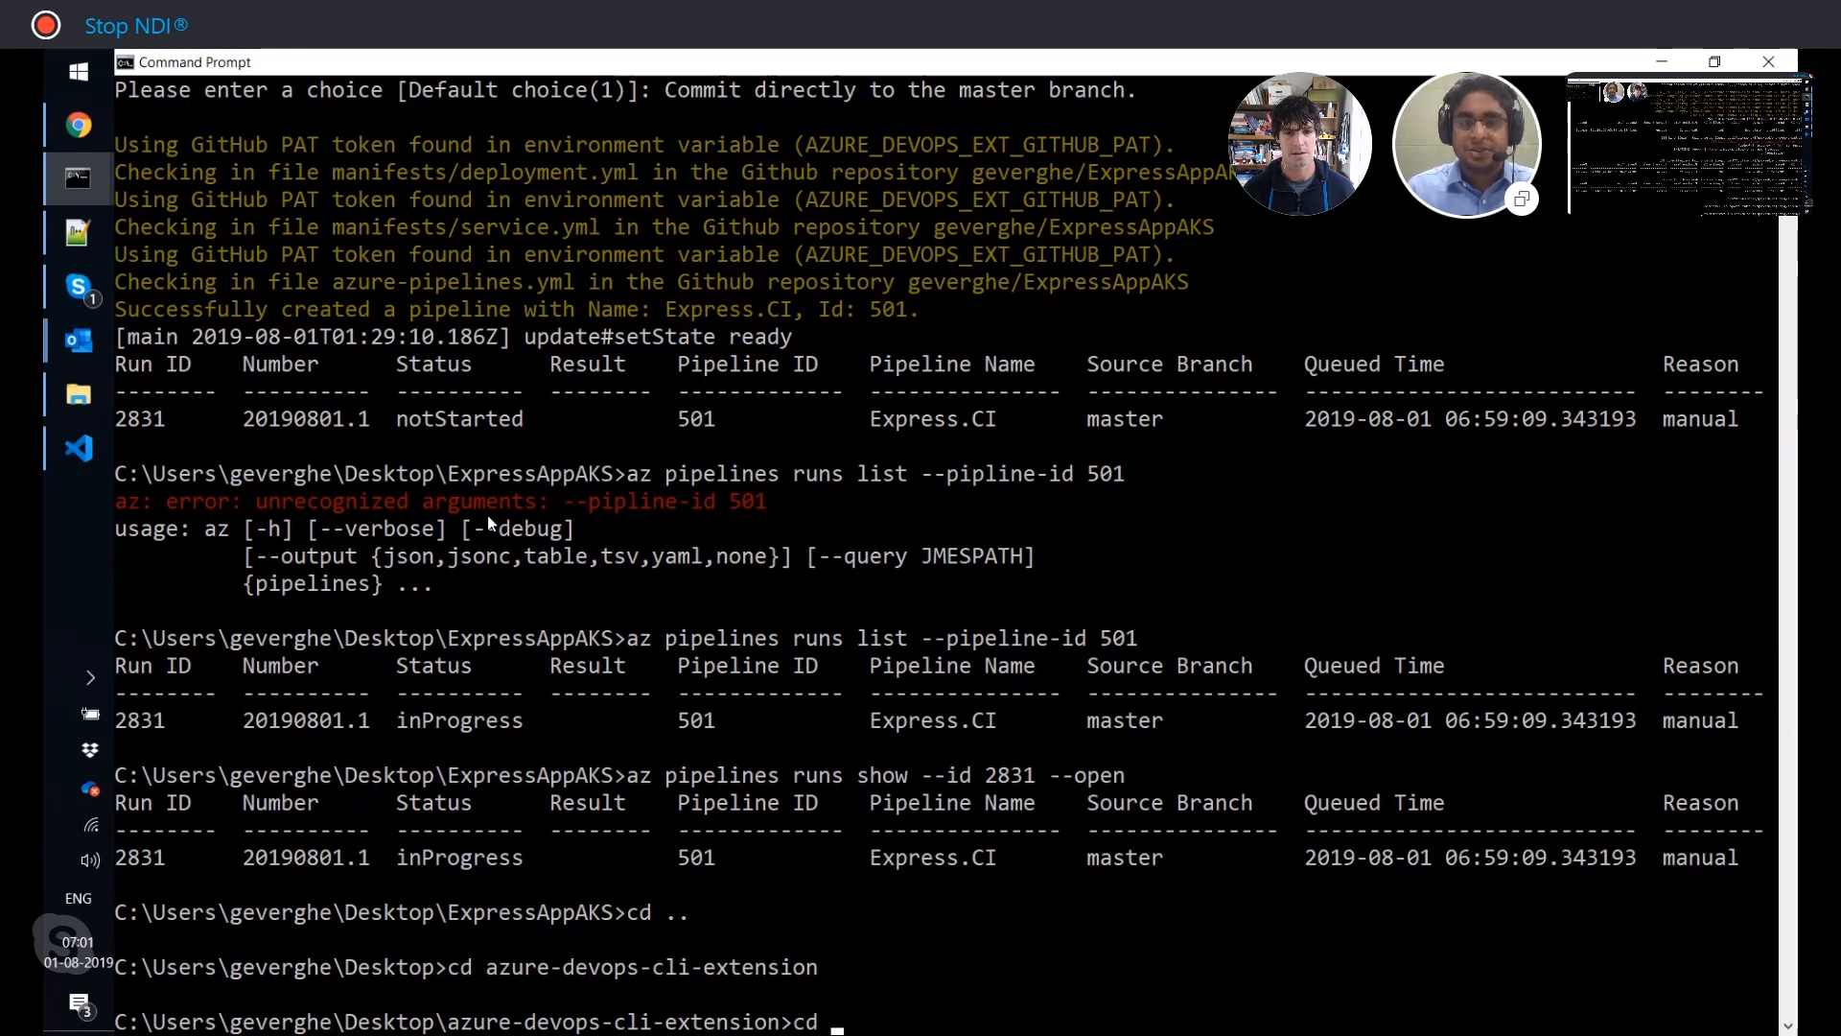
pyautogui.write('examples')
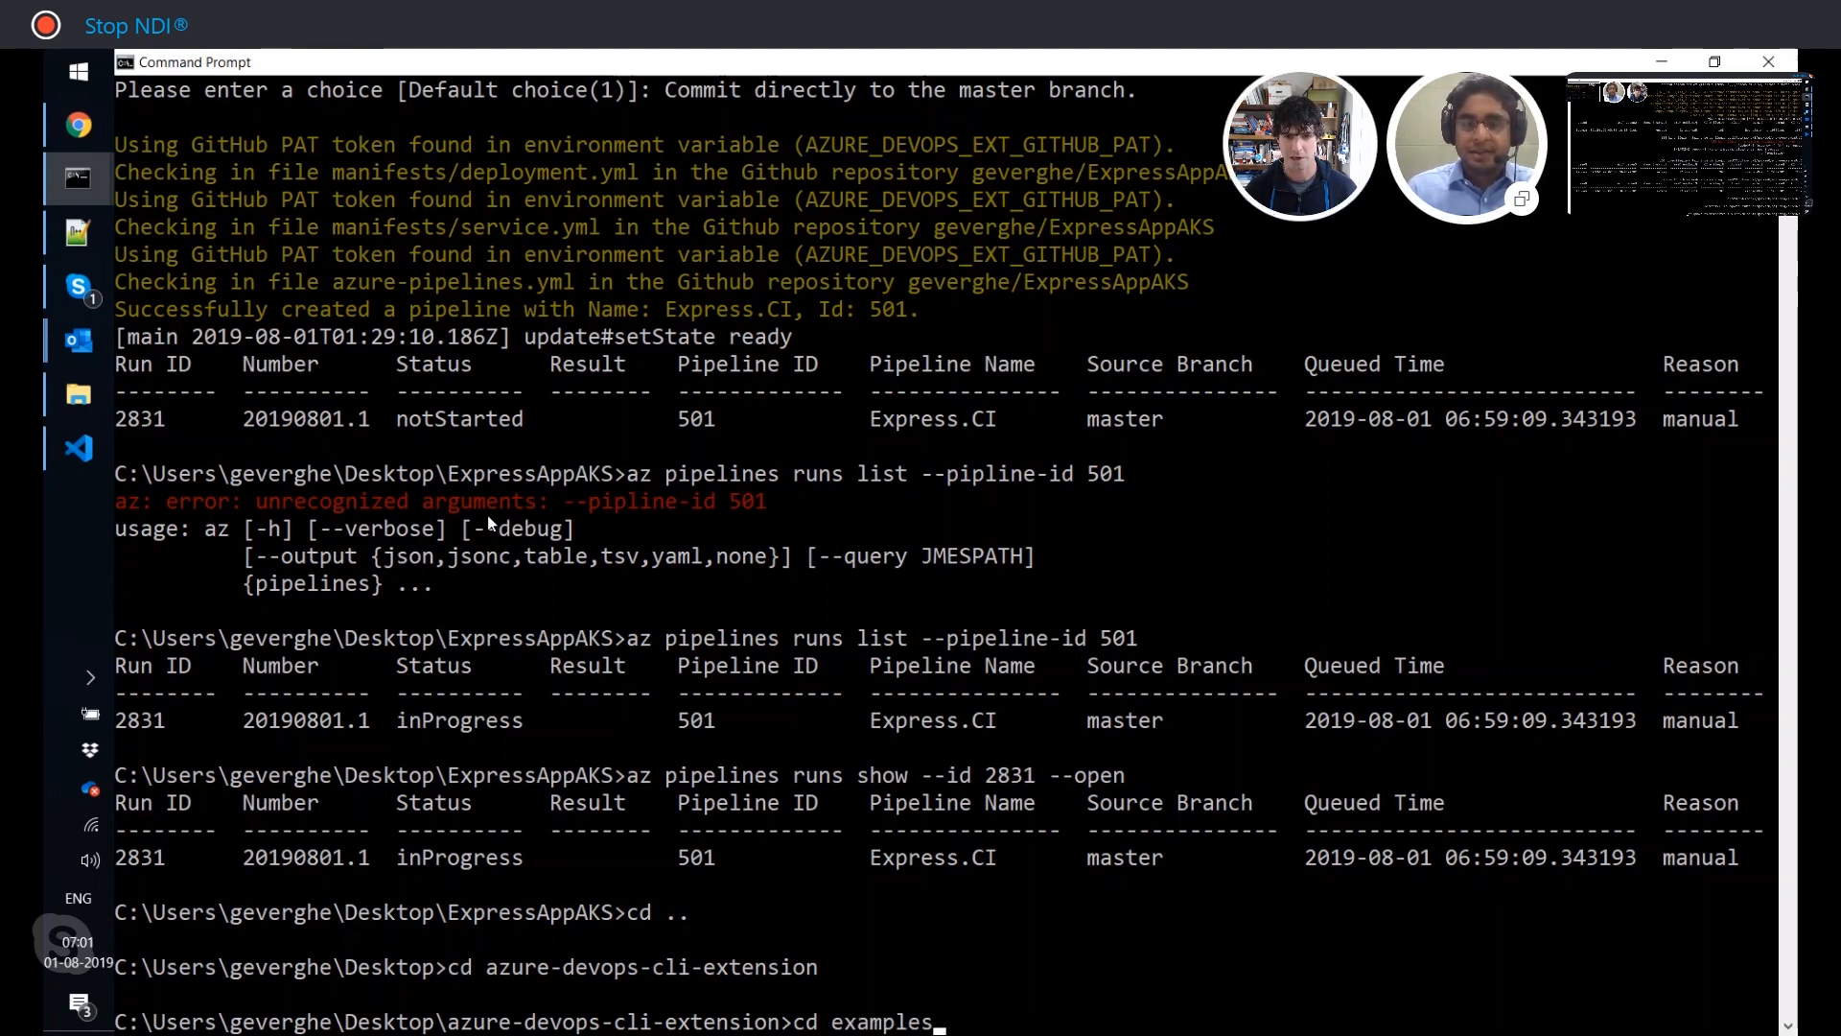
pyautogui.write('\\Scaffolding')
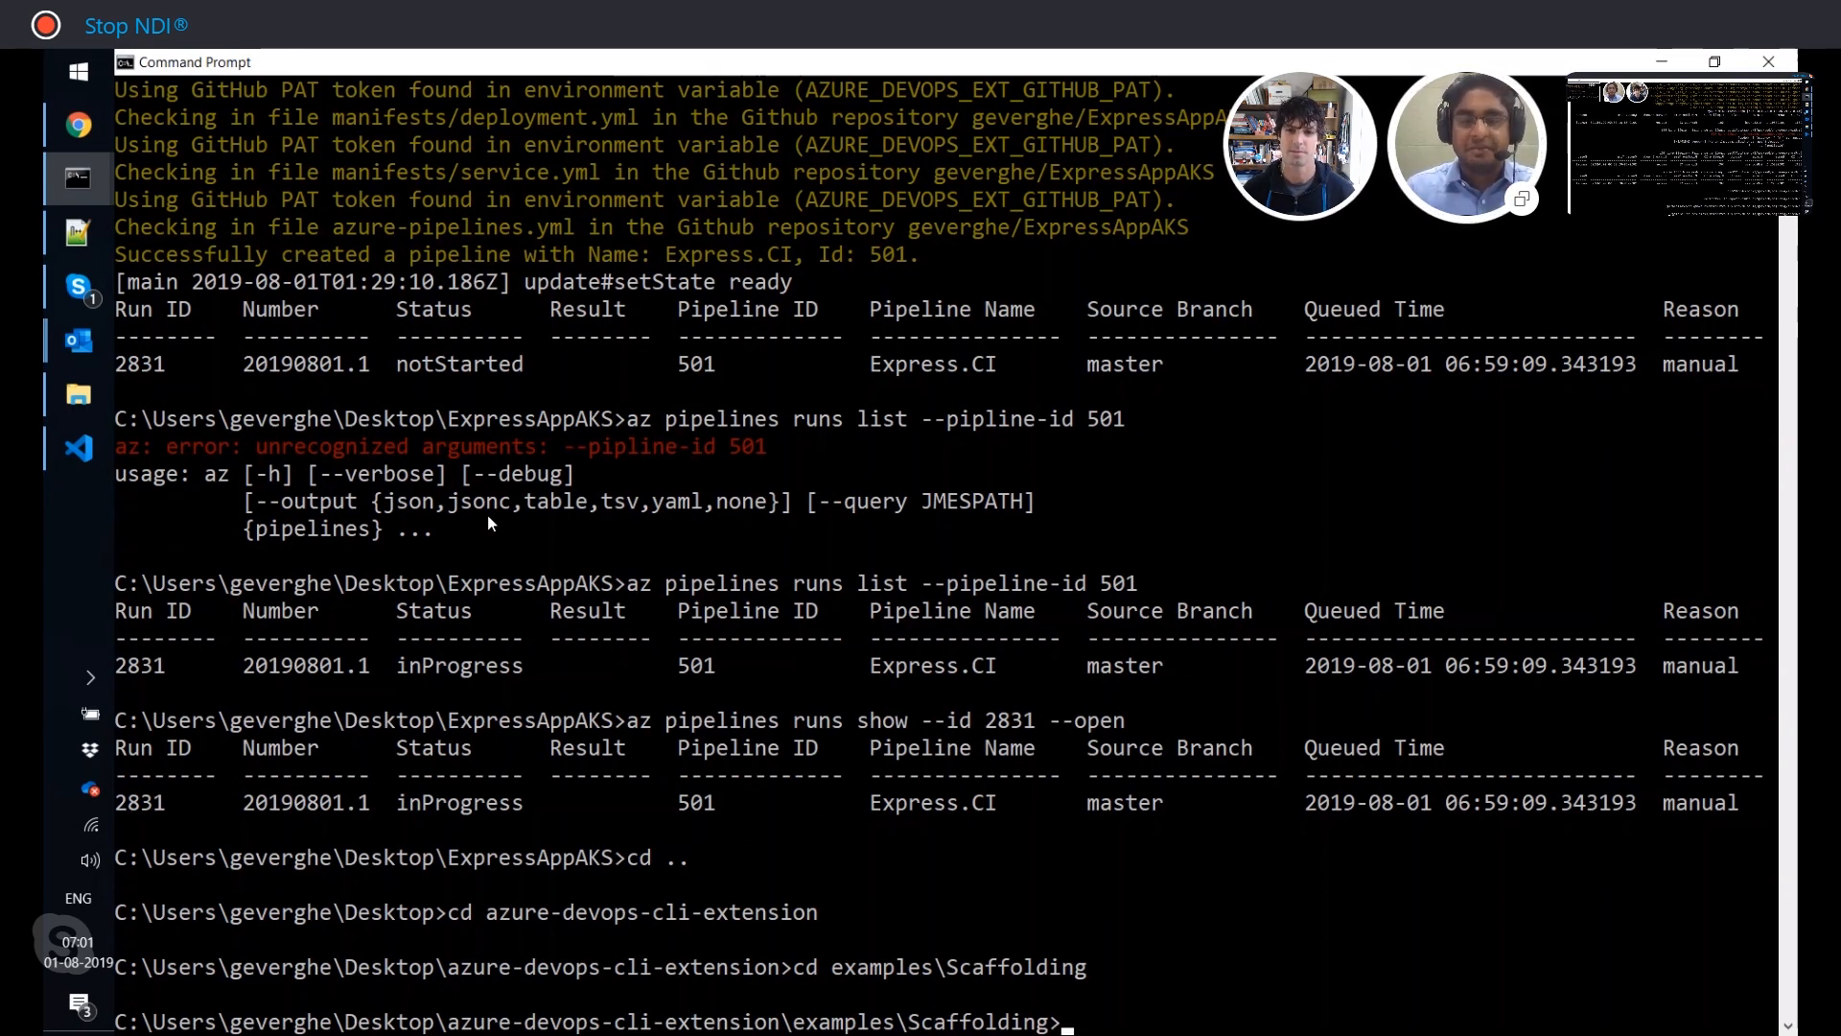
pyautogui.write('code .')
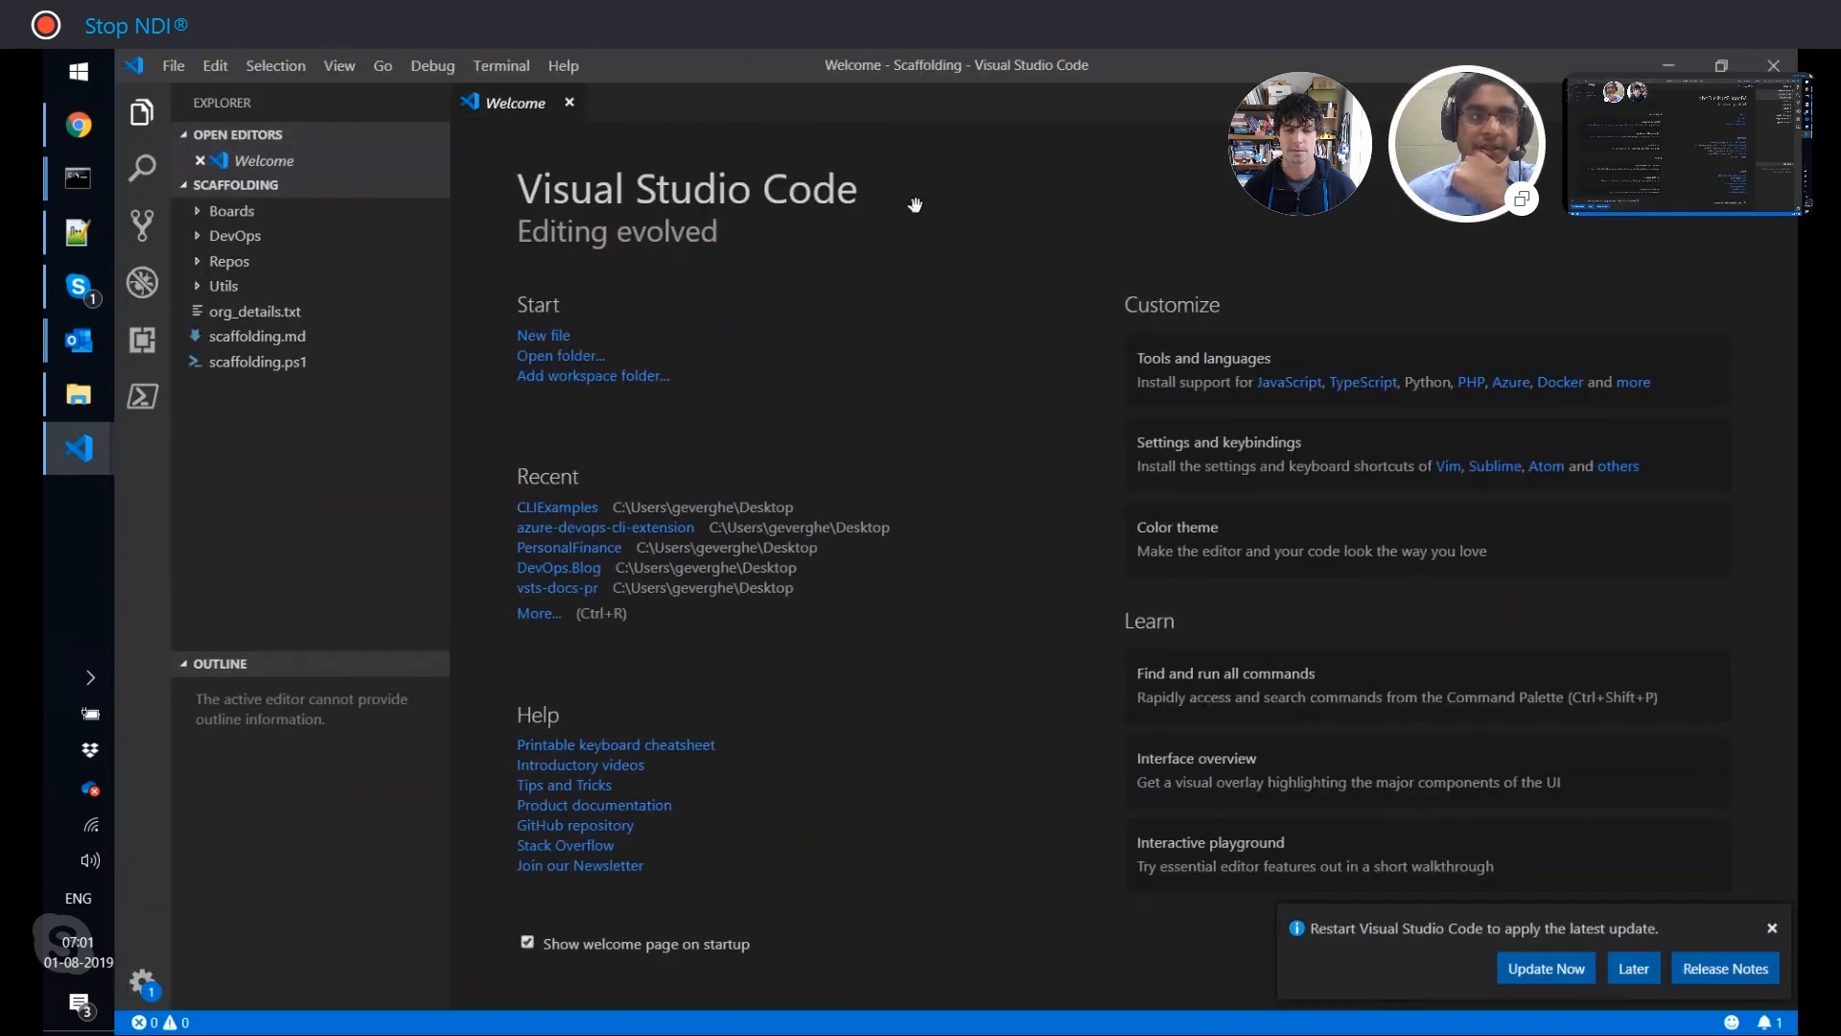
pyautogui.moveTo(256, 362)
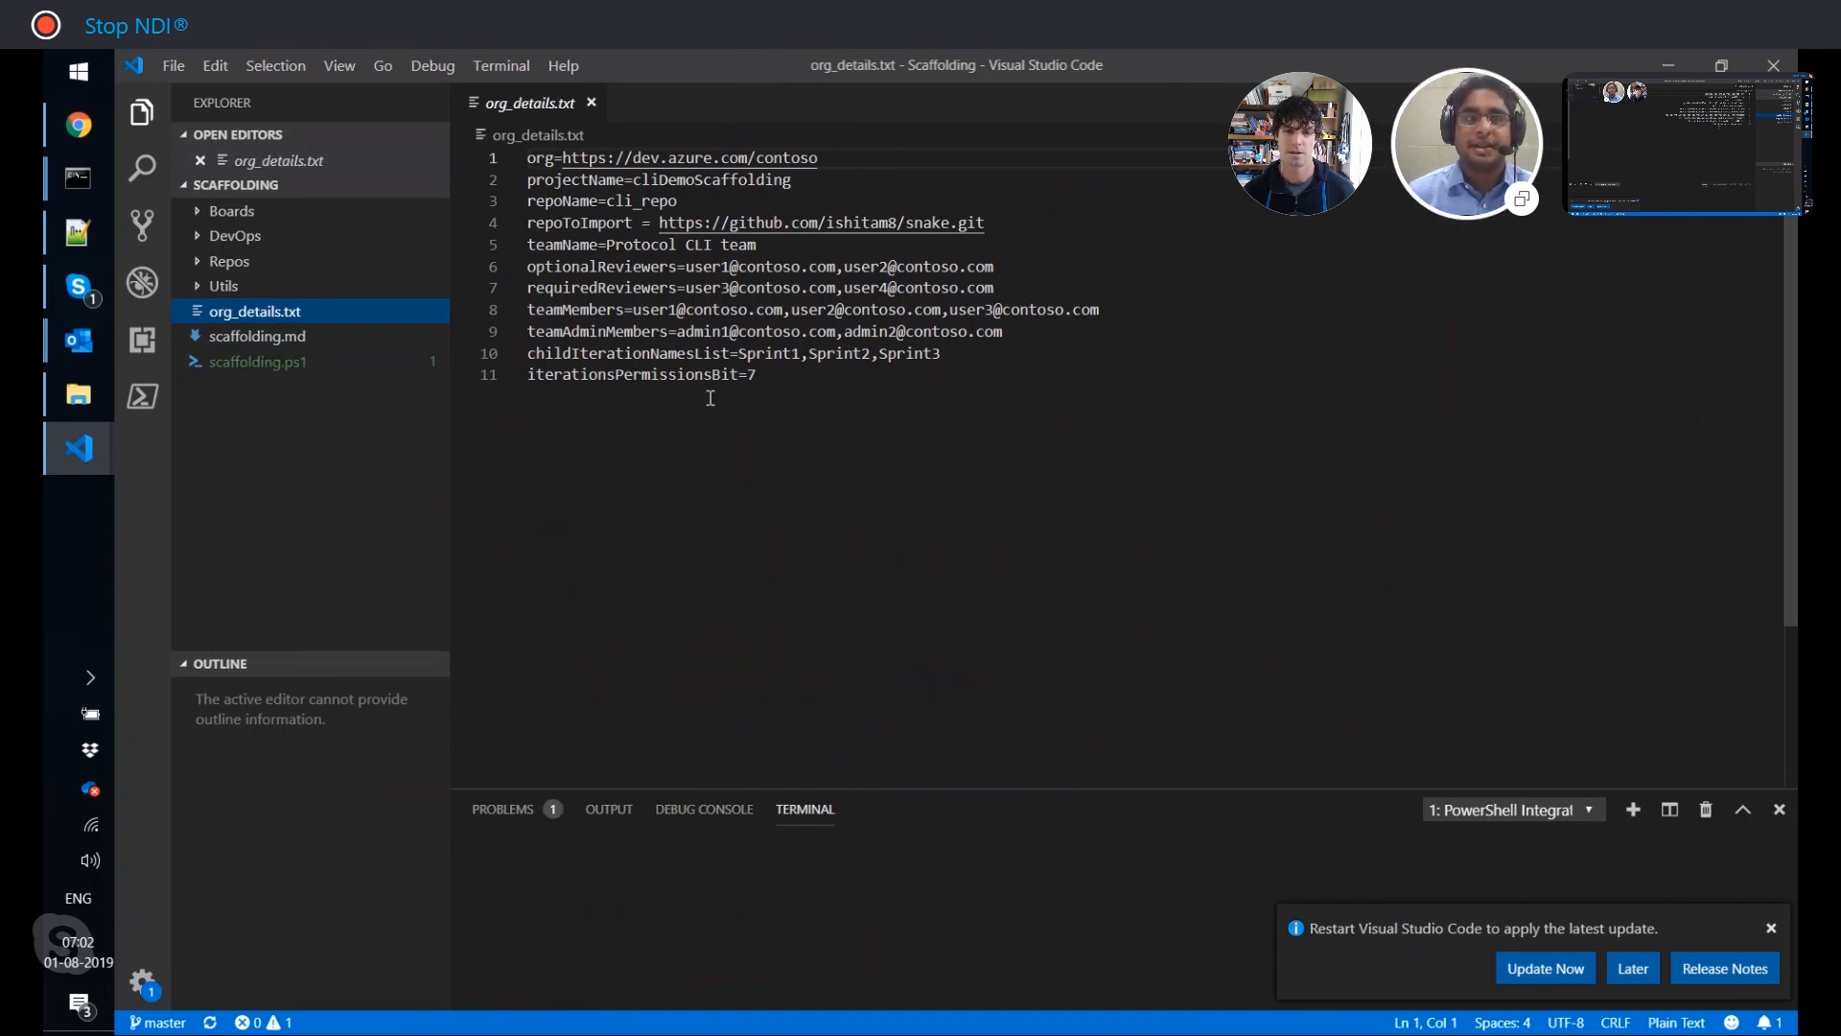
# Look over scaffolding.ps1, then return to org_details.txt in the editor.
pyautogui.click(257, 361)
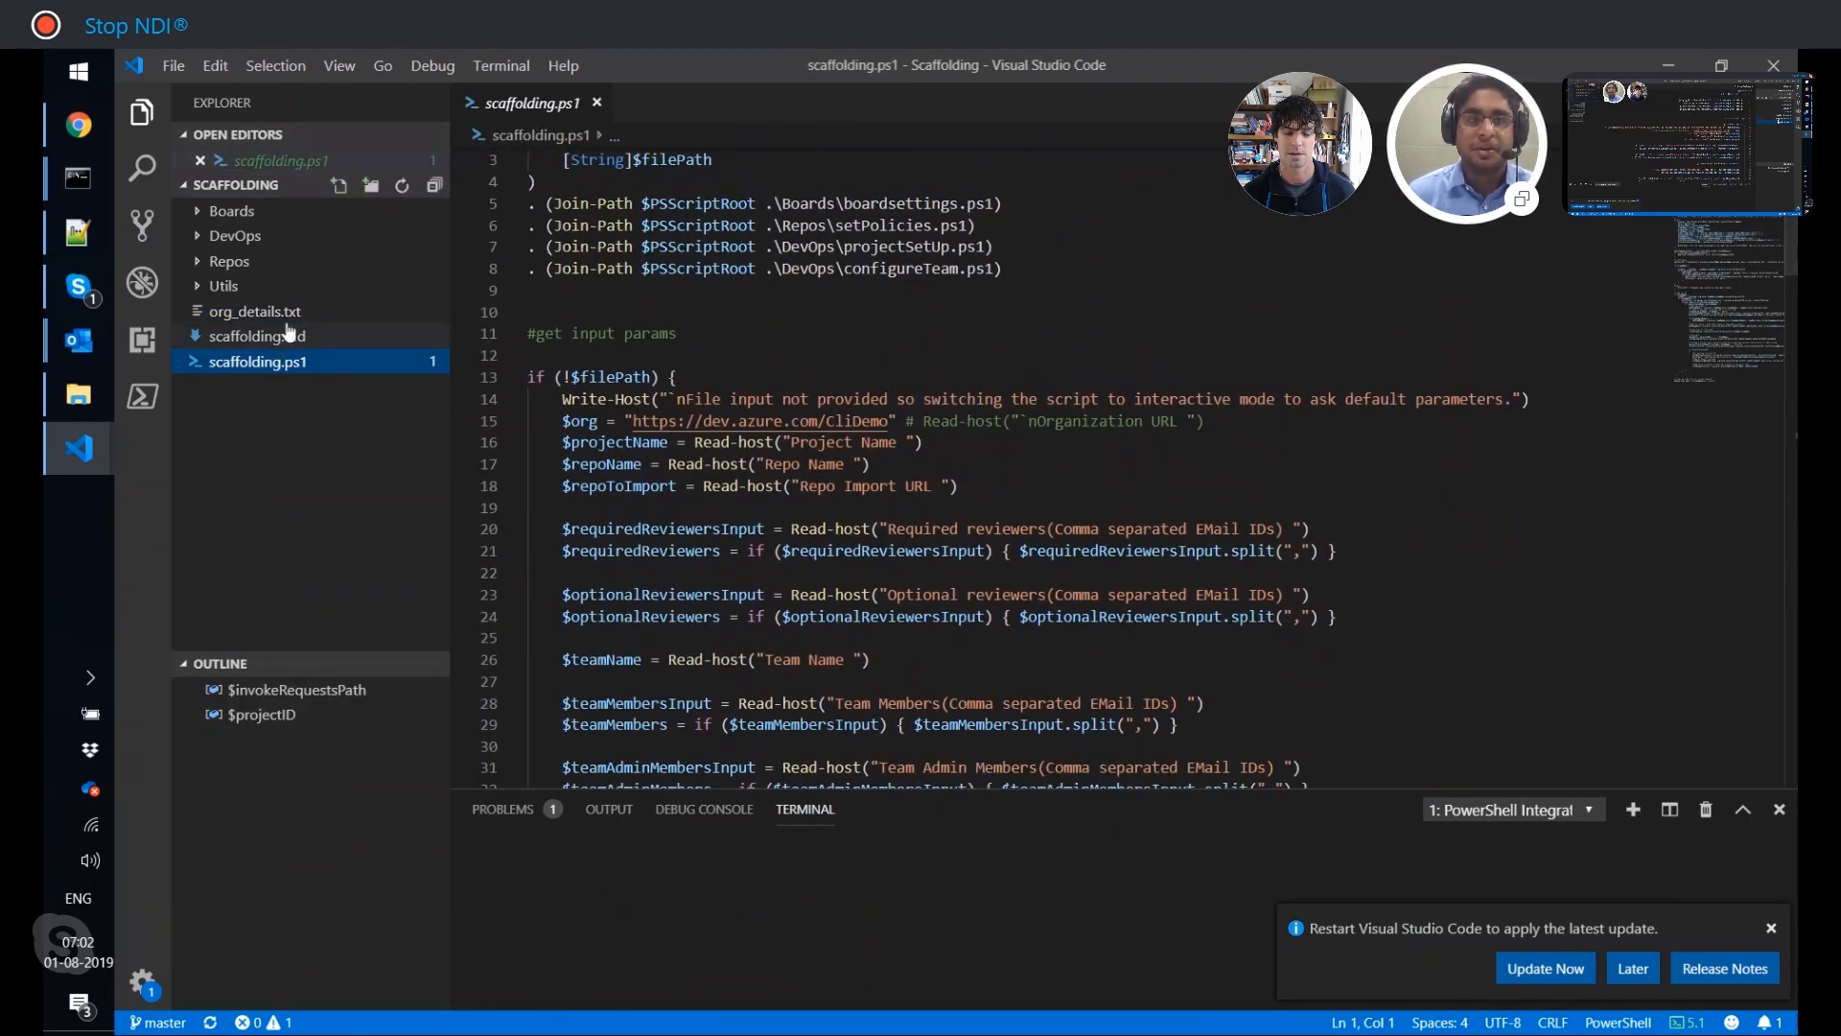
pyautogui.click(255, 309)
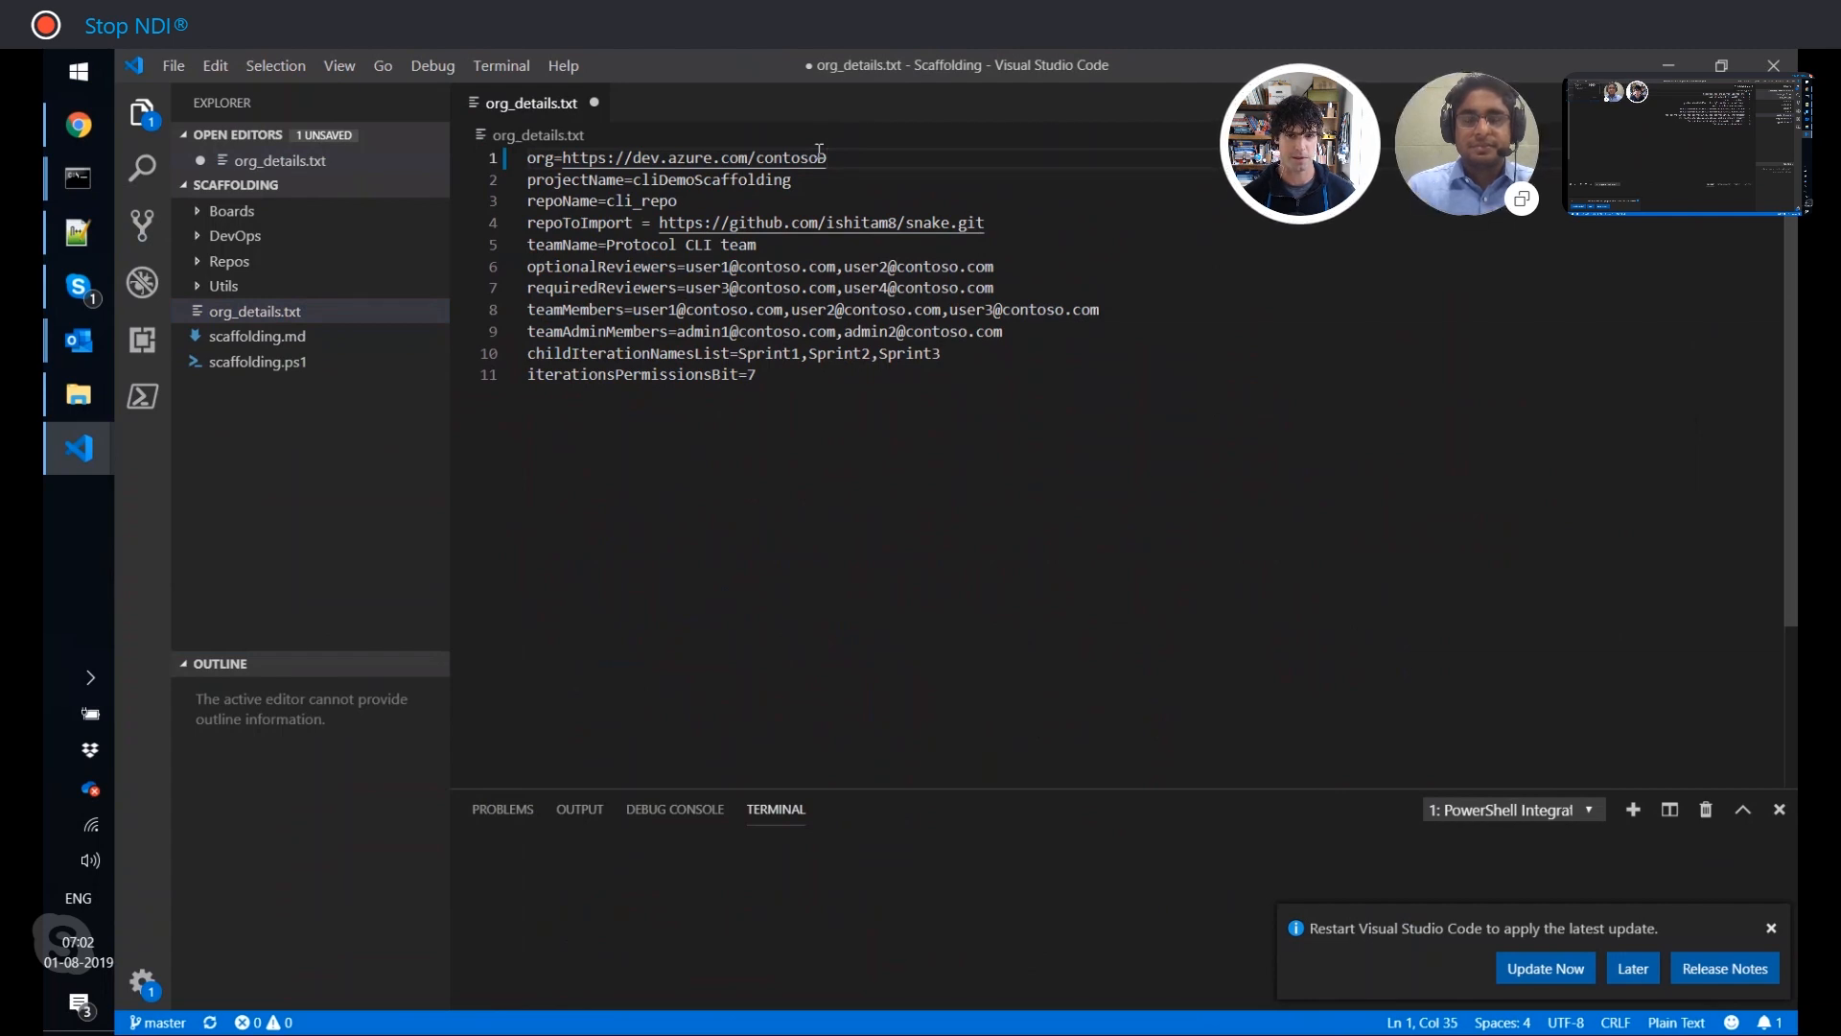
# Append 'Demo' to the org URL and projectName, and rename the repo to 'cli'.
pyautogui.write('Demo')
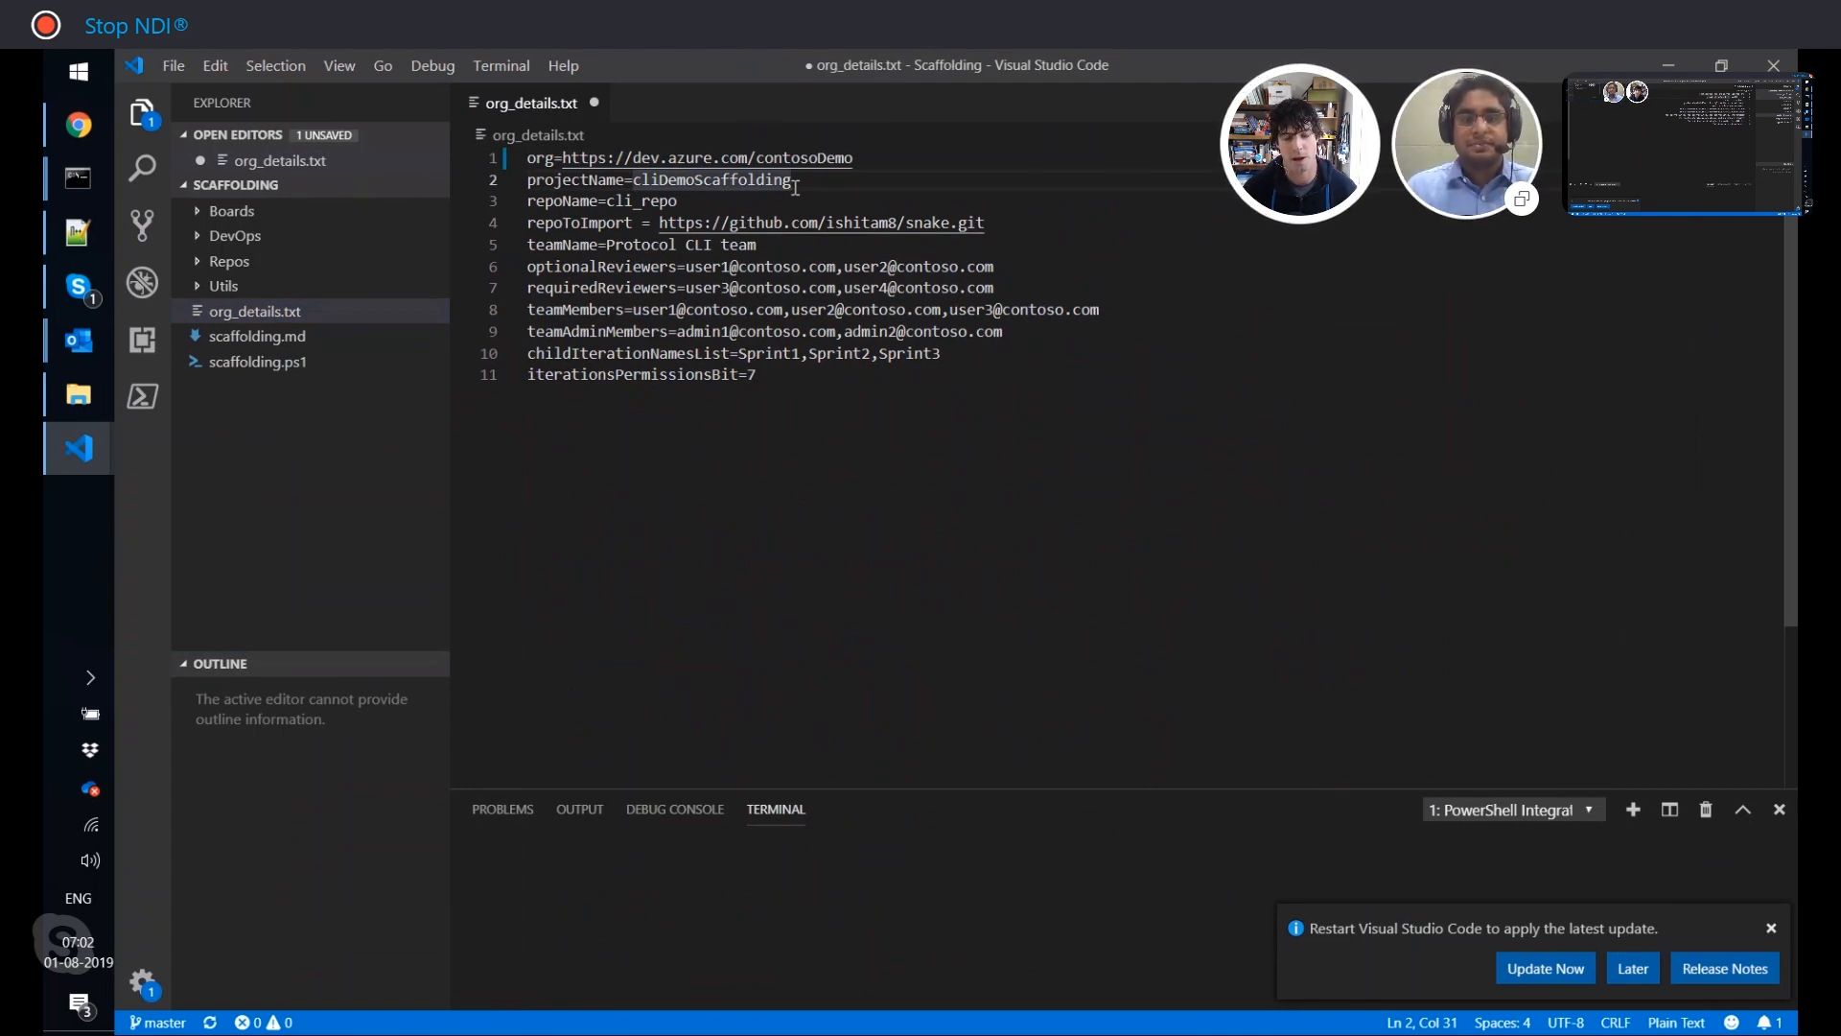
pyautogui.write('Demo')
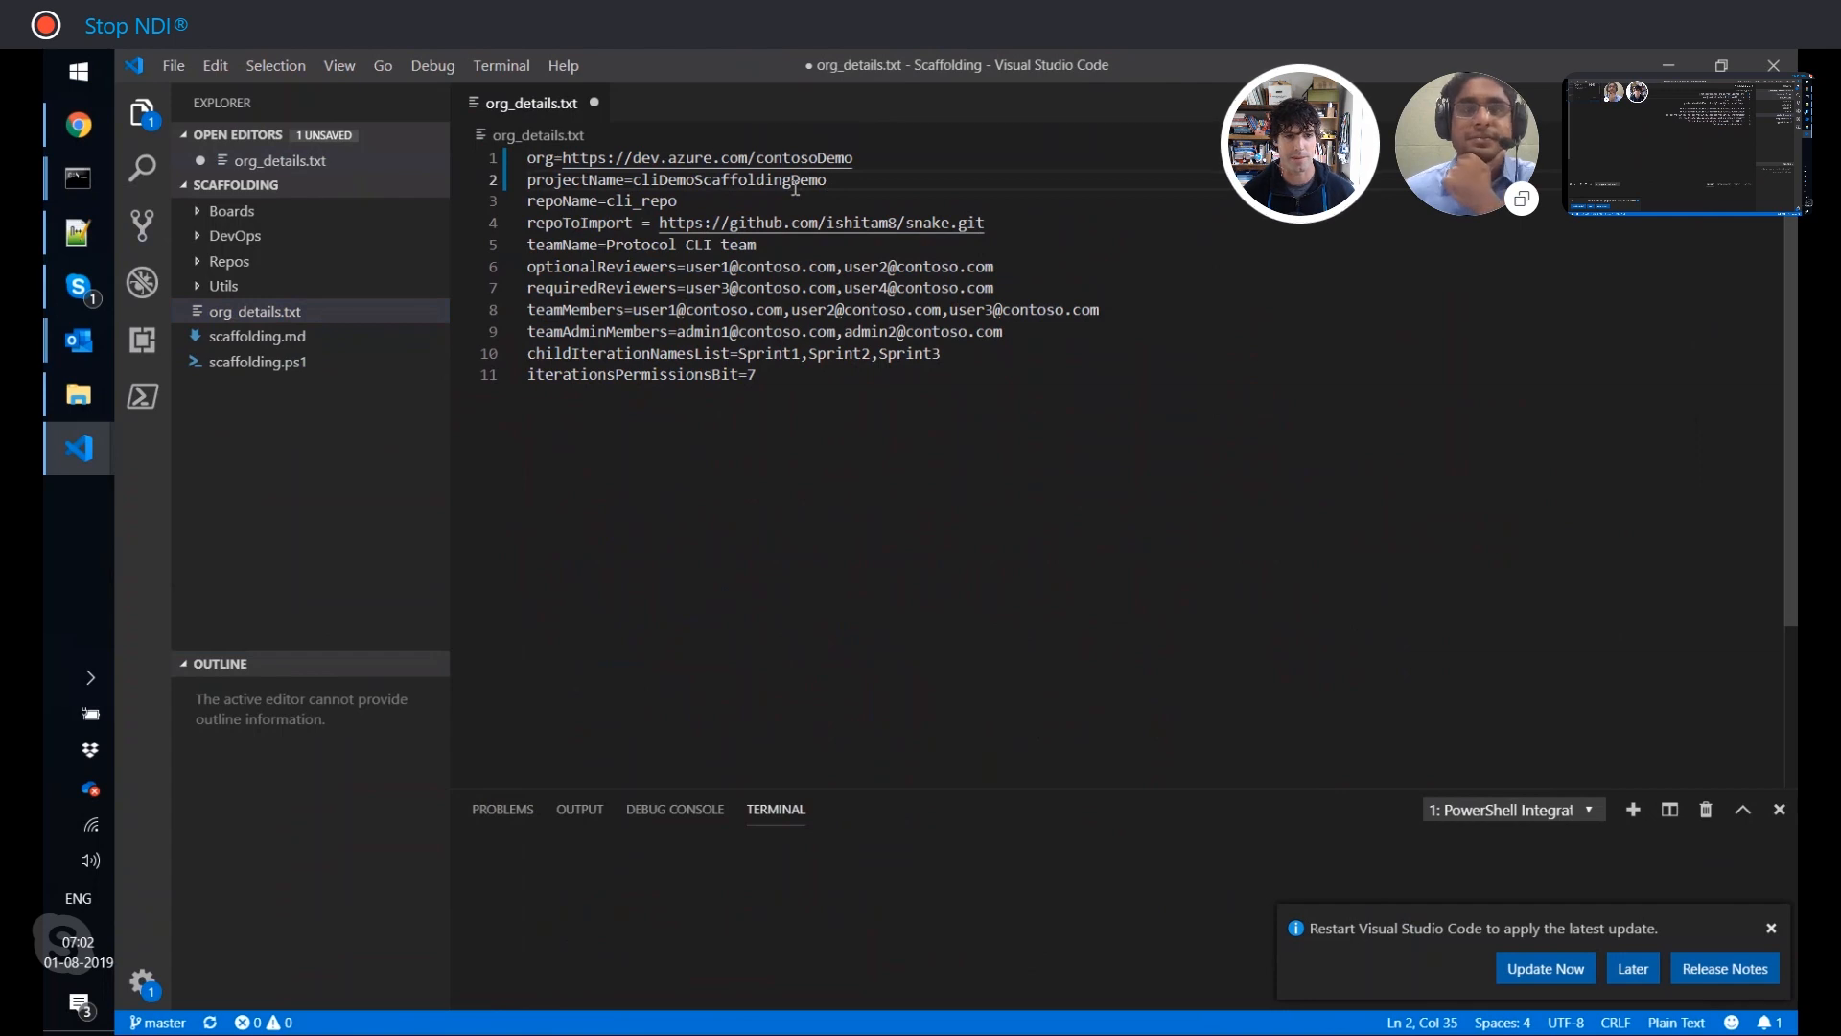
pyautogui.doubleClick(641, 199)
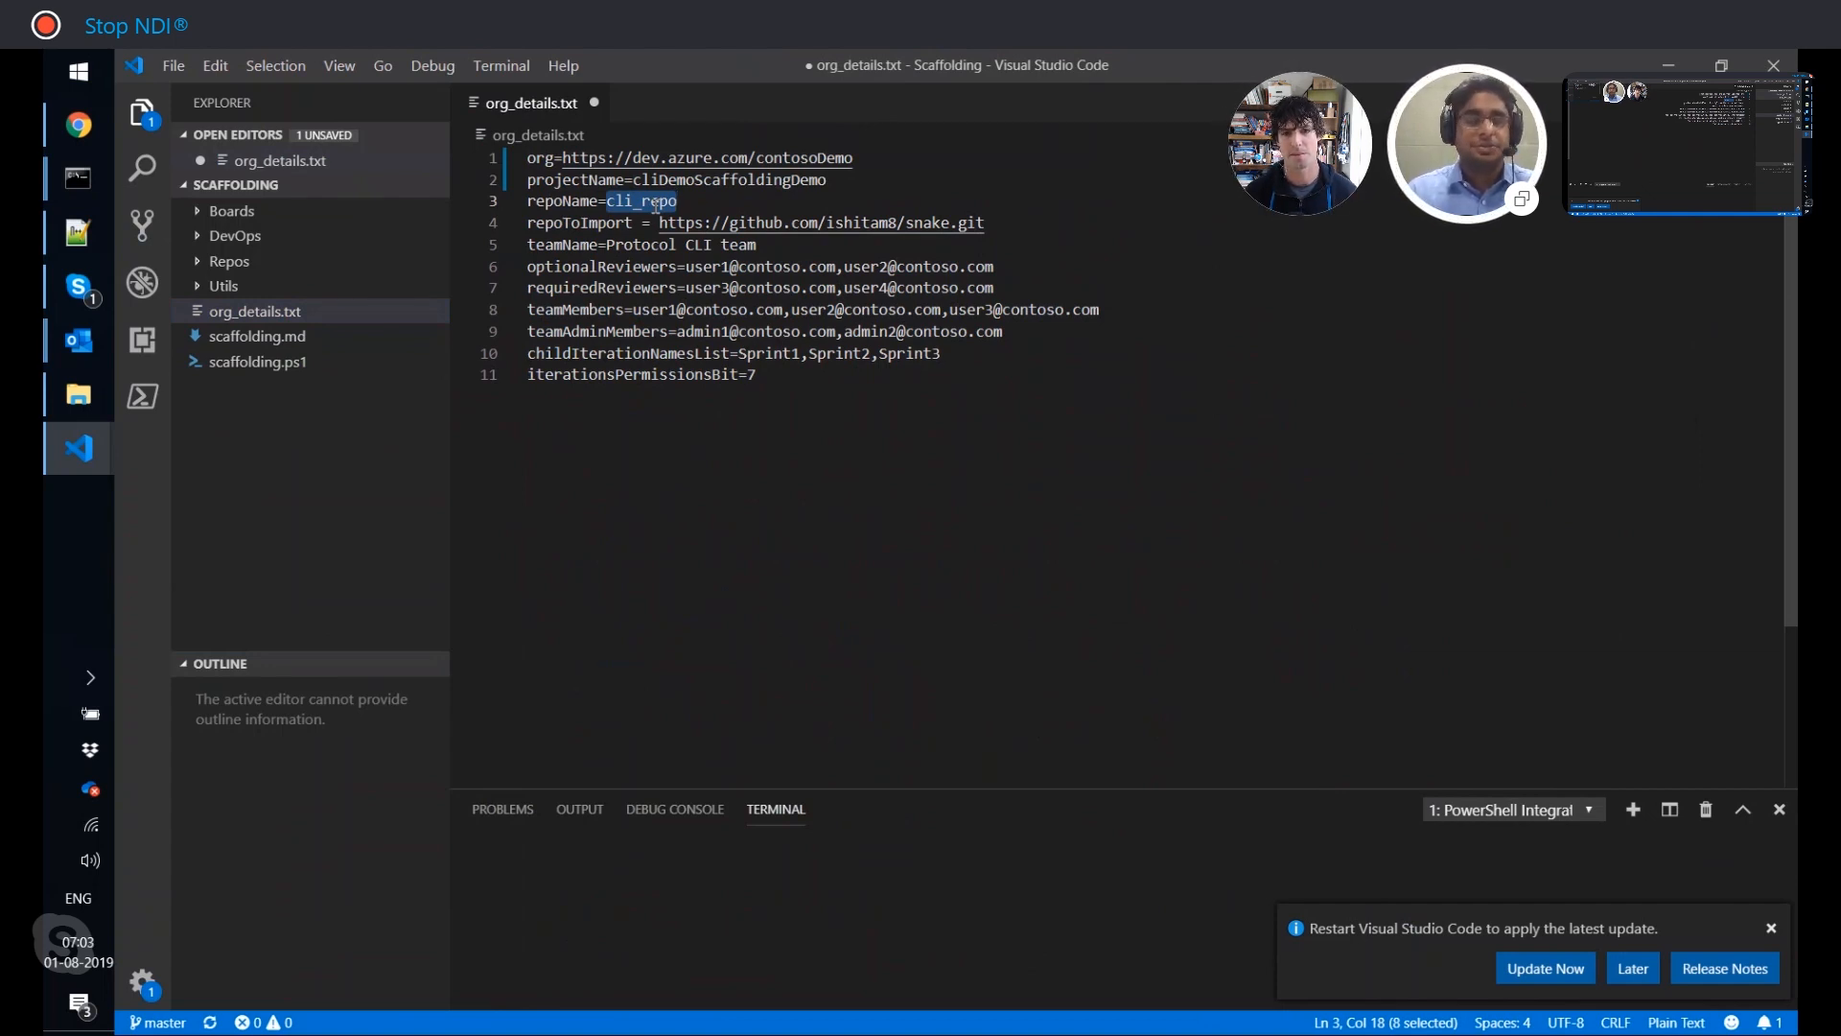
pyautogui.write('cli')
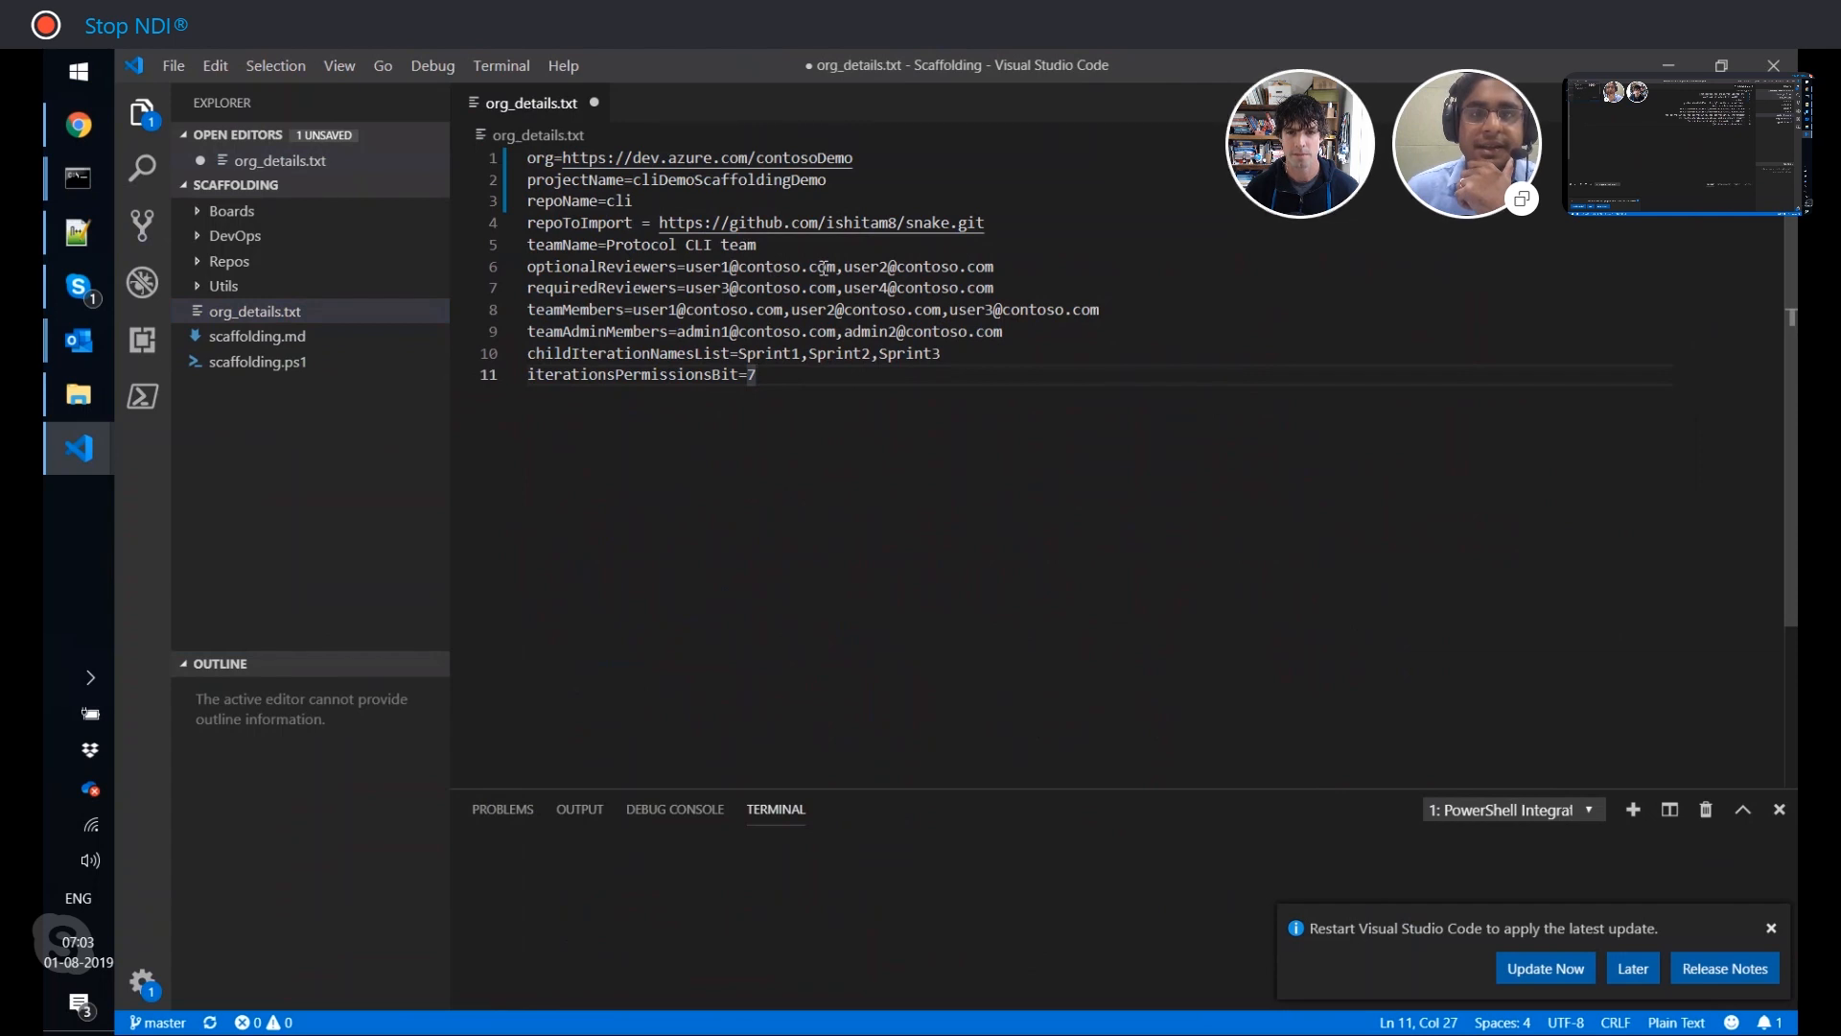
pyautogui.doubleClick(698, 266)
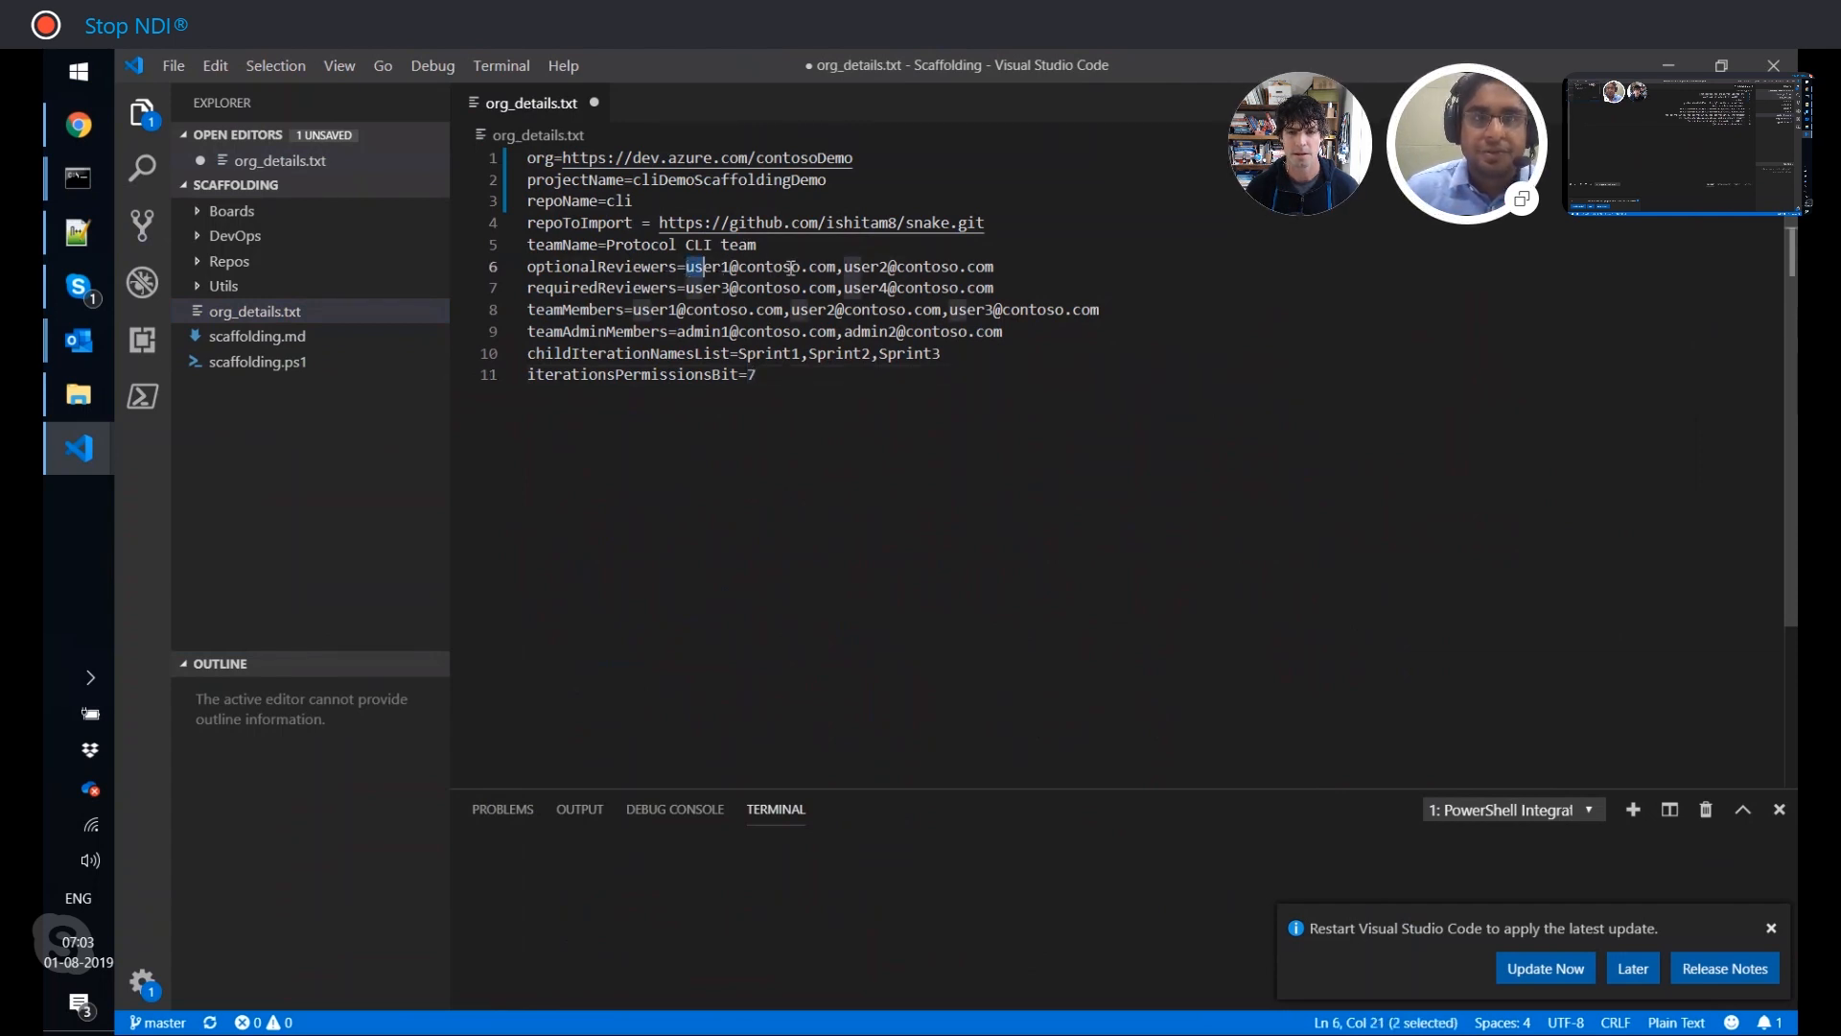
pyautogui.write('gev')
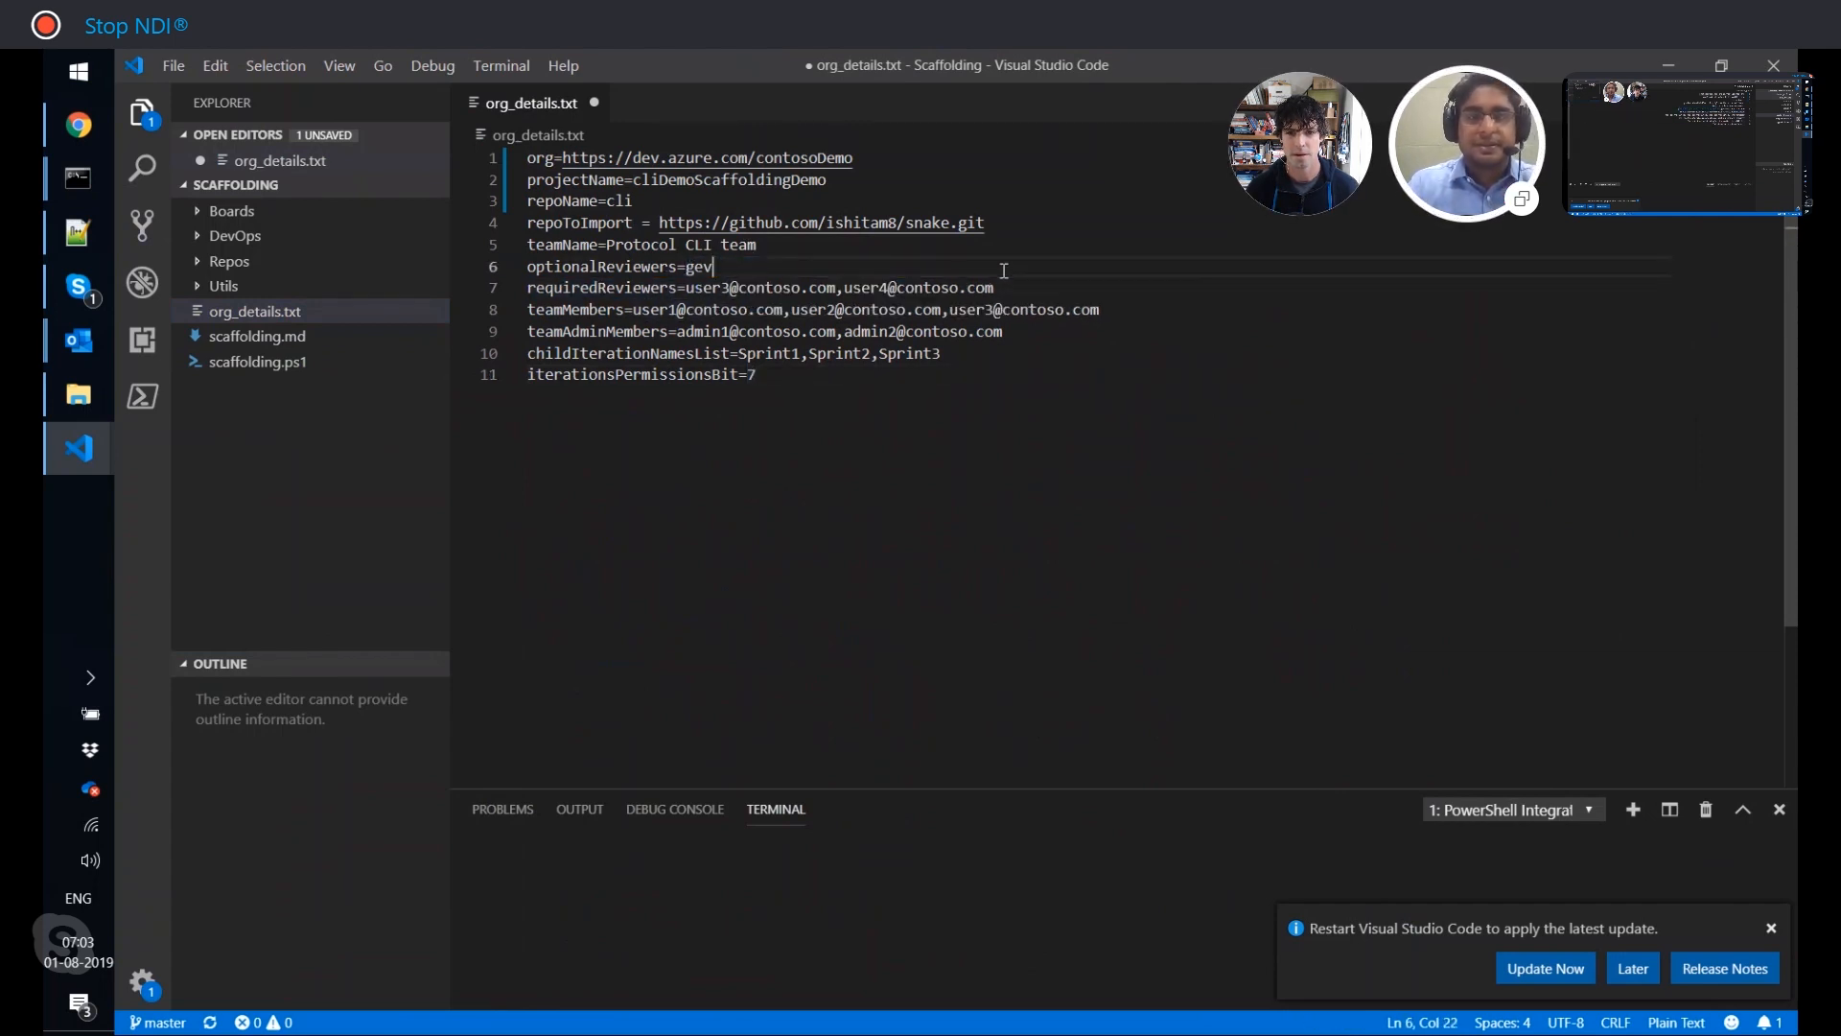
pyautogui.write('erghe@m')
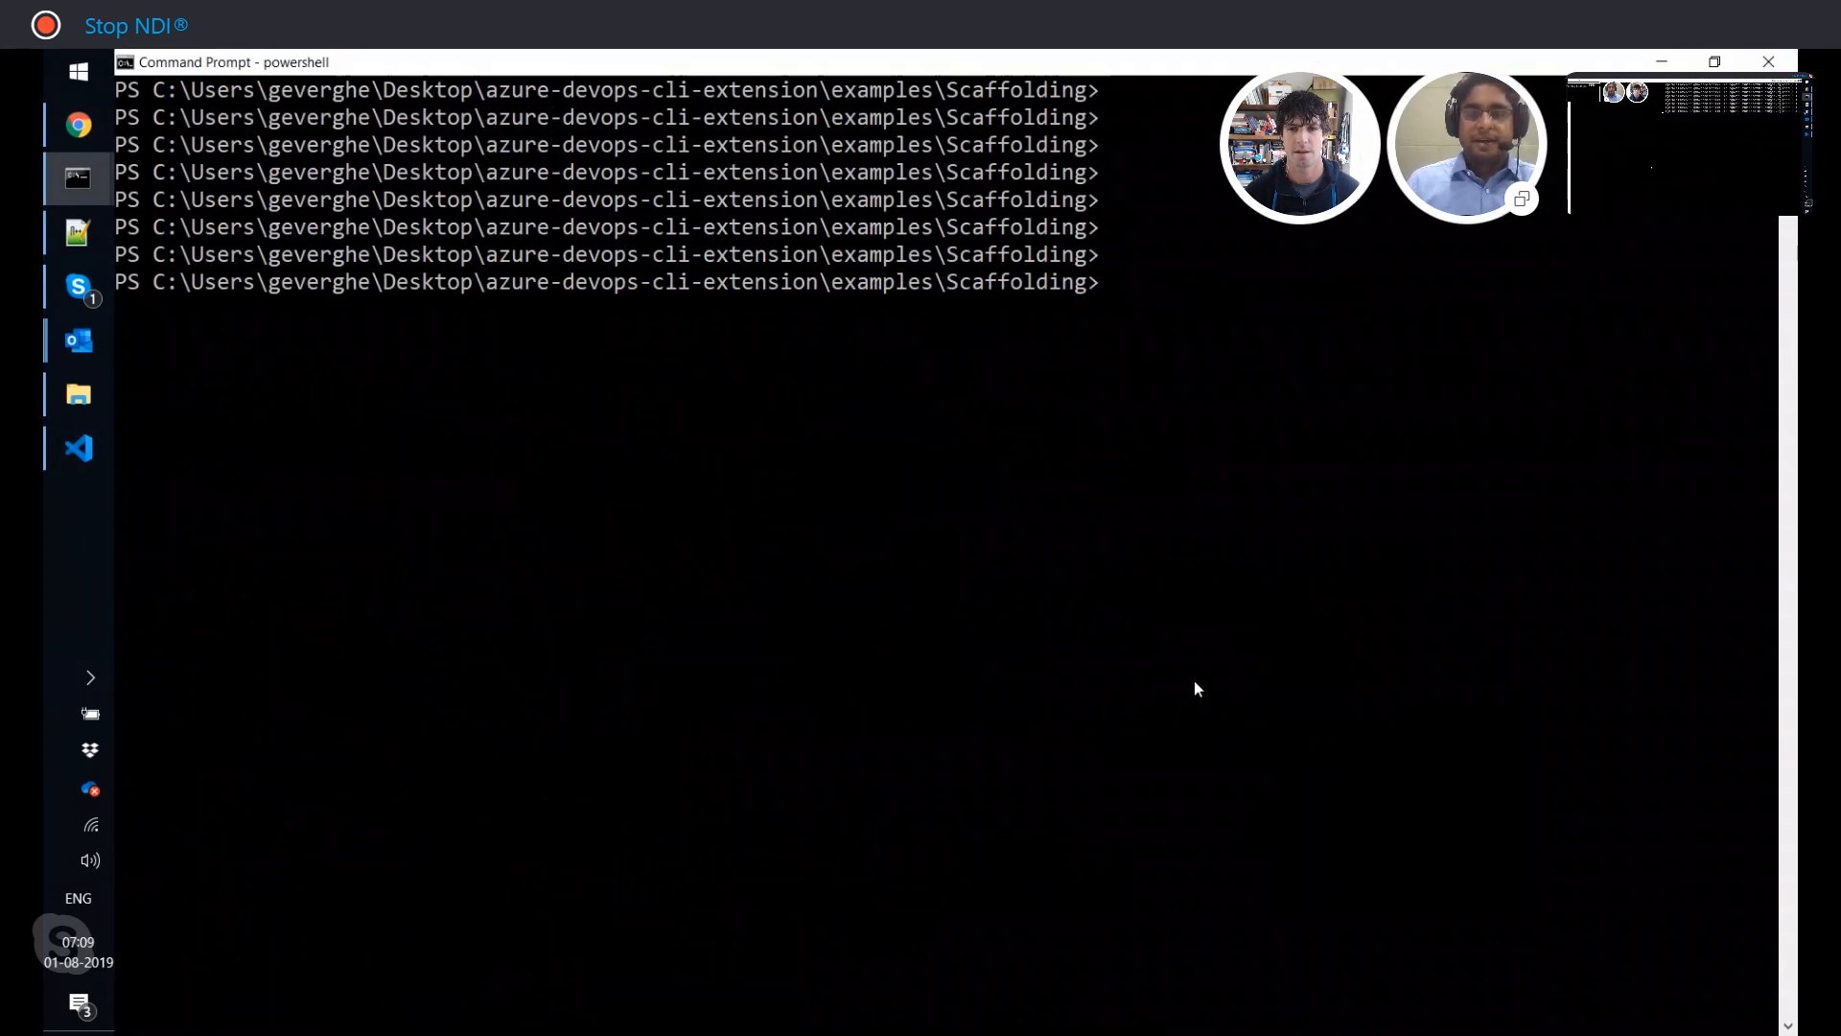
# Type '.\scaffolding.ps1 -filePath .\o…' pointing at the org details file.
pyautogui.write('.\\')
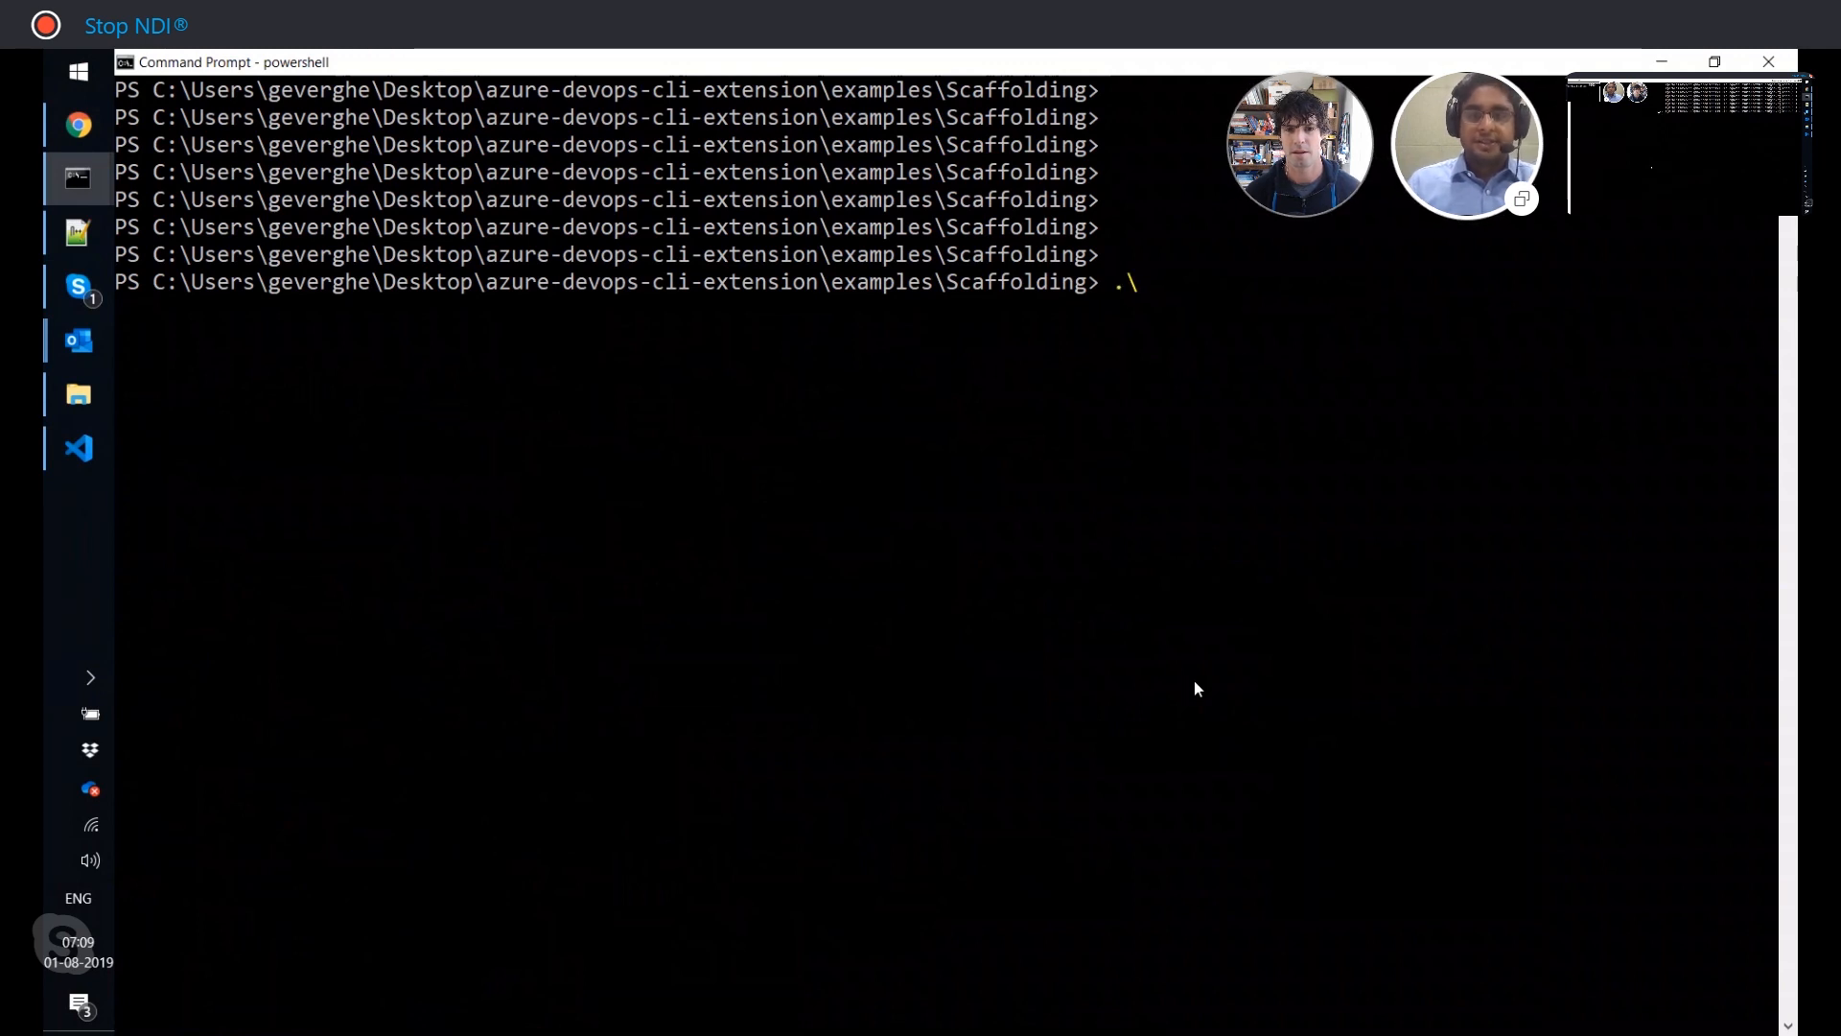
pyautogui.write('scaffolding.ps1')
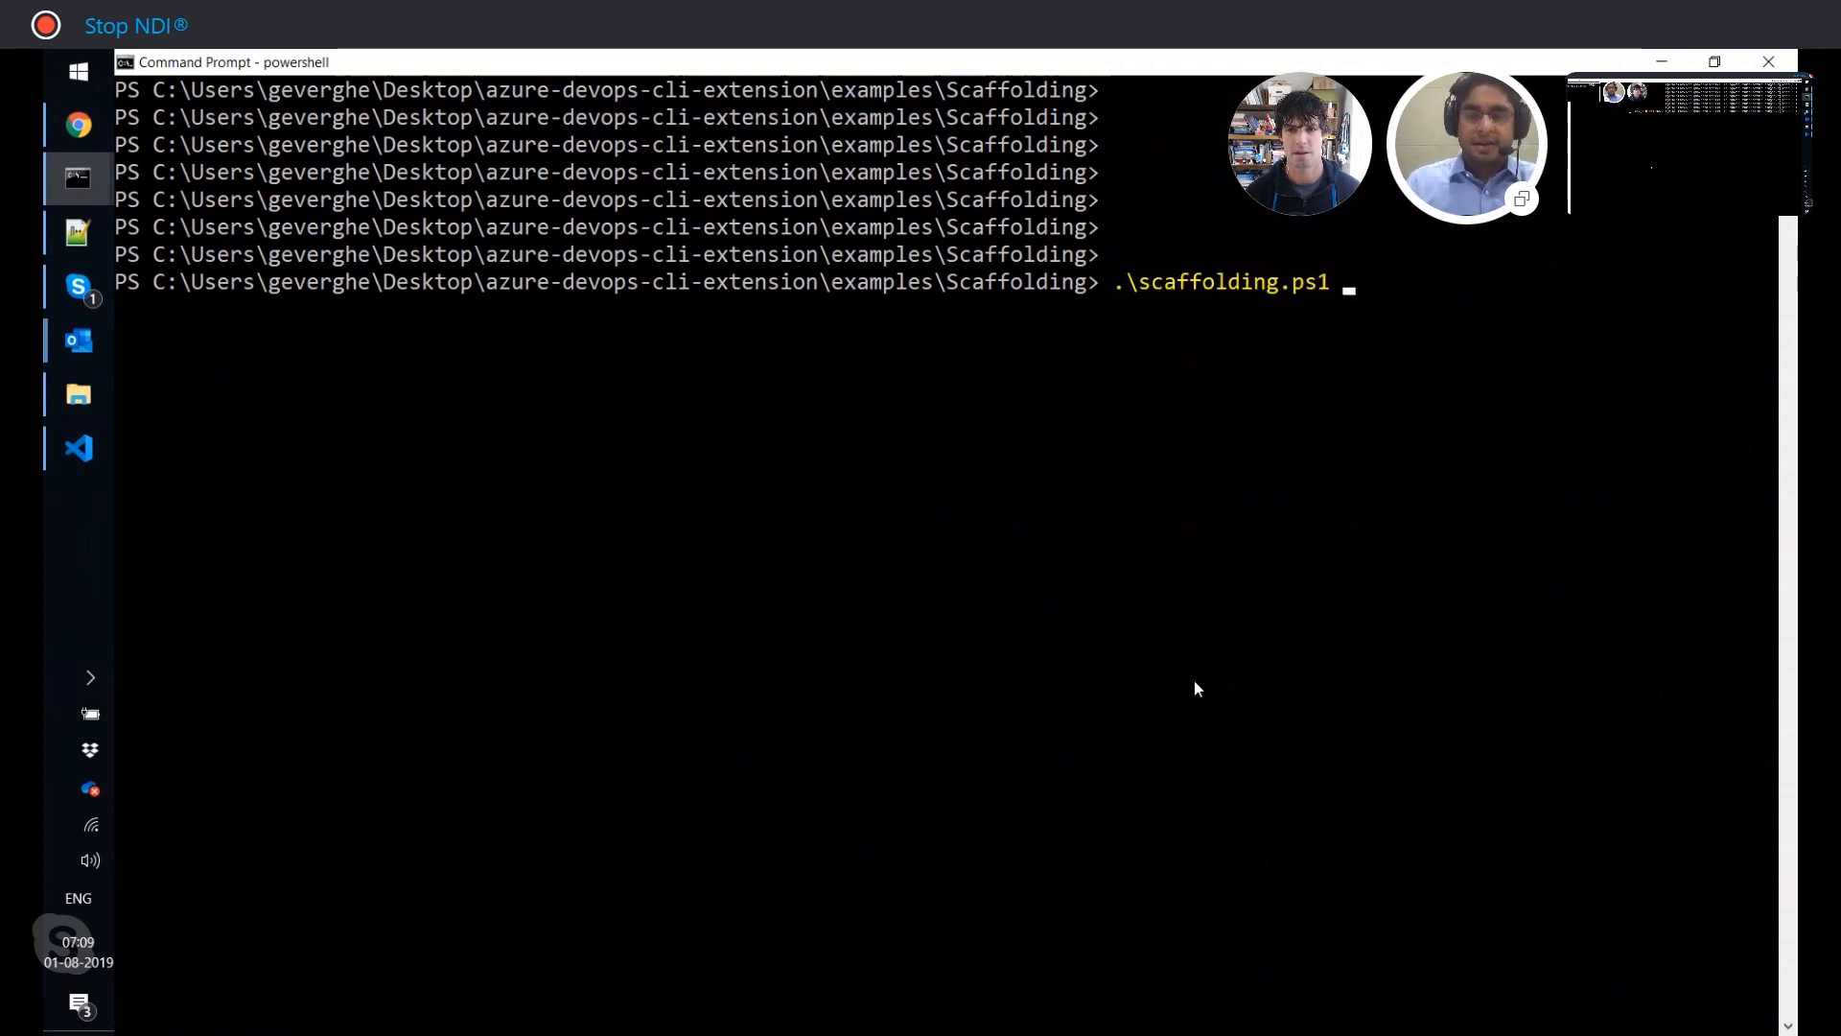
pyautogui.write('-file')
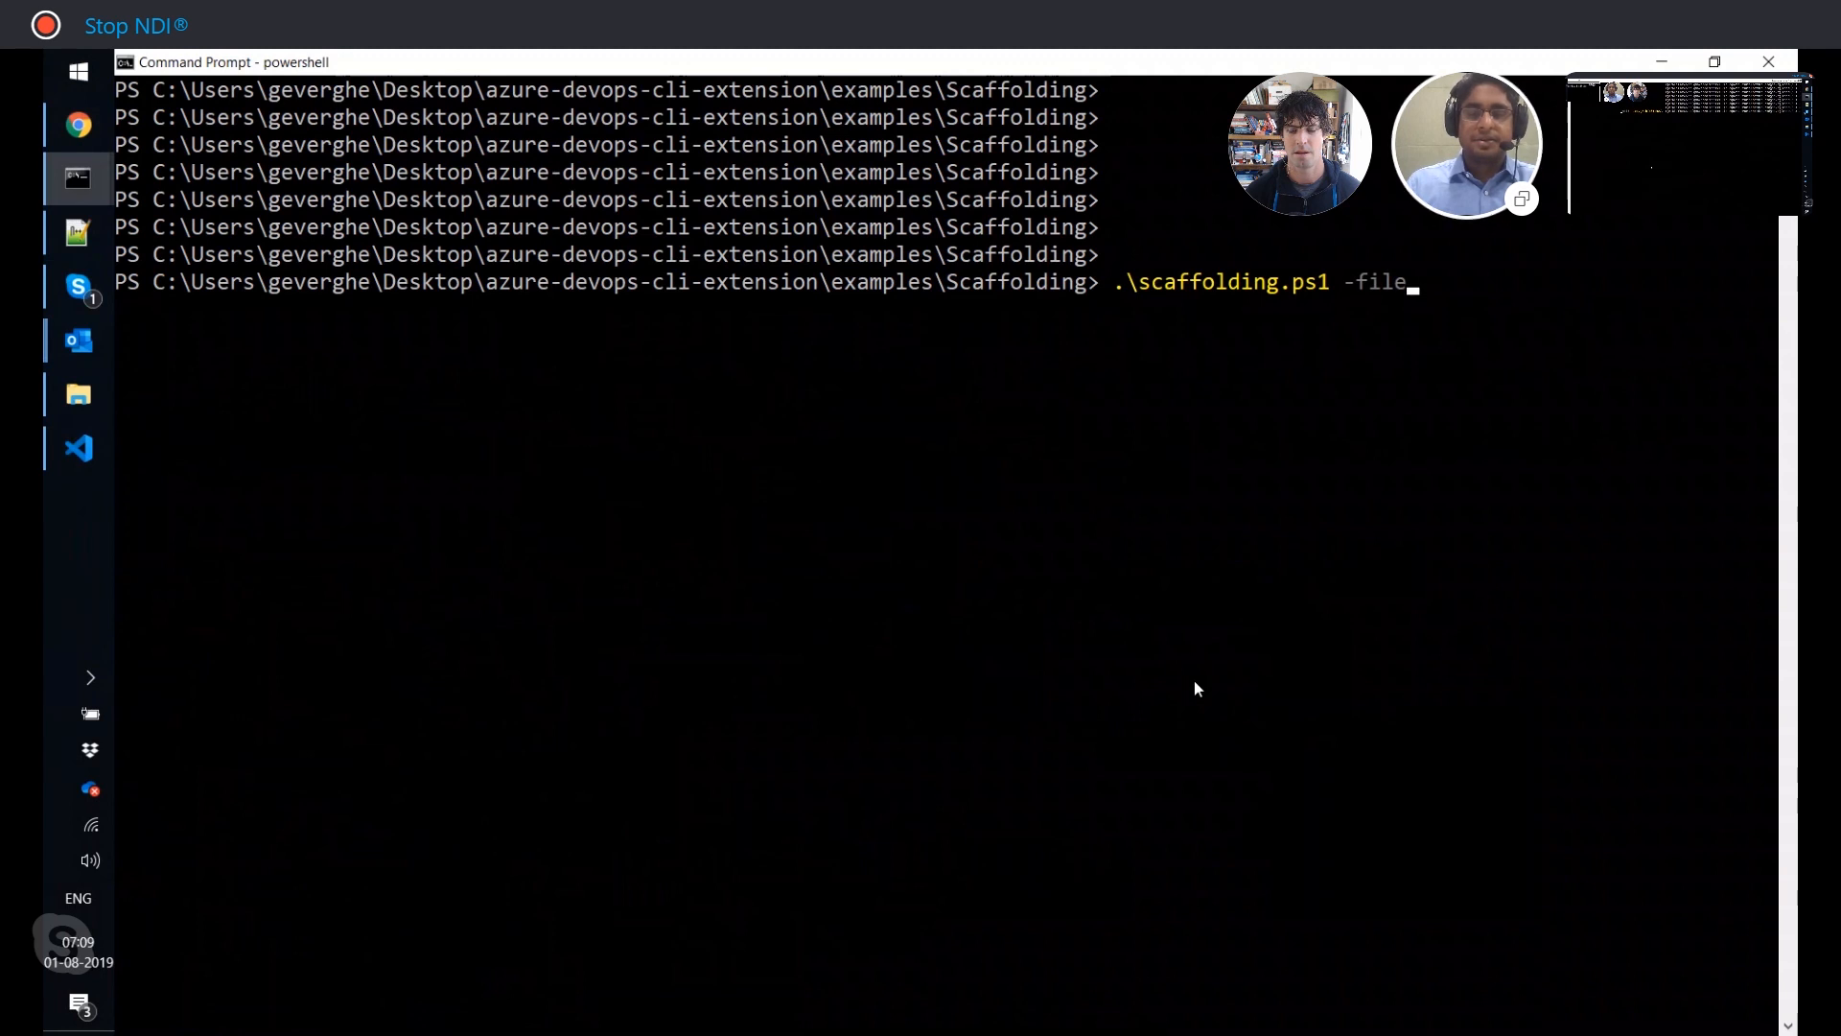
pyautogui.write('Path org')
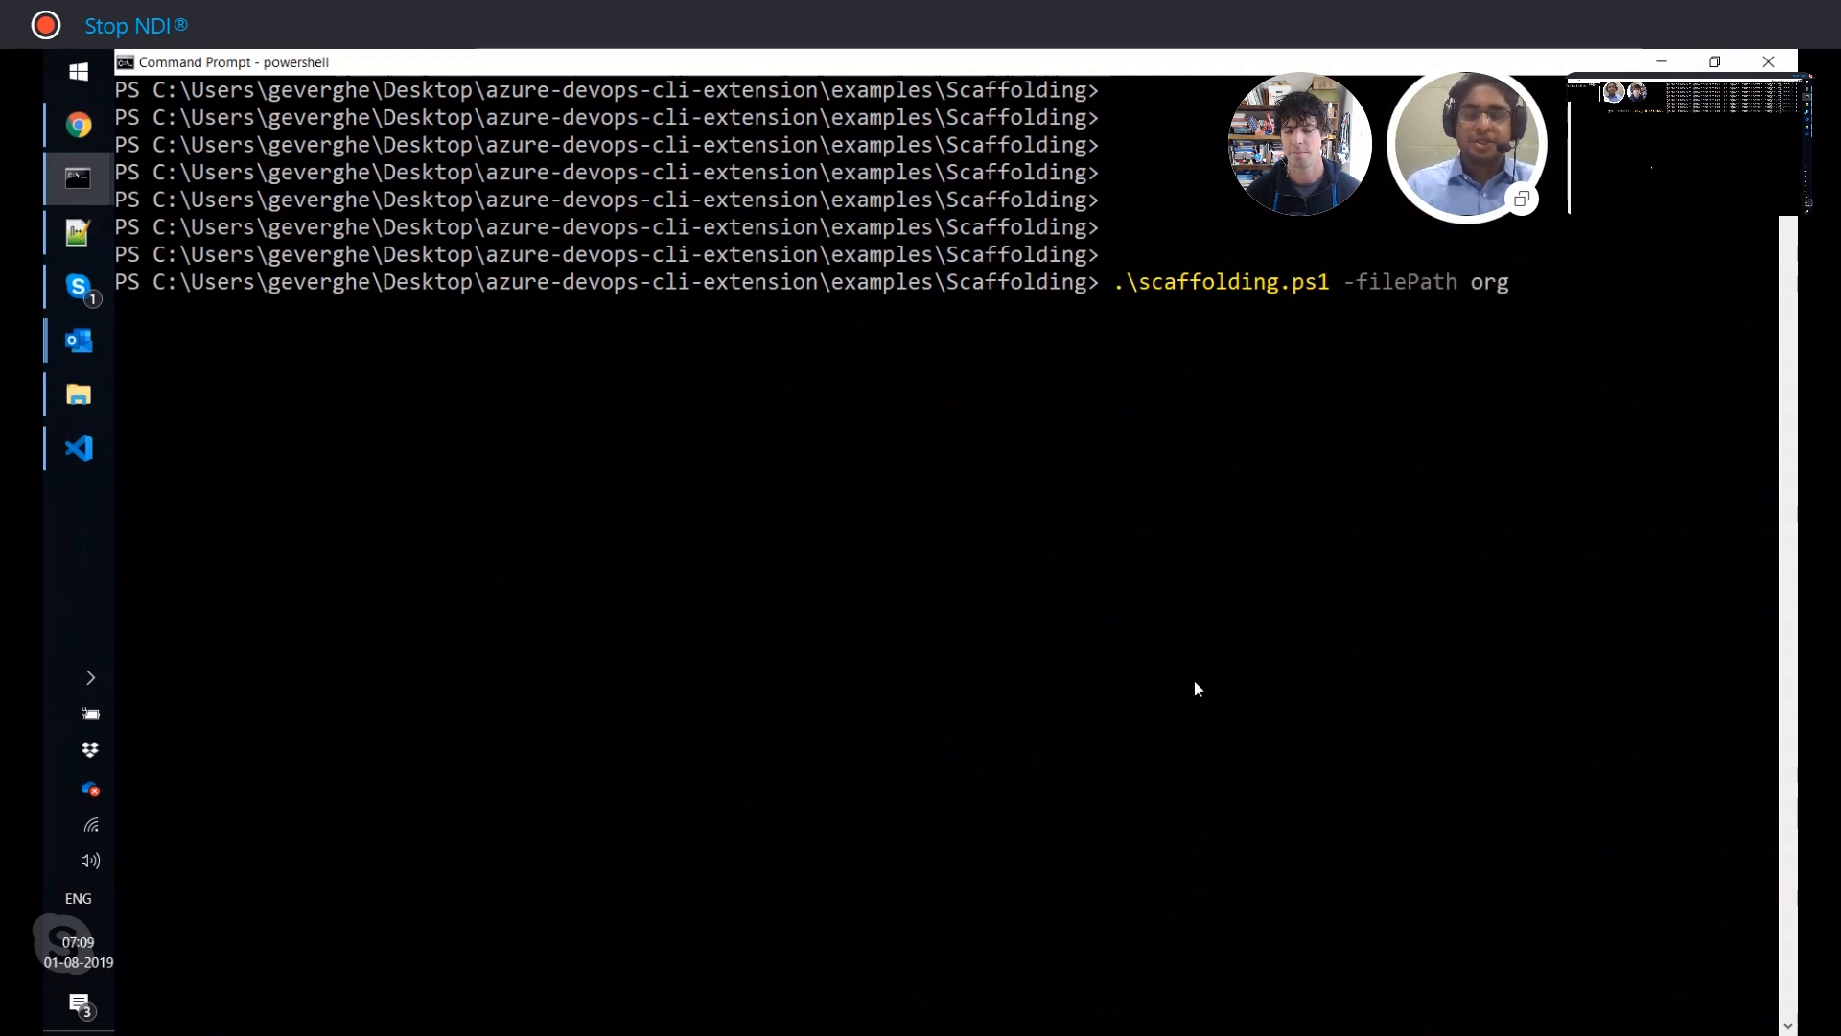
pyautogui.write('.\\o')
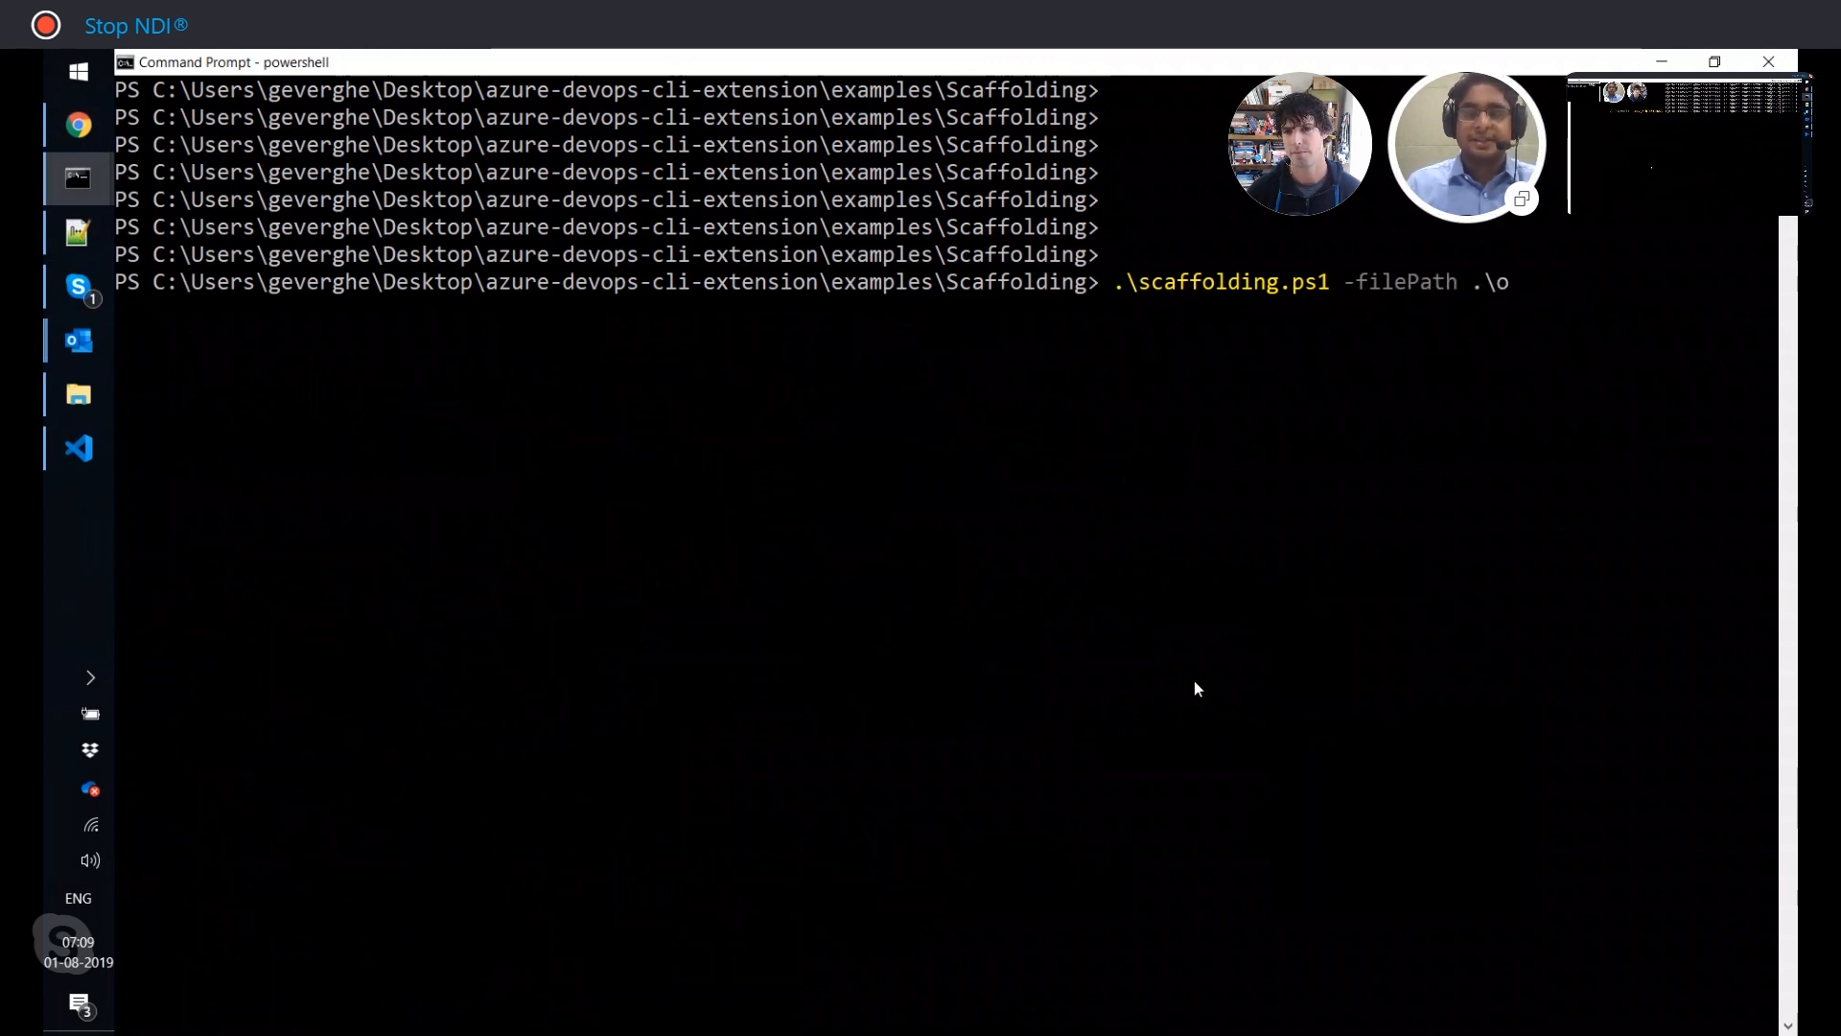